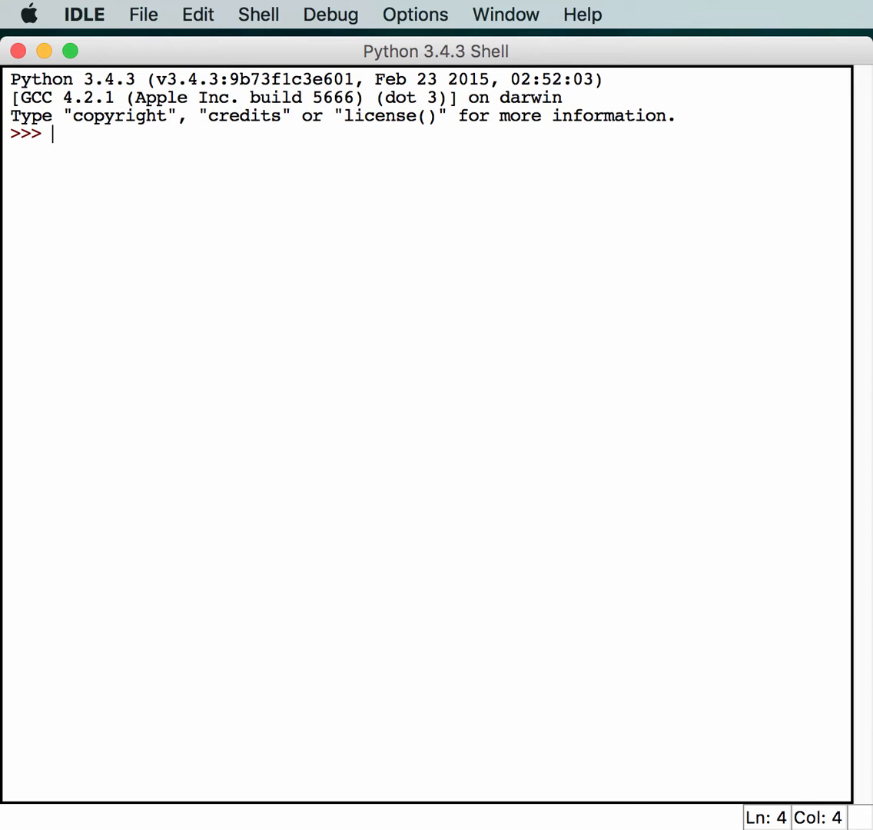
Define doubler(x) returning x*2 and call doubler(2), which prints 4.
text(de)
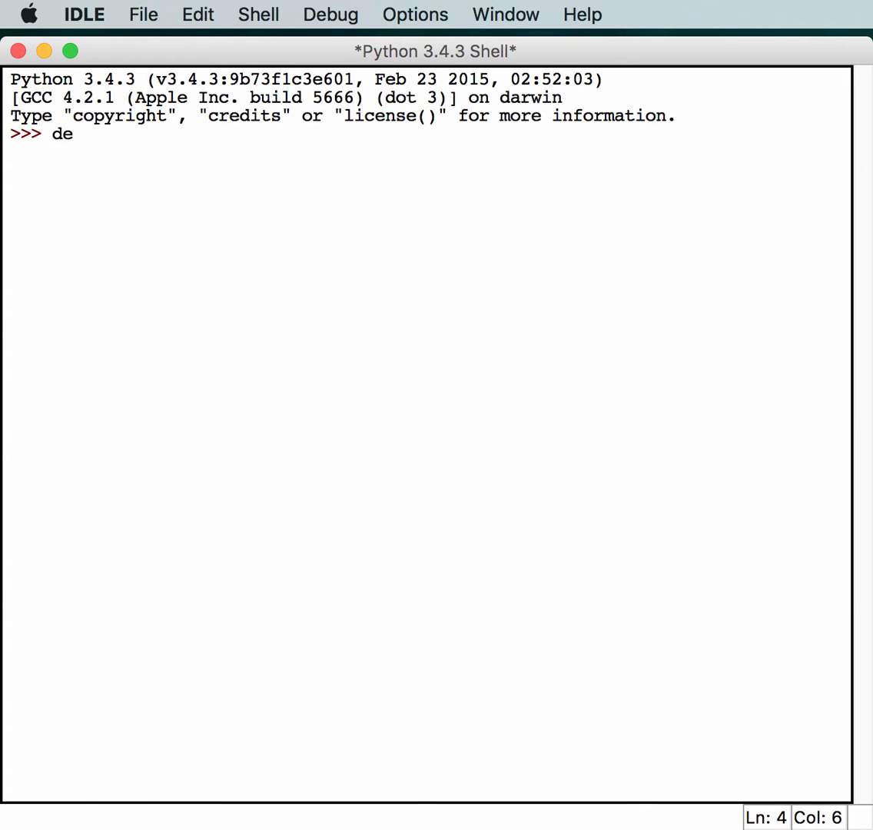
text(f doub)
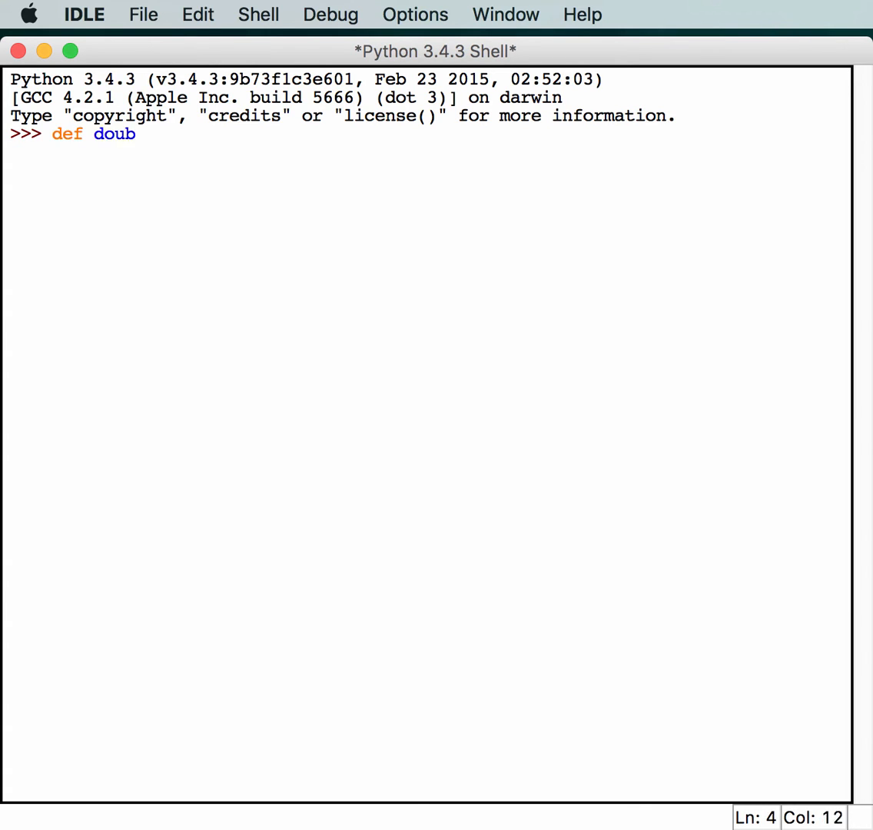
text(ler(x):)
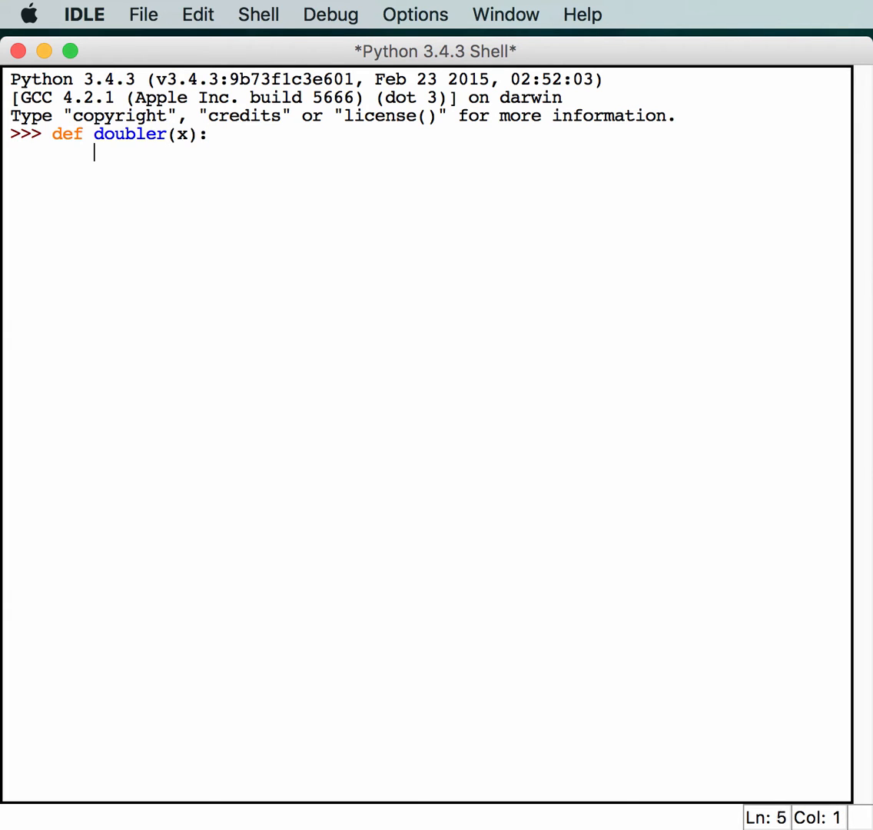
text(return)
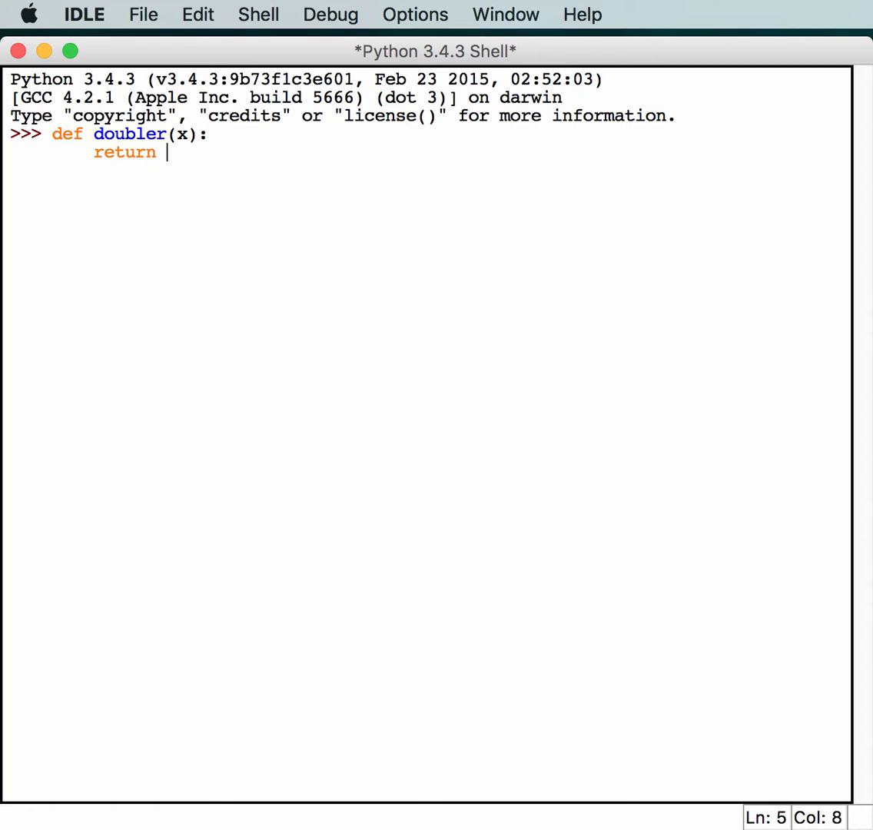
text(x)
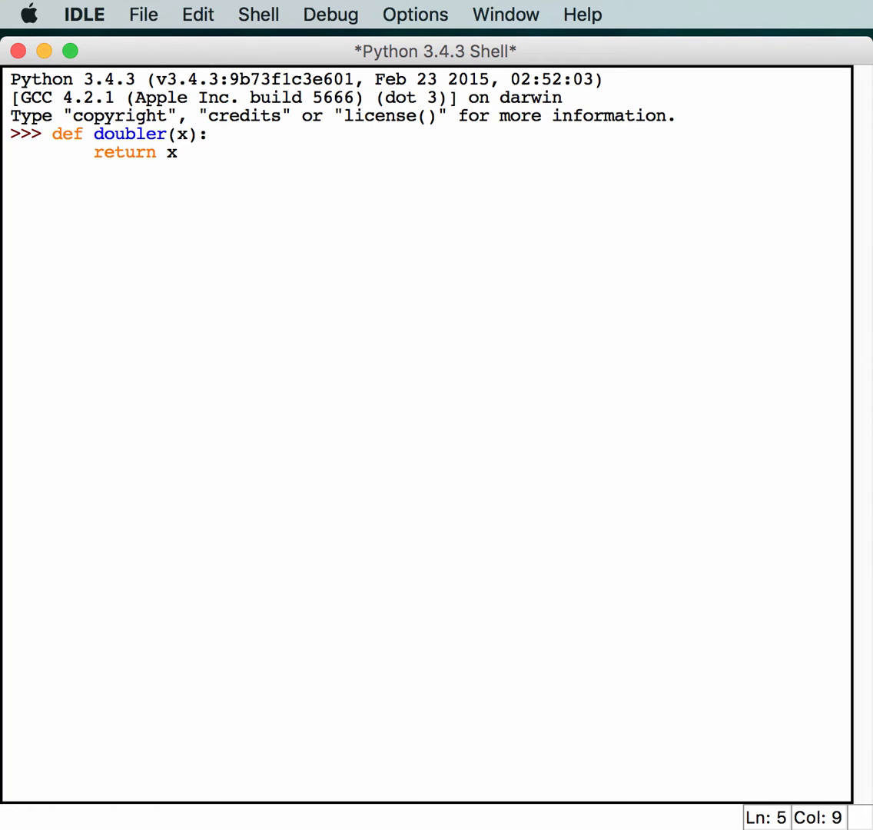
text(*2)
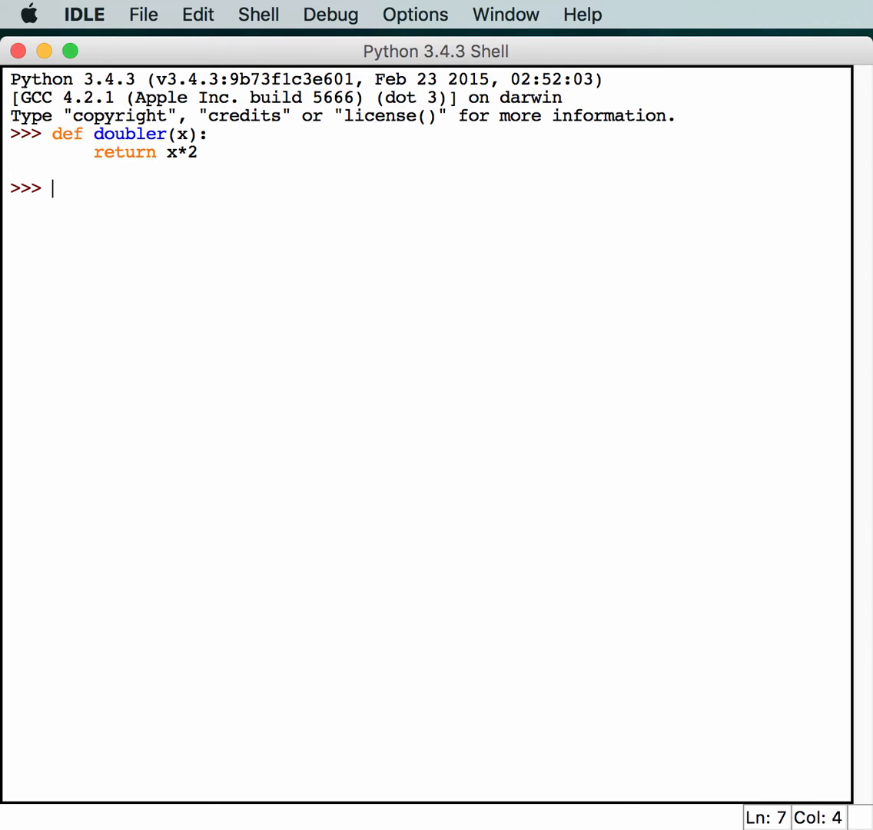
text(doubler(2)
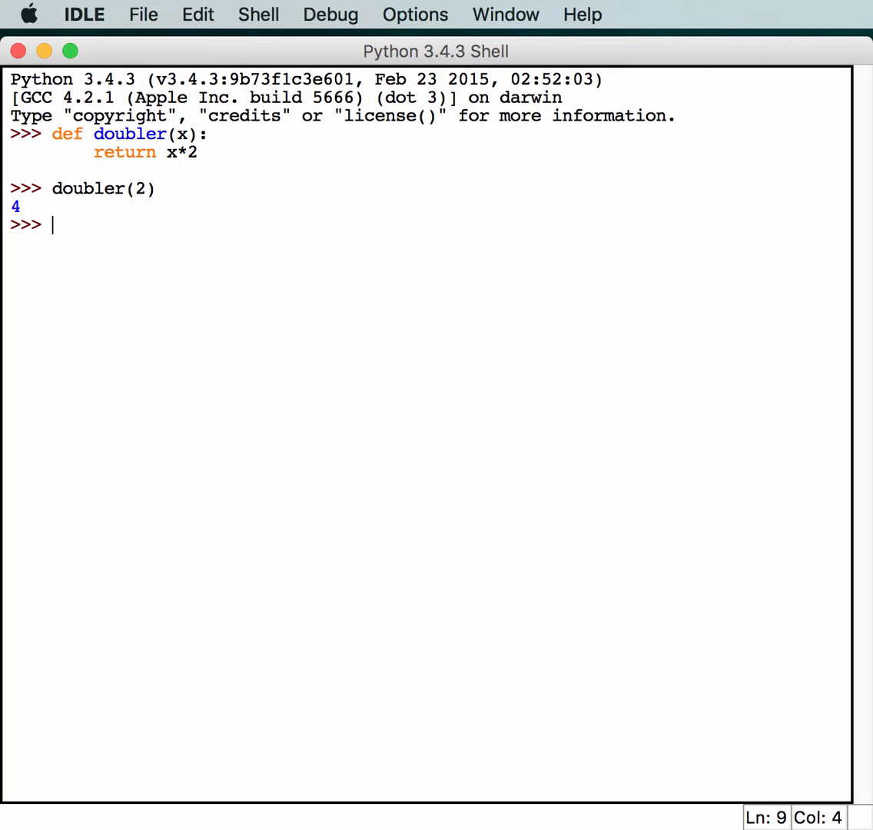
text(do)
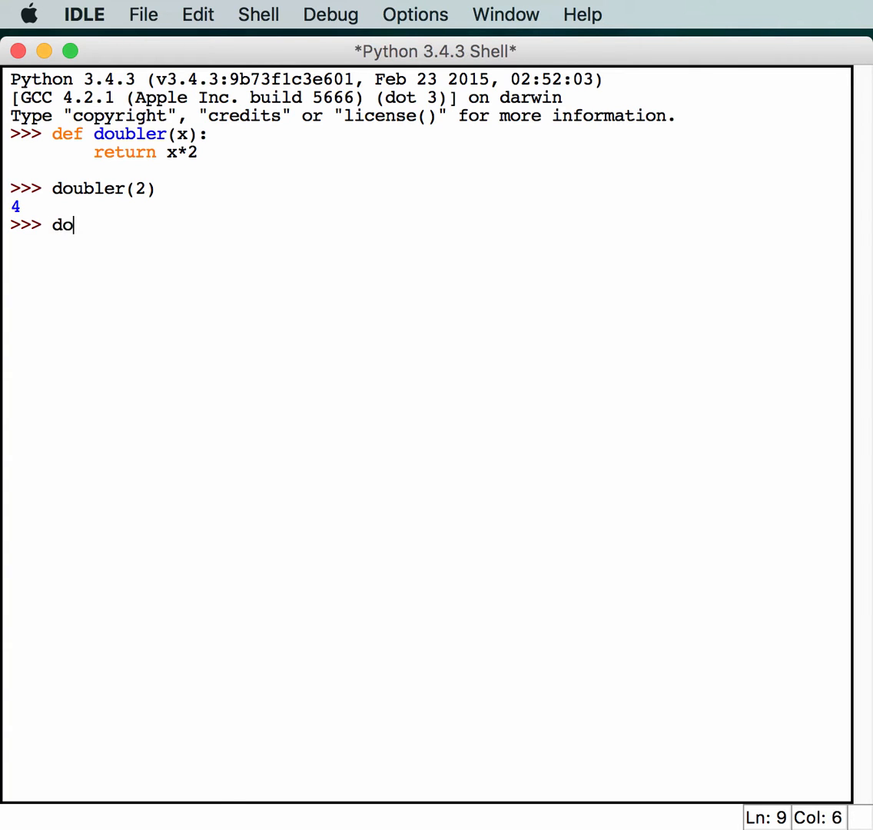
Redefine doubler as lambda x: x*2, correcting the lambda typo.
text(ubler =)
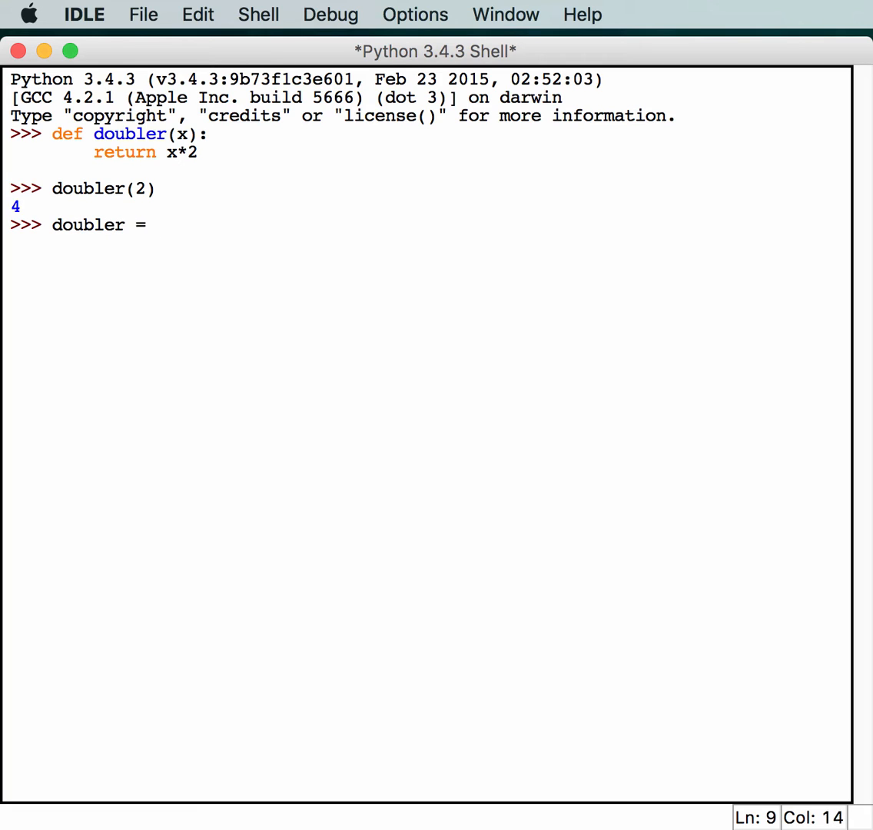
text(lam)
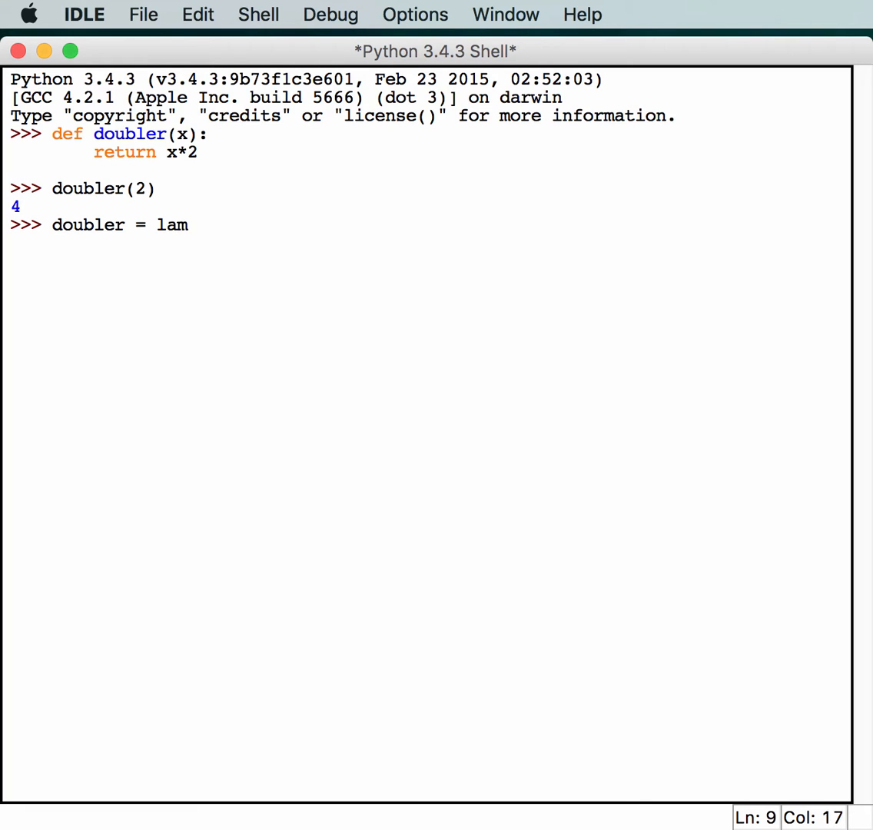
text(dba)
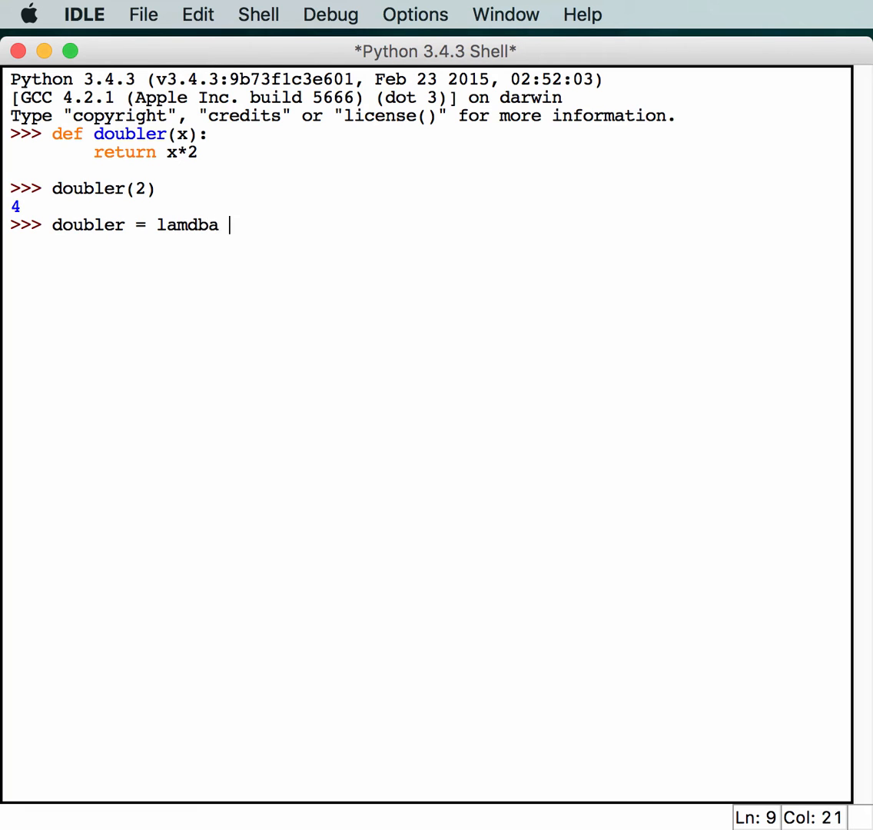
key(BackSpace)
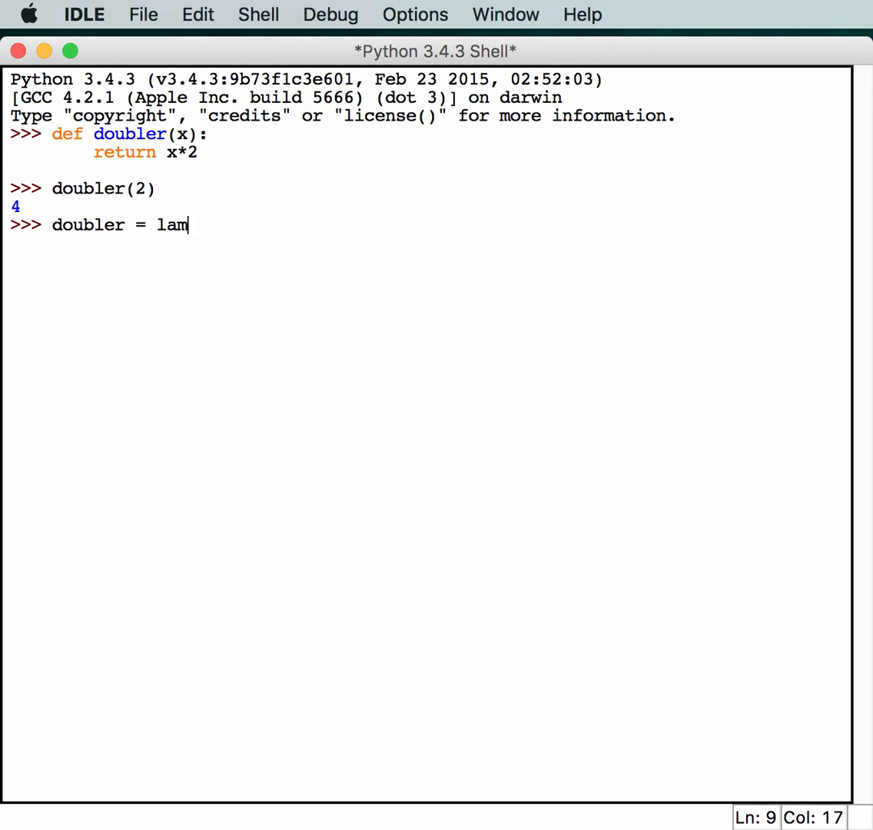
text(bda)
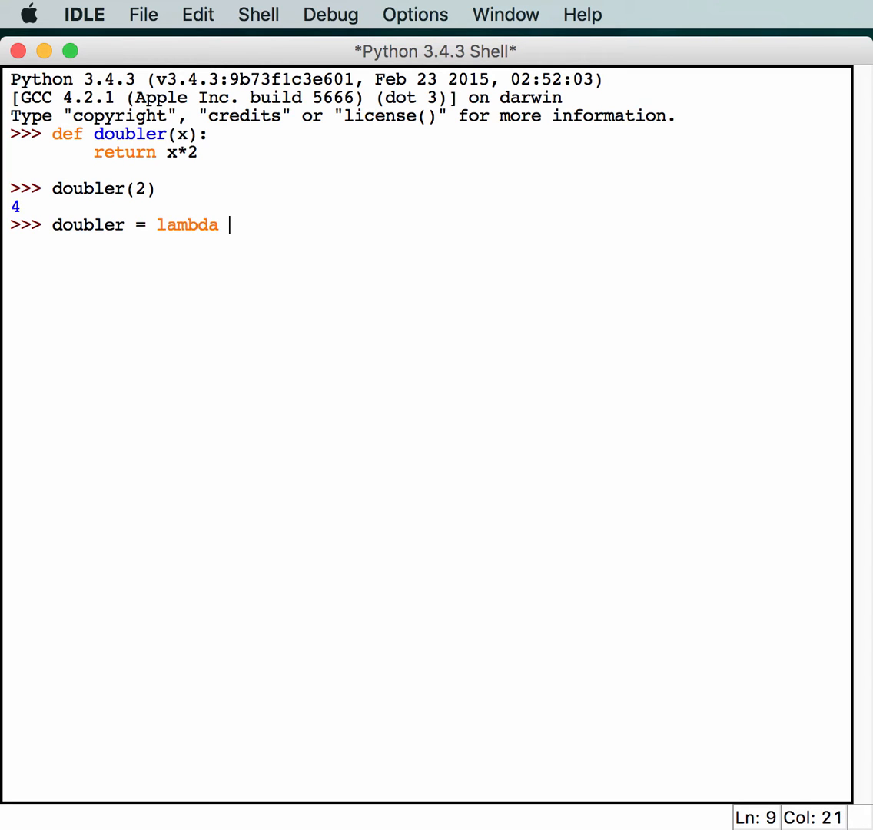
text(x:)
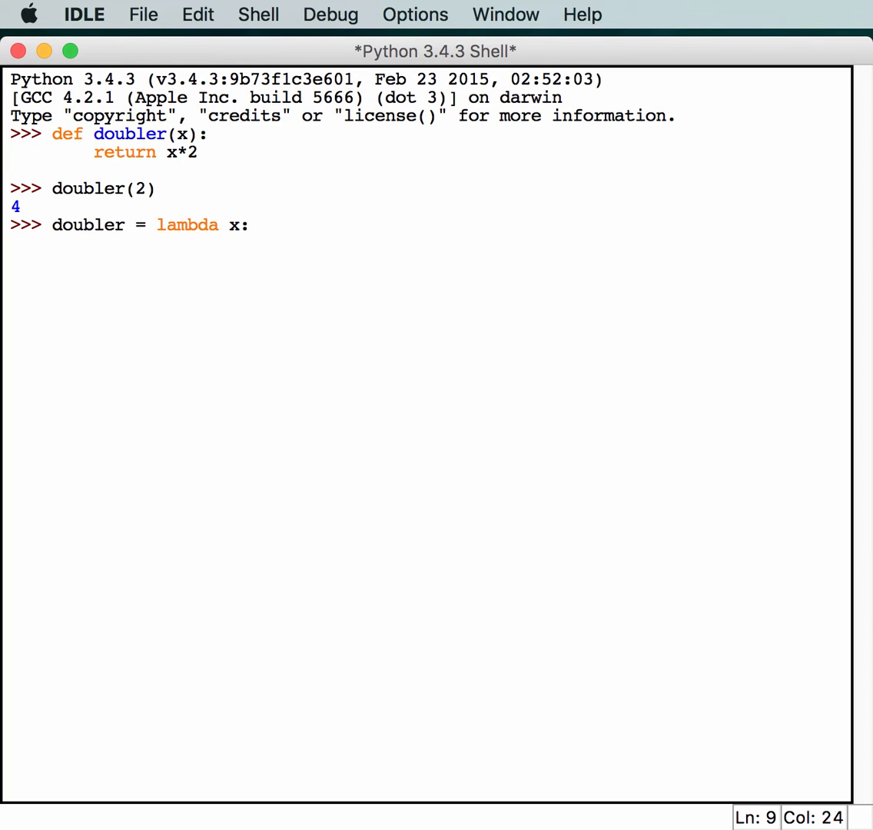
text(x)
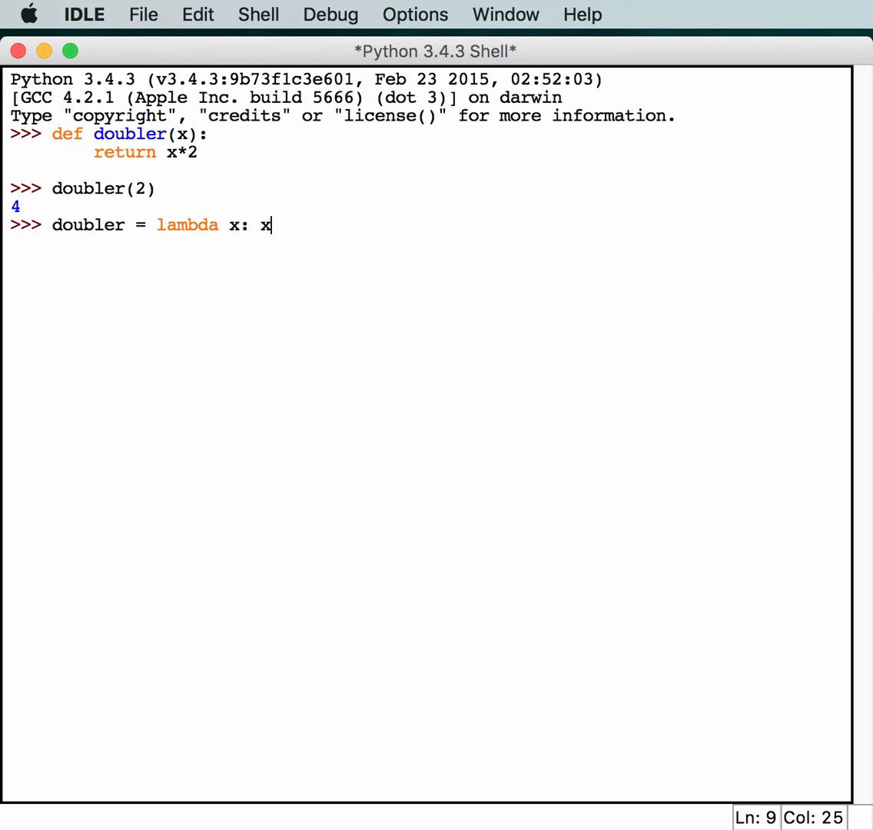
text(*)
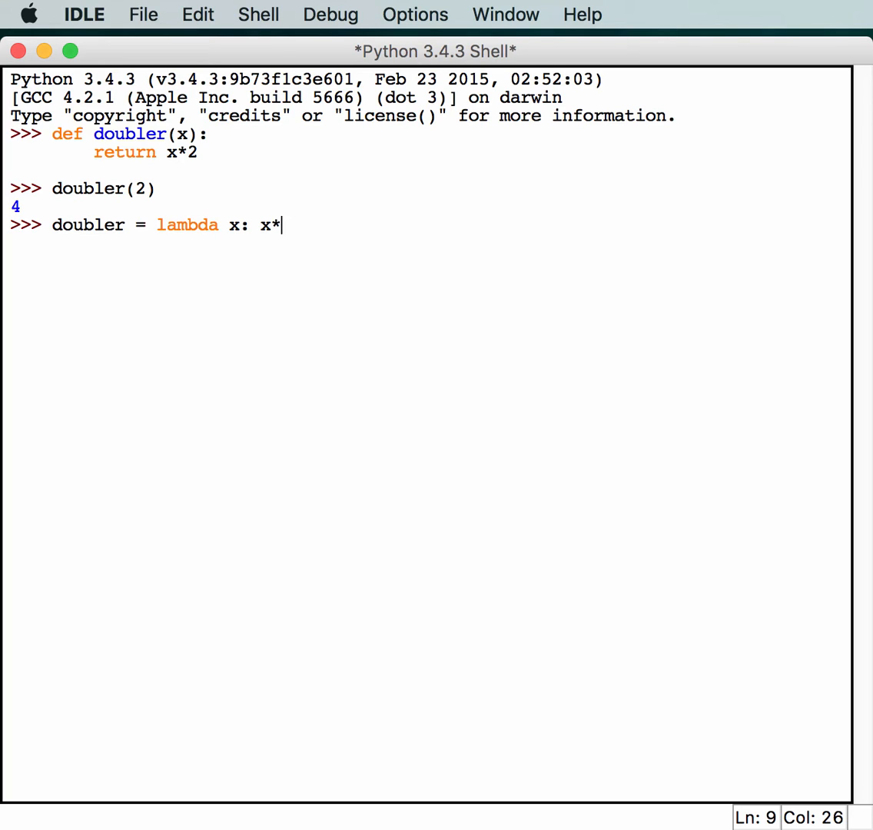
text(2)
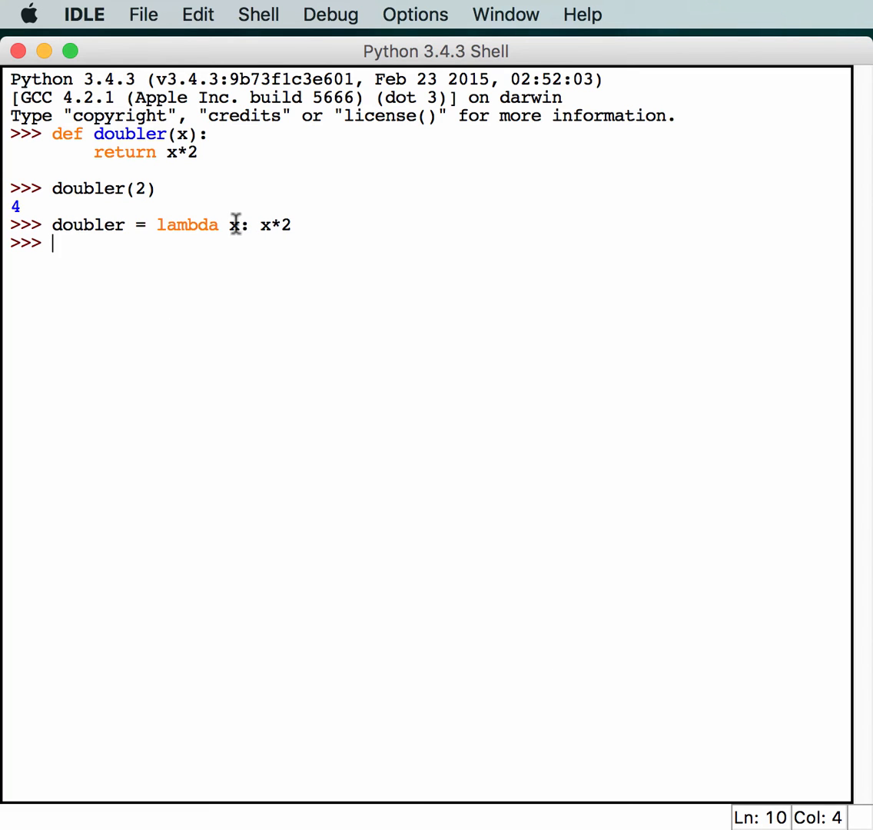
Call doubler(4), which prints 8.
text(d)
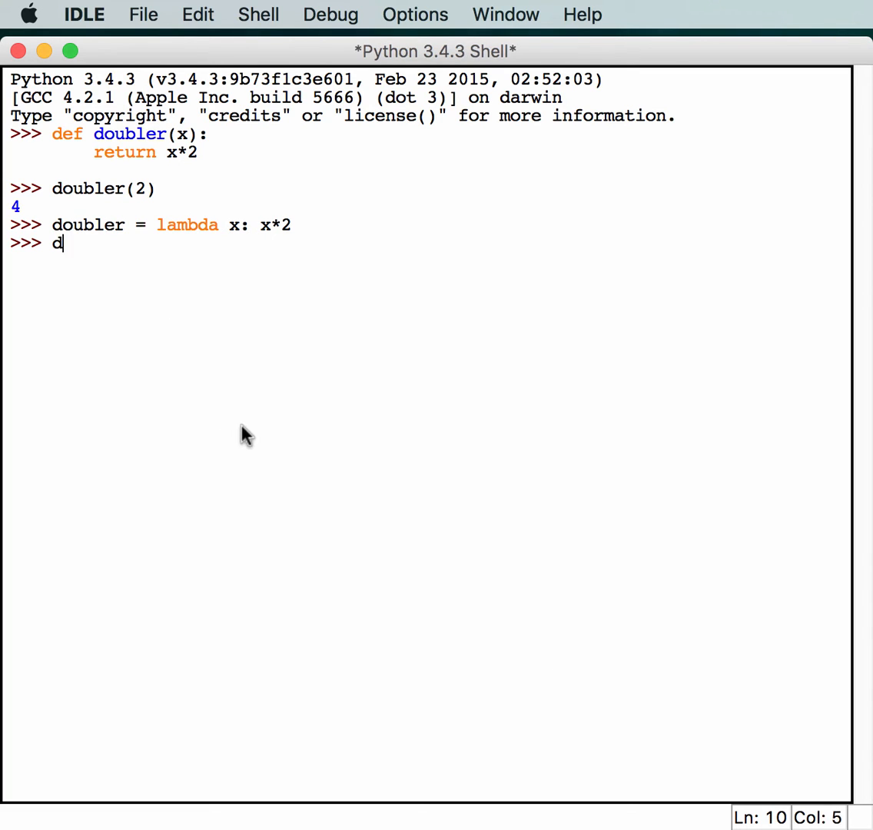
text(ouble)
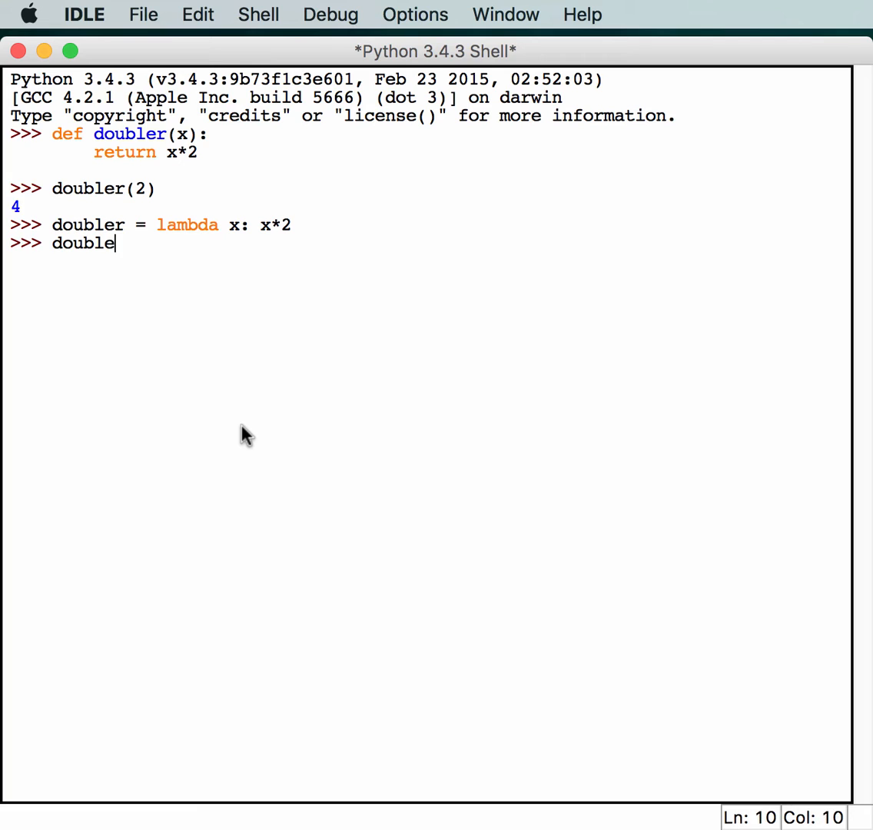
text(r(4))
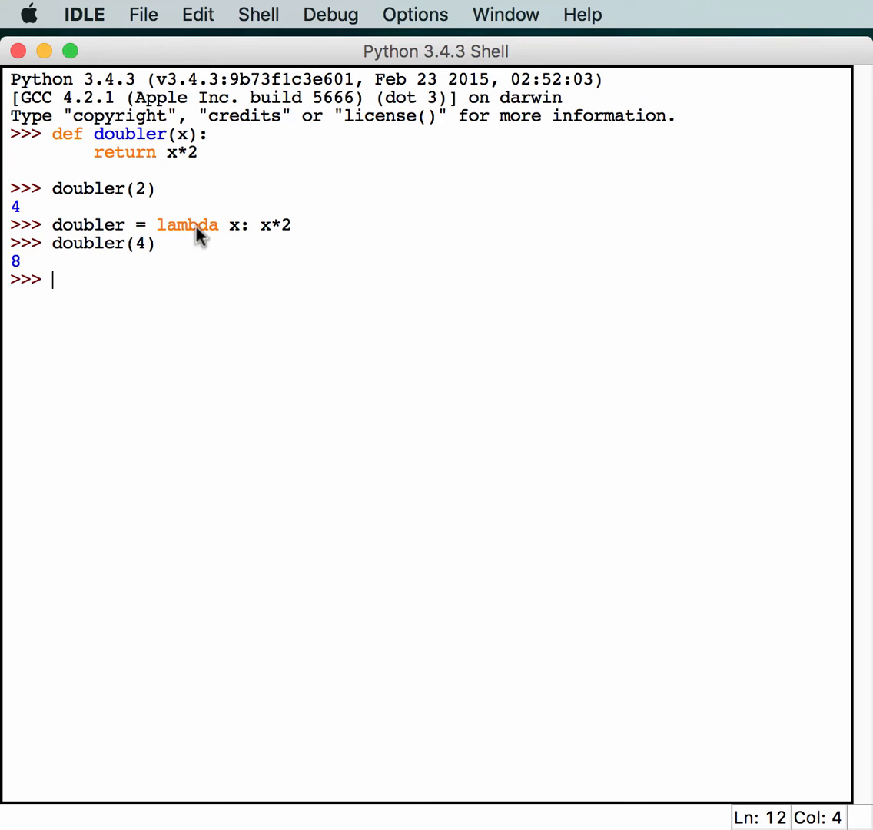
mouse_move(162, 236)
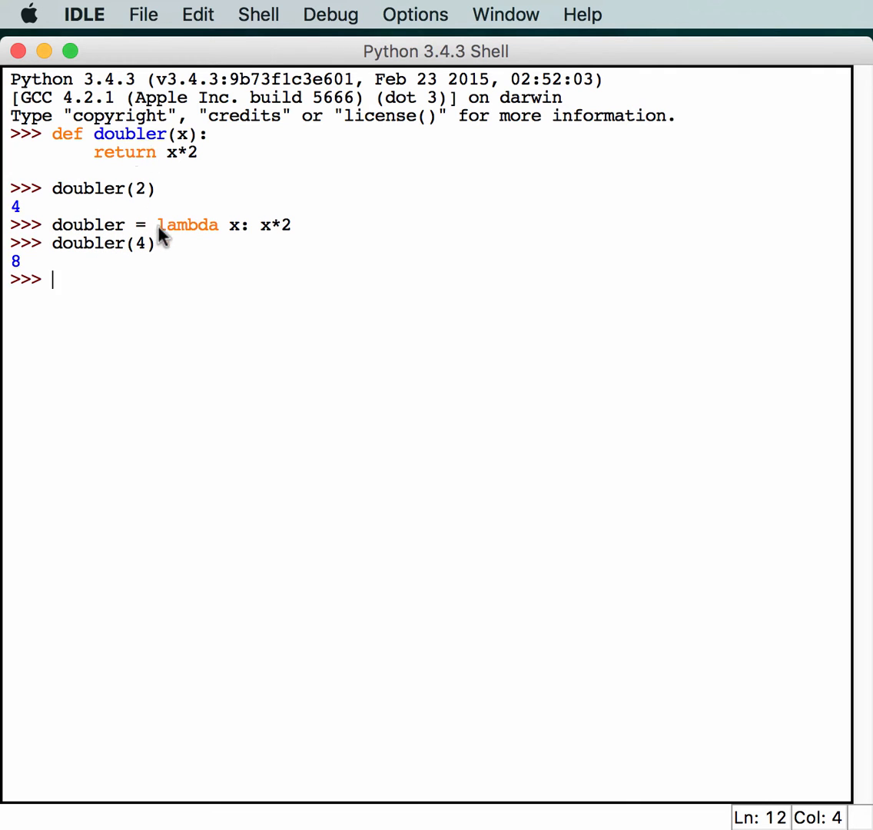
mouse_move(112, 375)
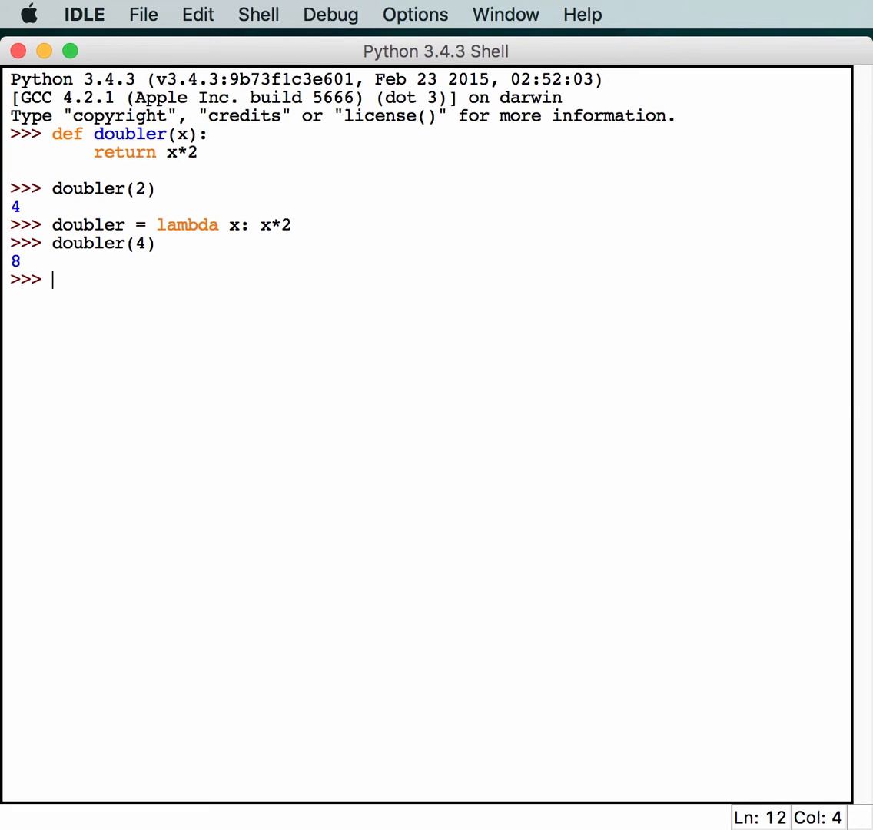
Define poww = lambda i: i**2 in the shell.
text(poww =)
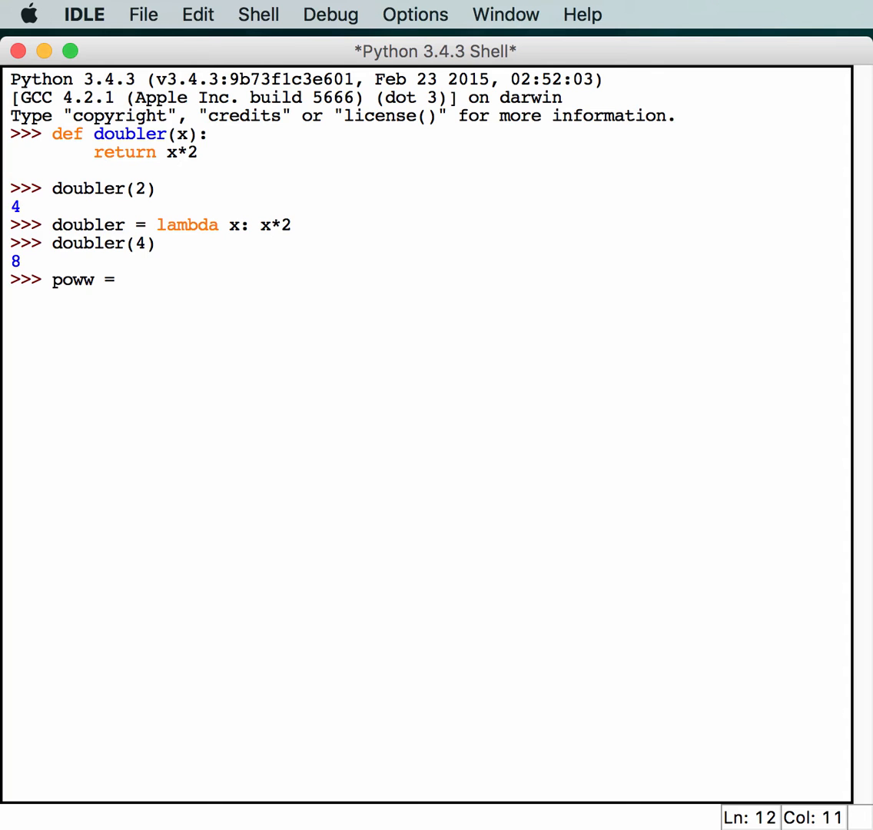
text(lambda)
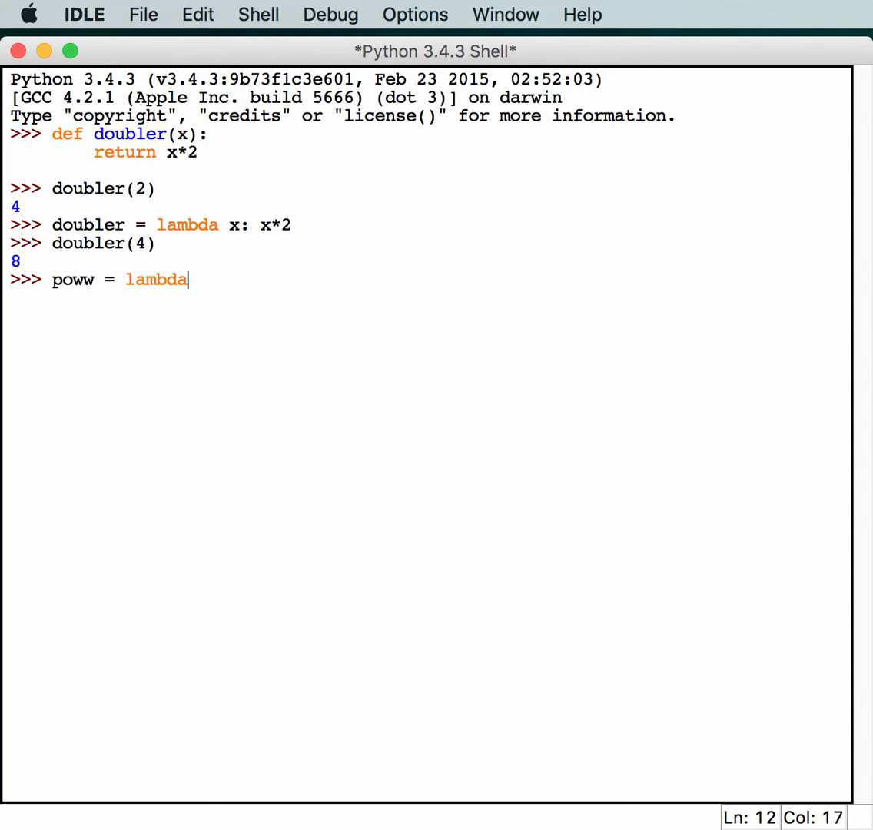
text(i)
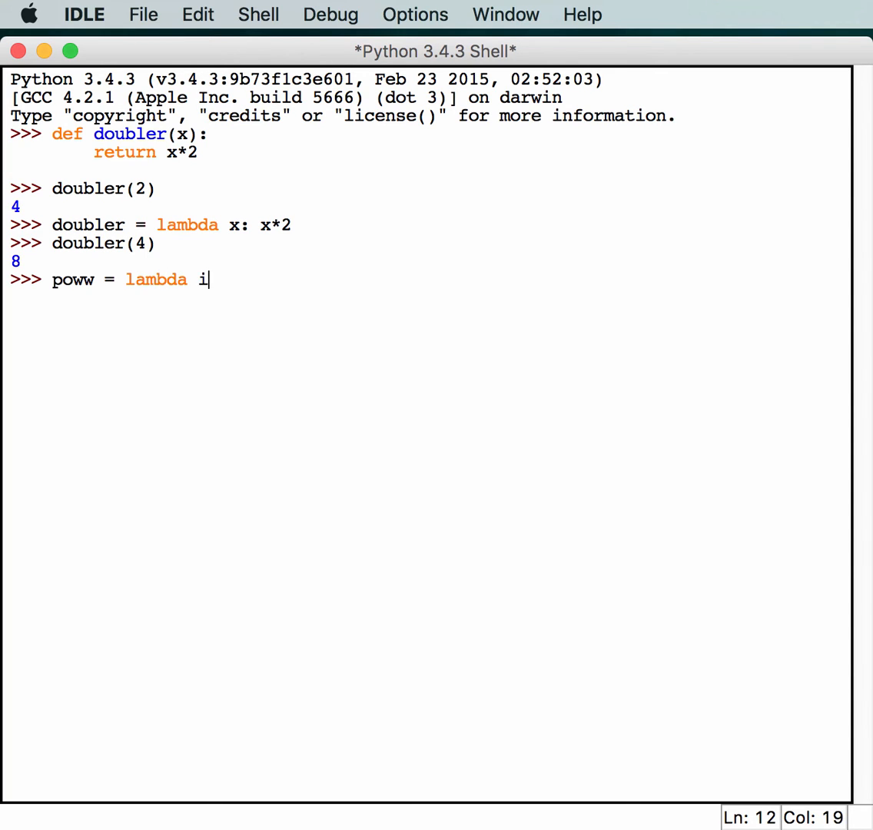
text(:)
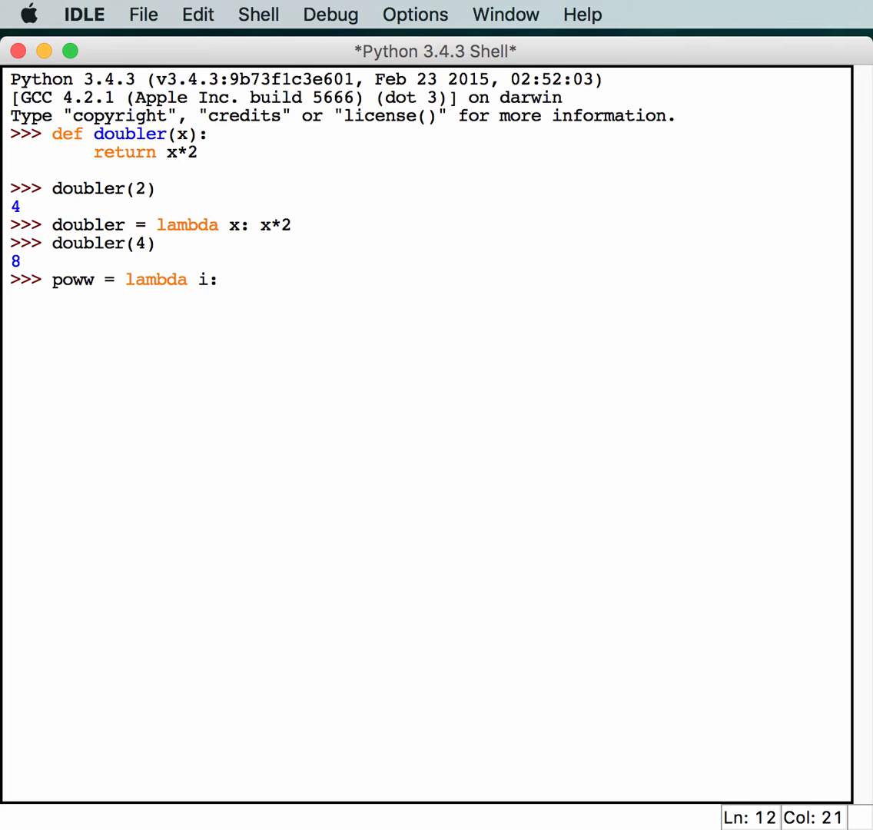
mouse_move(346, 586)
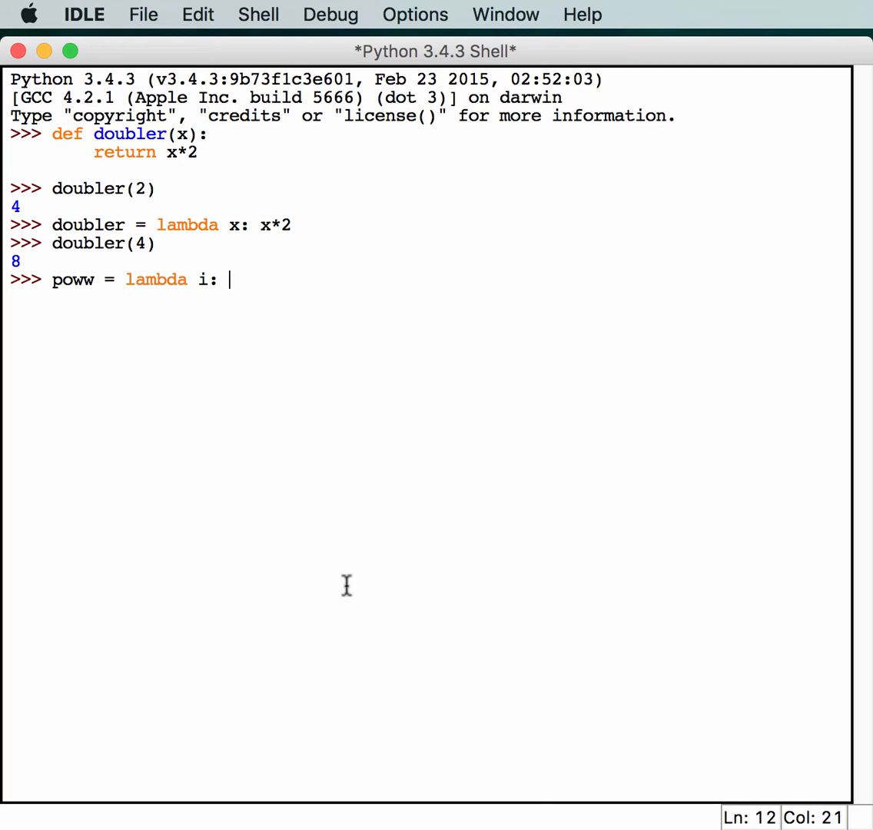
mouse_move(392, 342)
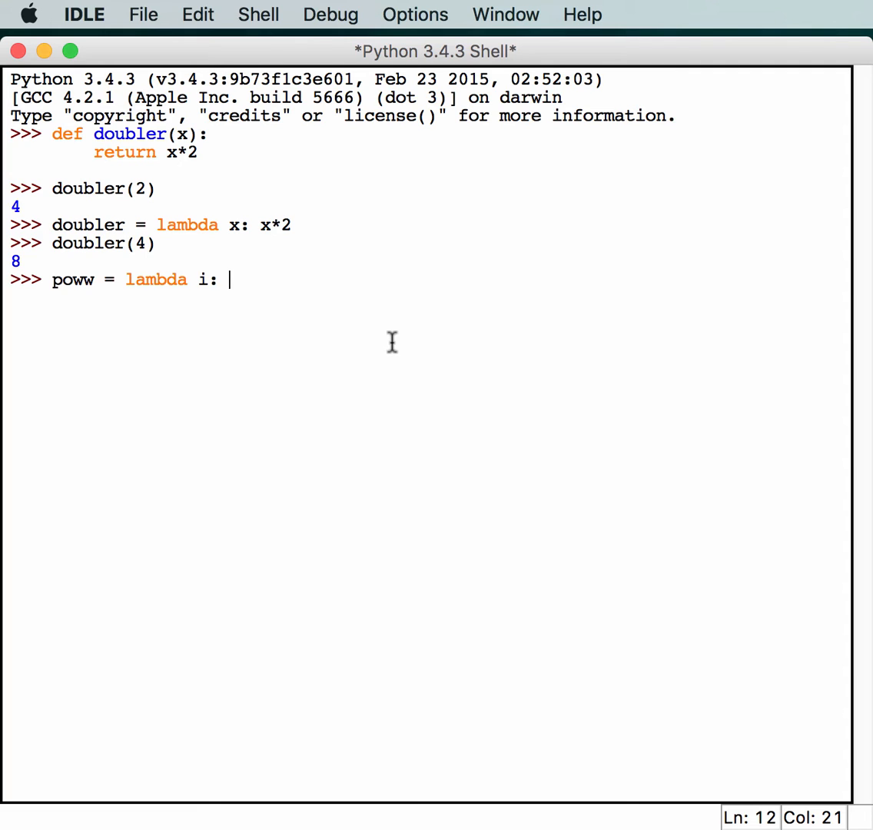
text(i**)
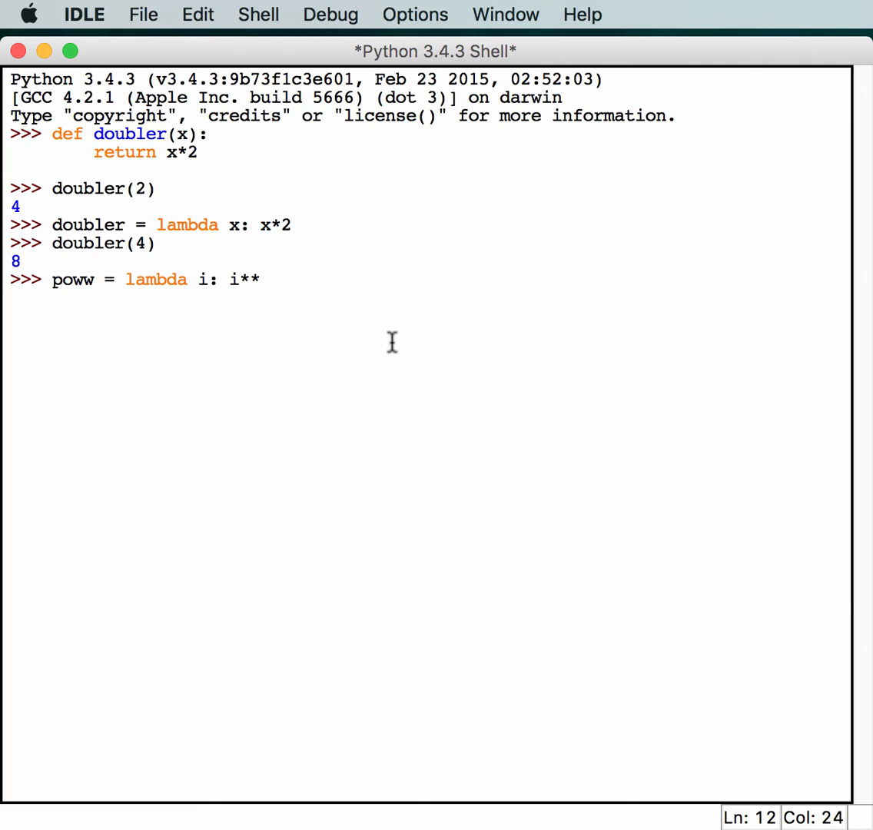
text(2)
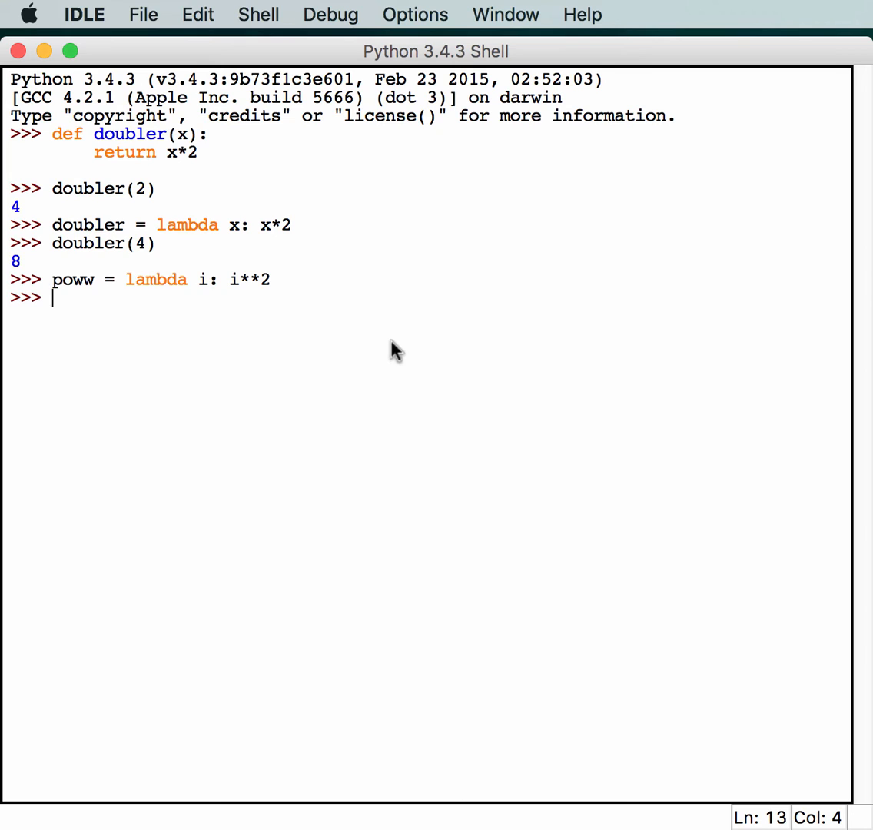
Call poww(2) and poww(4), getting 4 and 16.
text(poww)
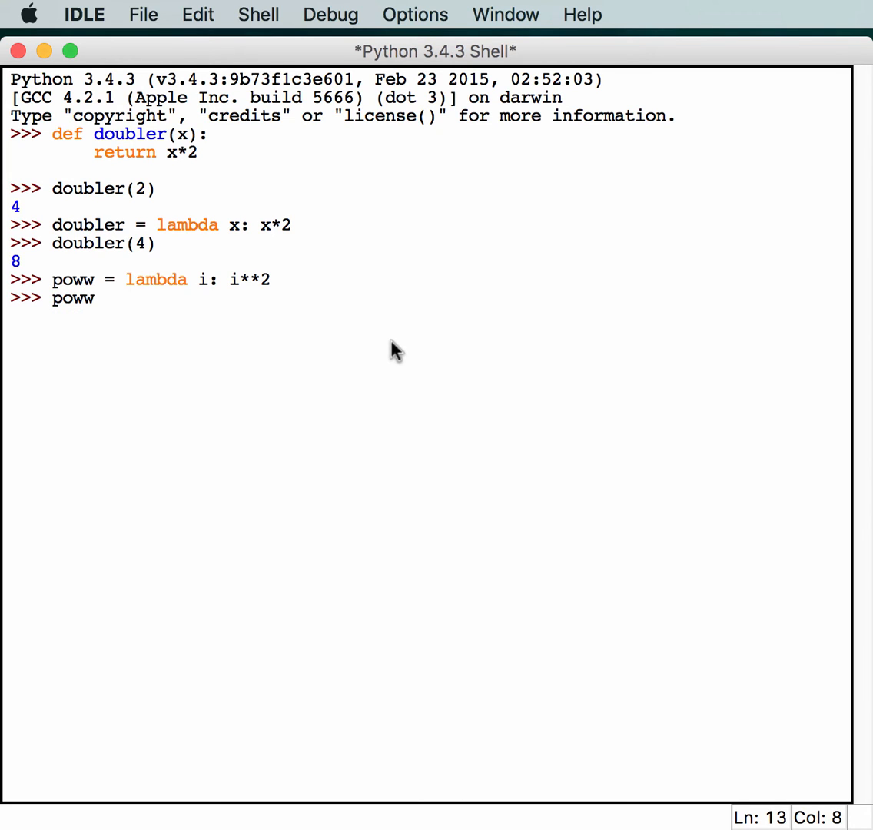
text((2))
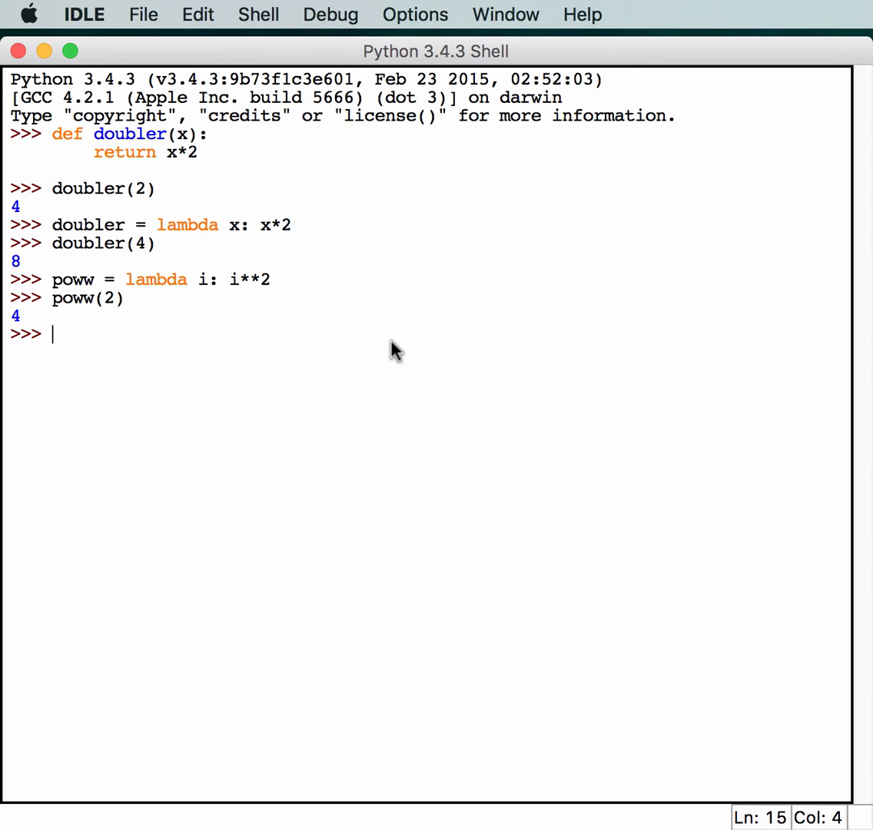
text(poww()
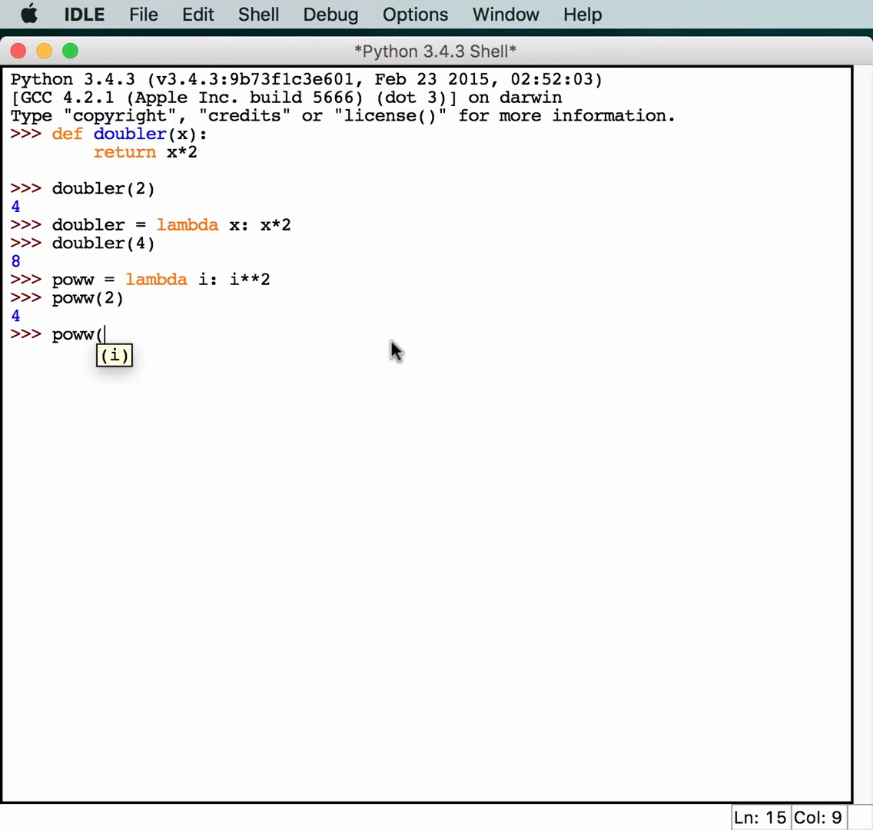
key(Return)
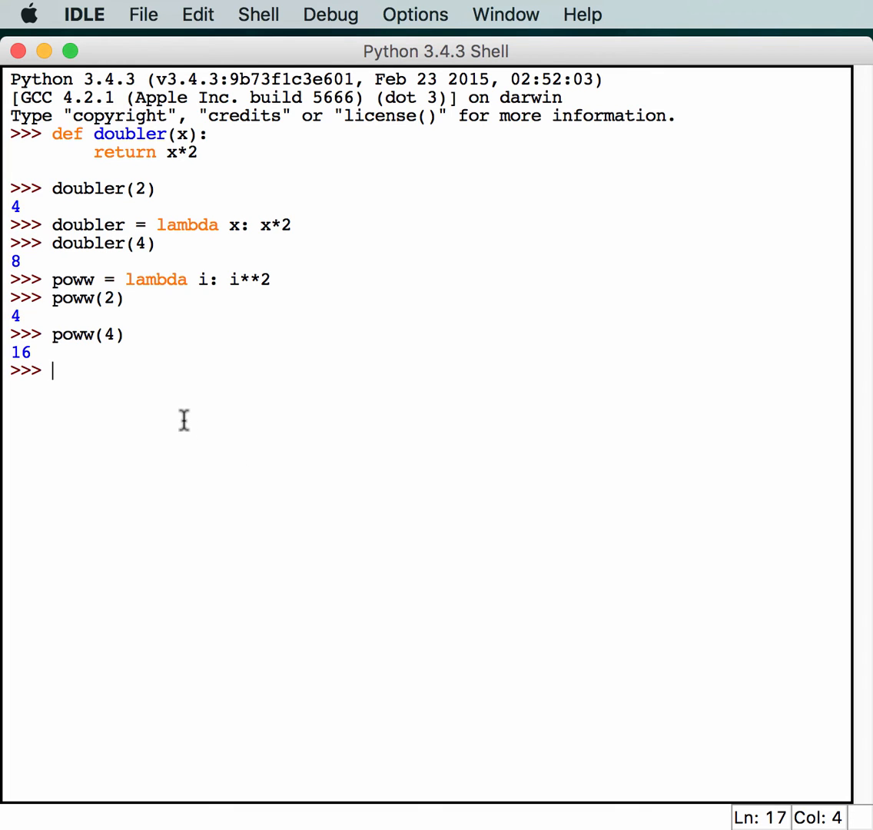
Redefine poww as def poww(i): return i**2 and call poww(4) for 16.
text(de)
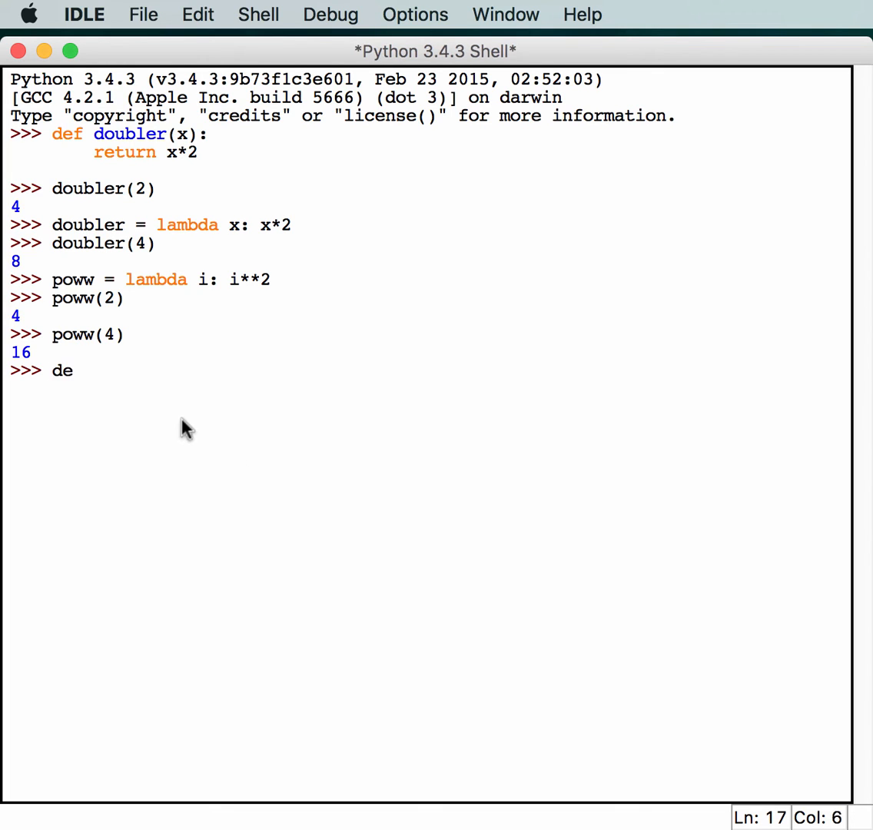
text(f po)
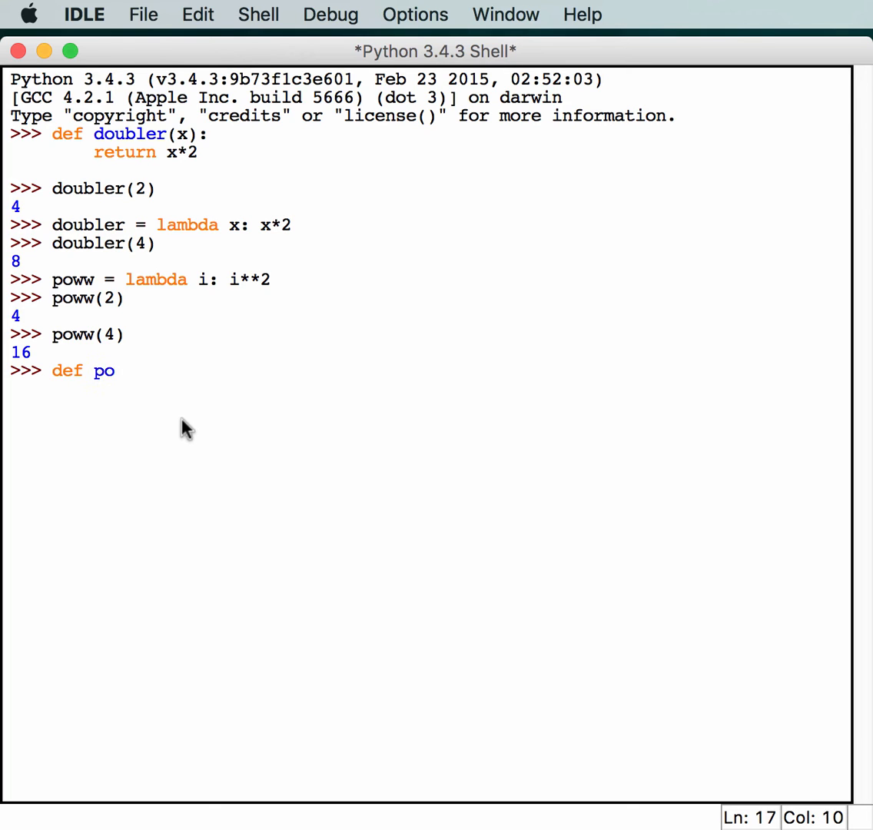
text(ww(i)
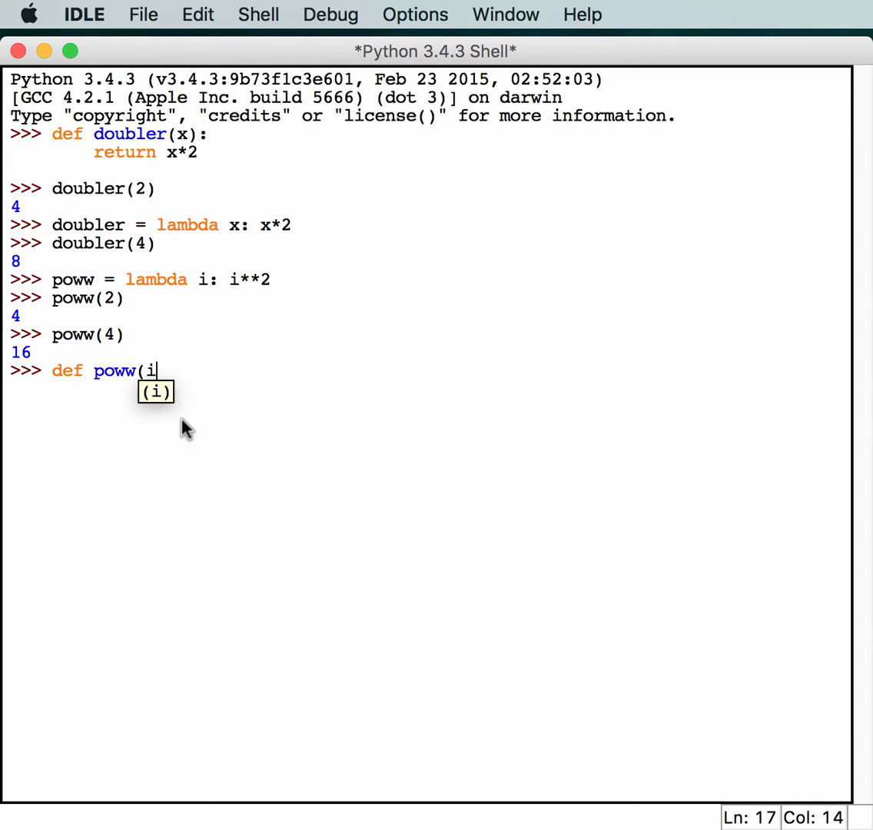
text():)
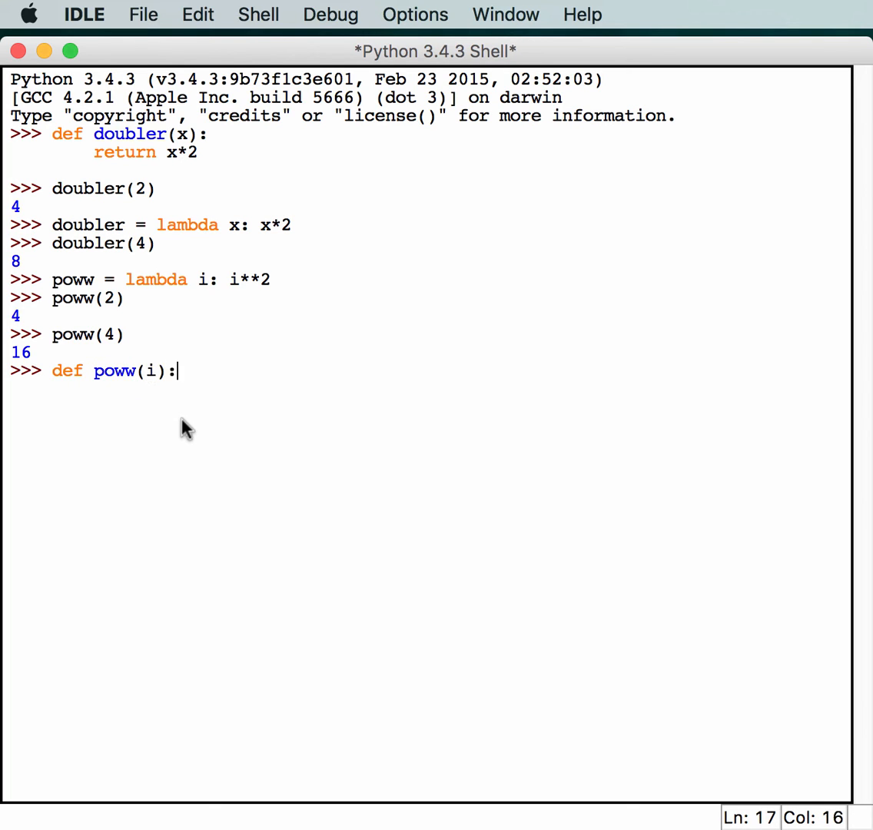
text(return)
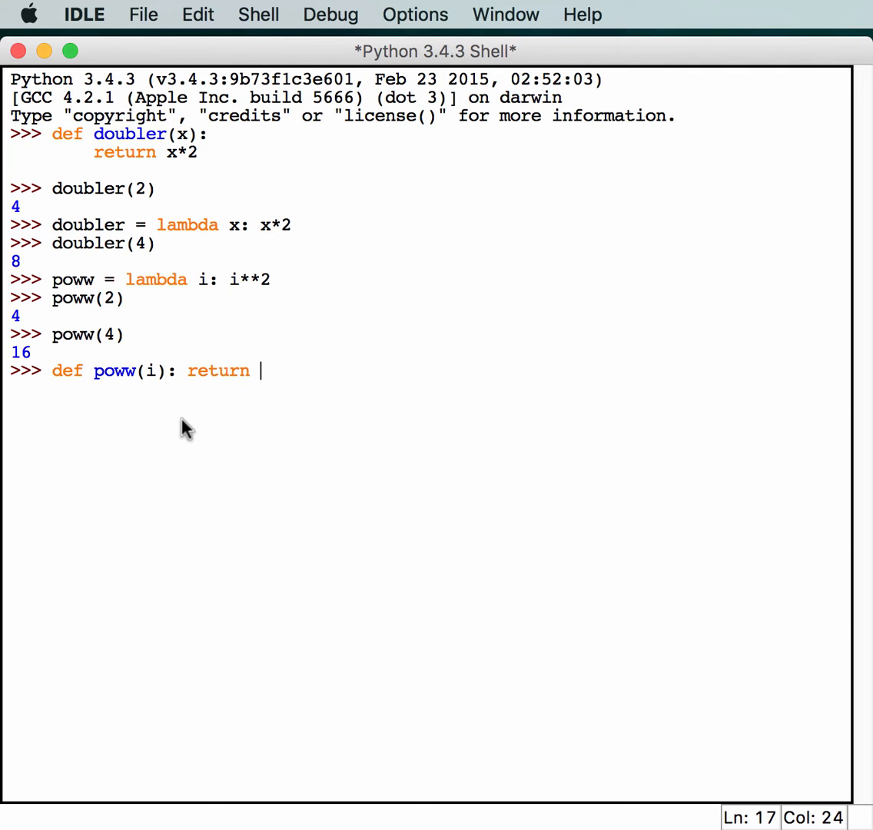
text(i**2)
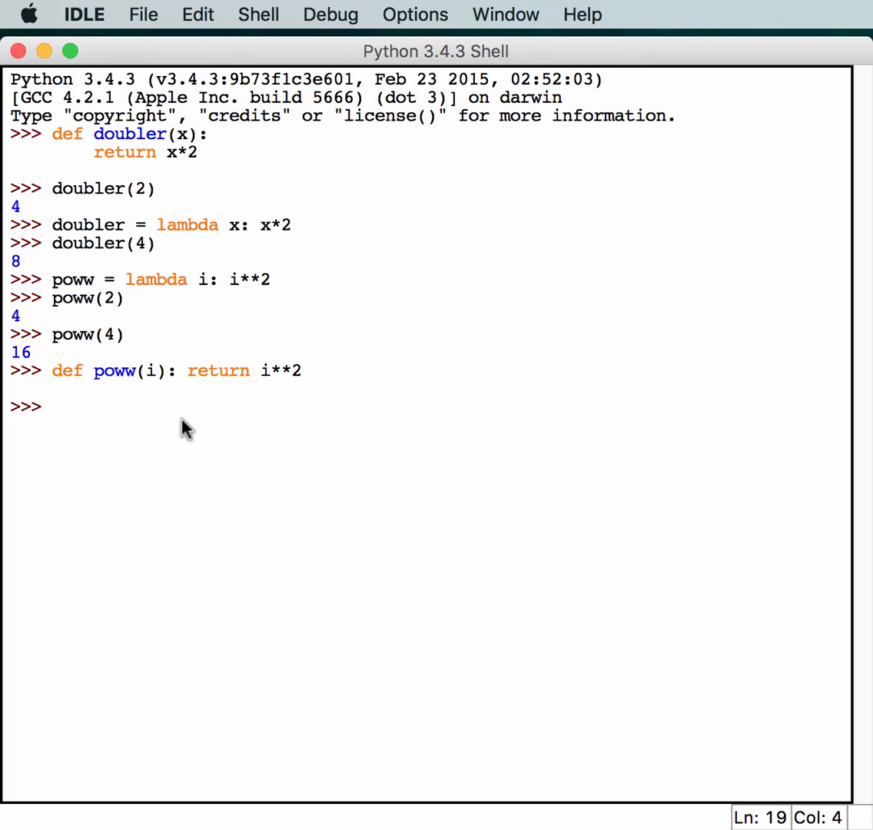
text(poww)
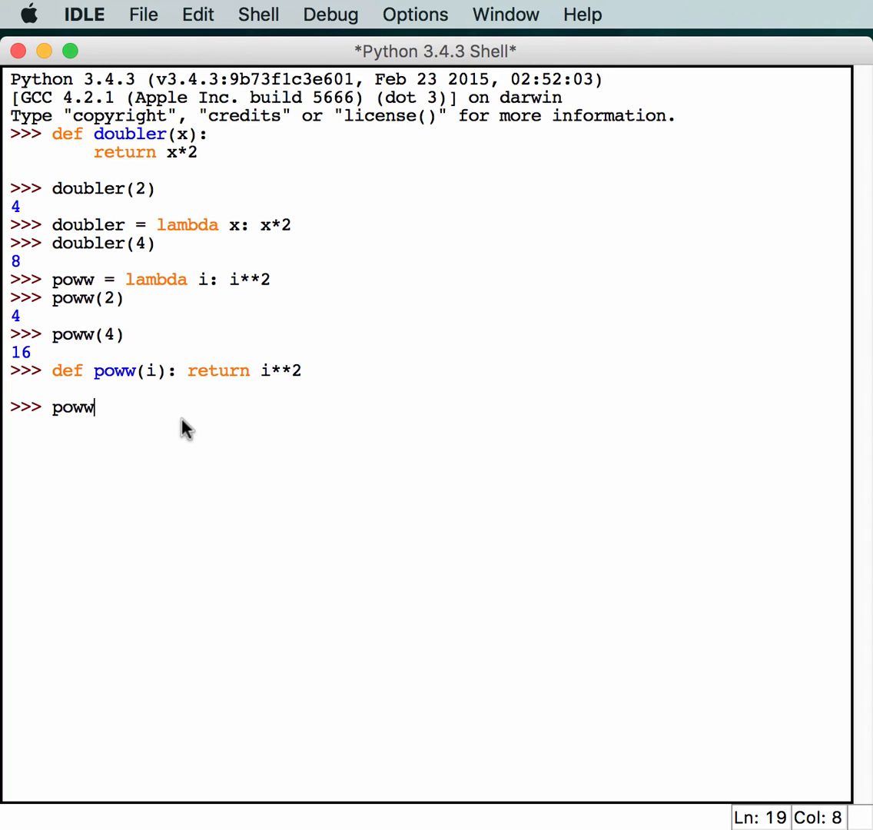
text((4))
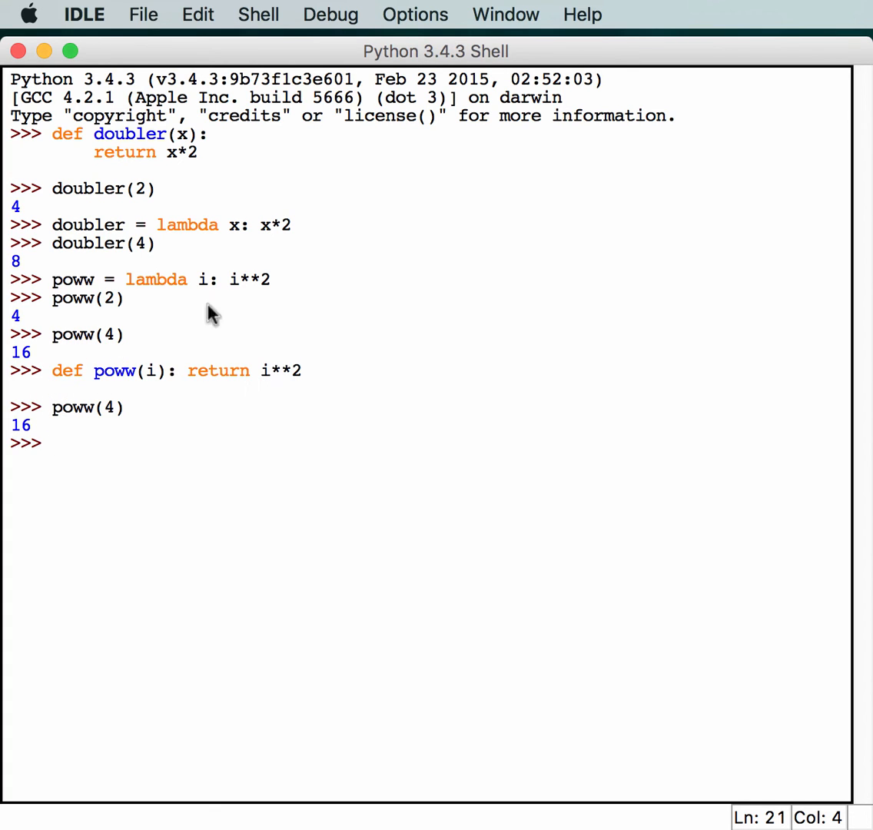
mouse_move(284, 392)
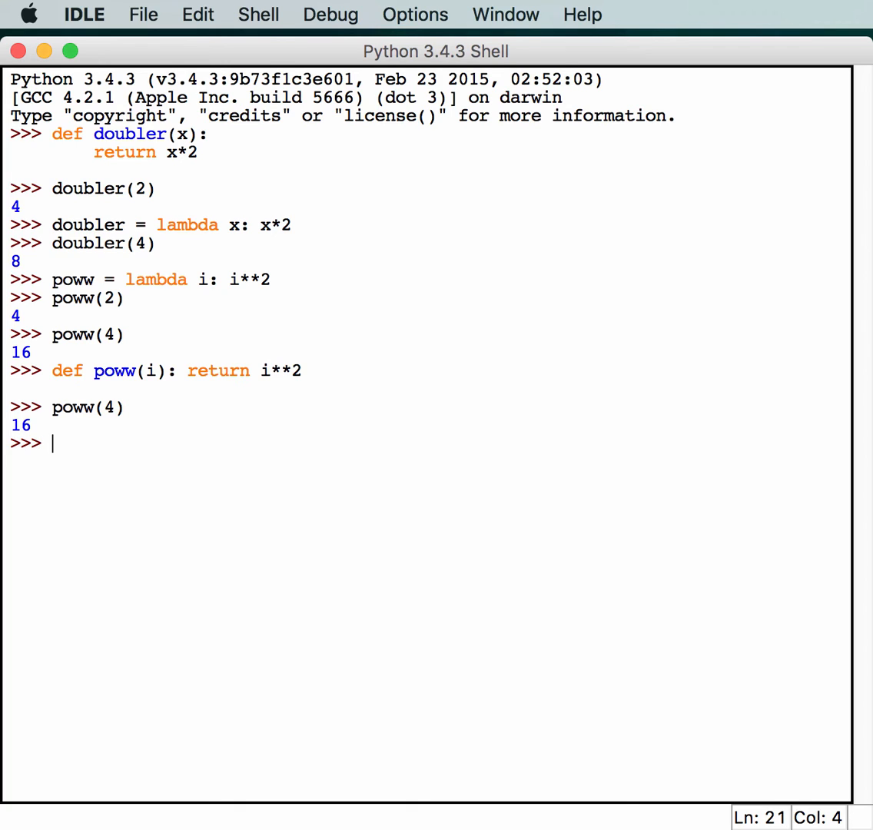
Evaluate [(lambda x: x*3)(i) for i in range(5)], printing [0, 3, 6, 9, 12].
text([la)
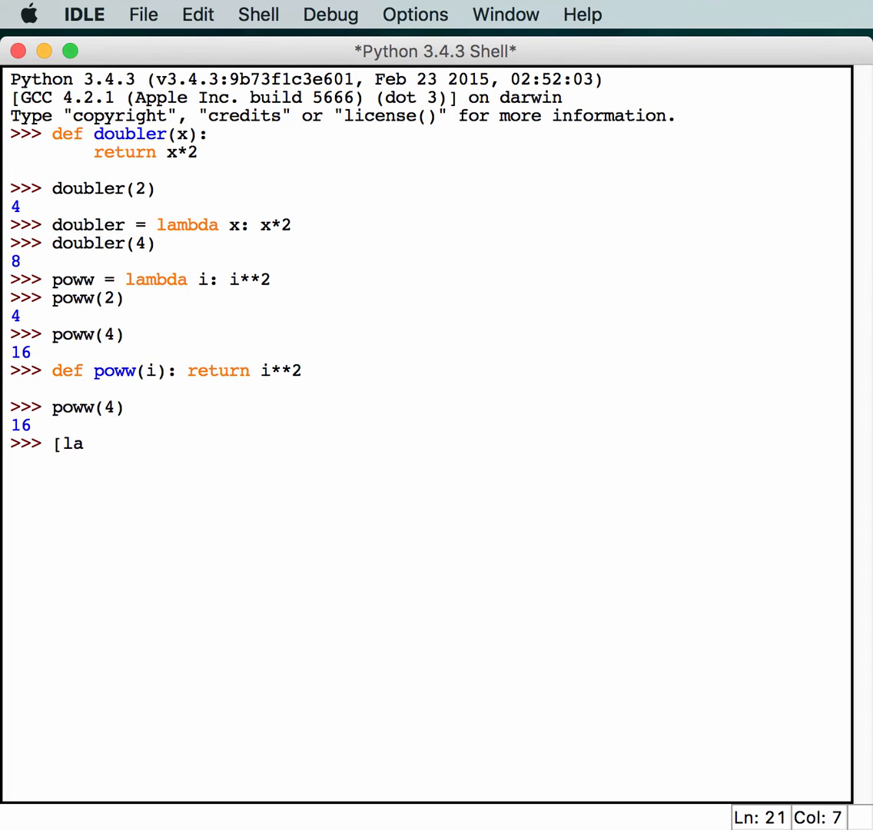
text(mda)
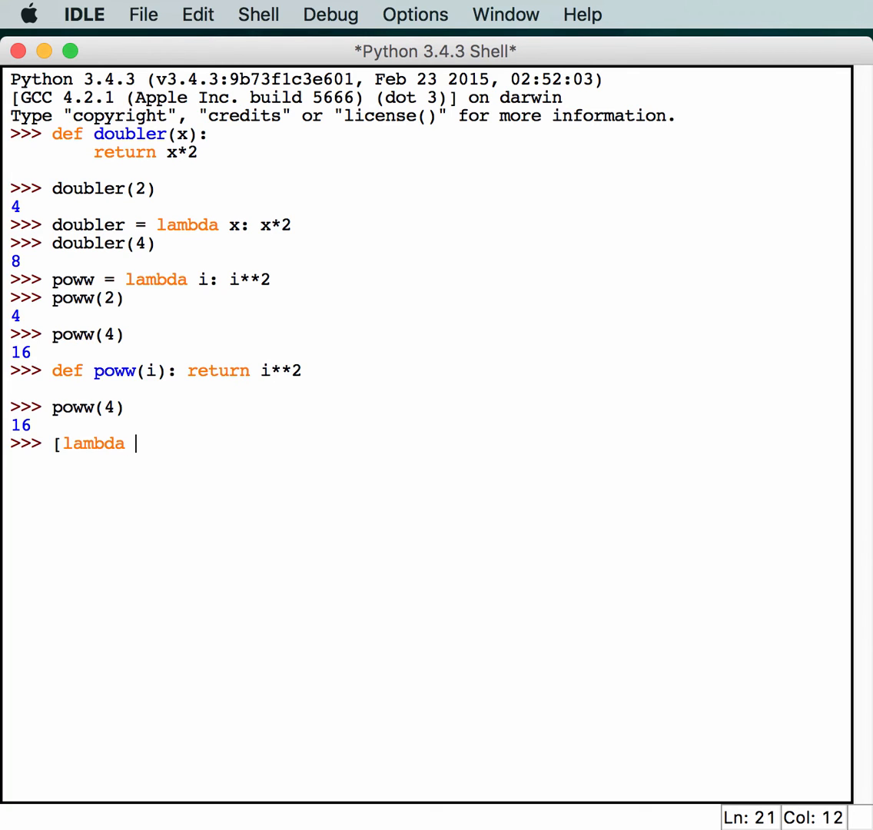
text(x:)
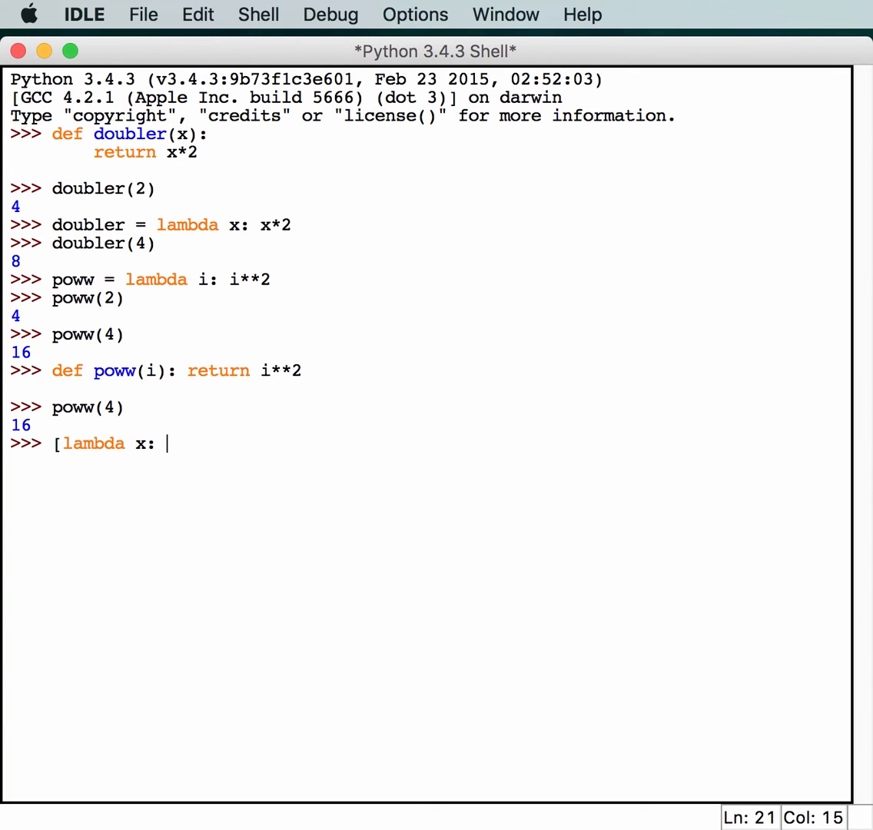
text(x*3)
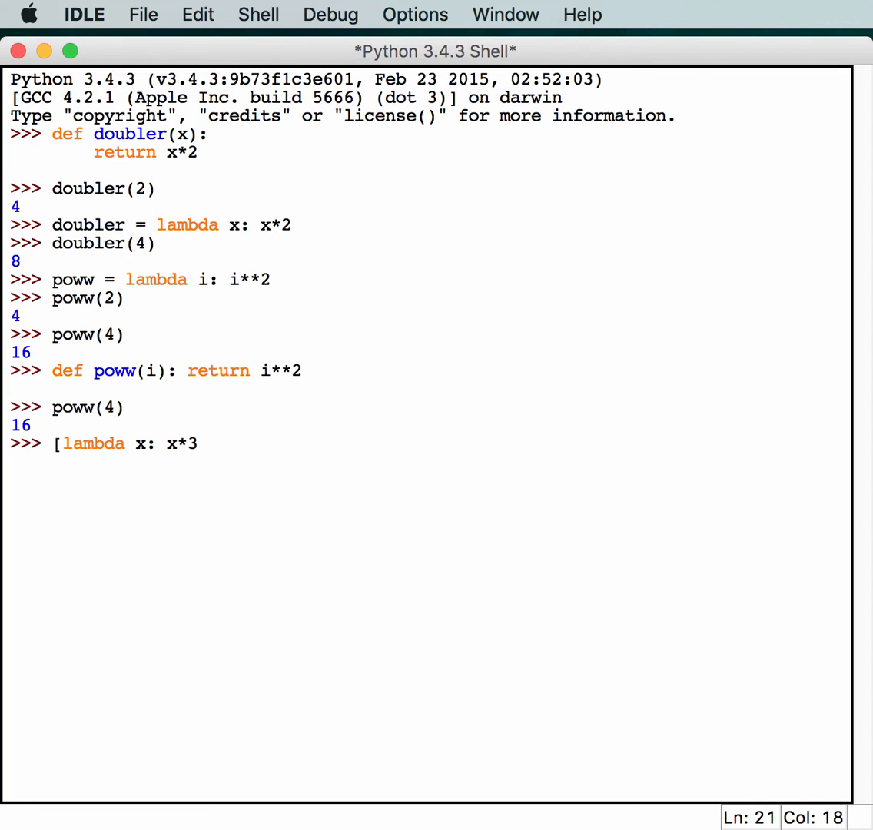
text())
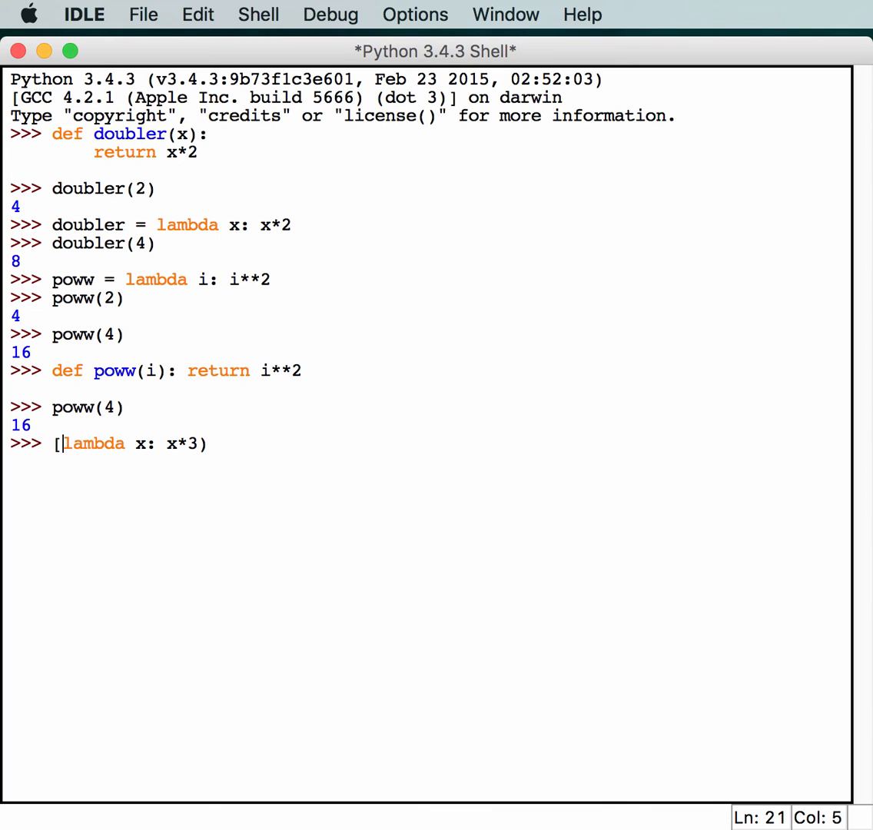
text(()
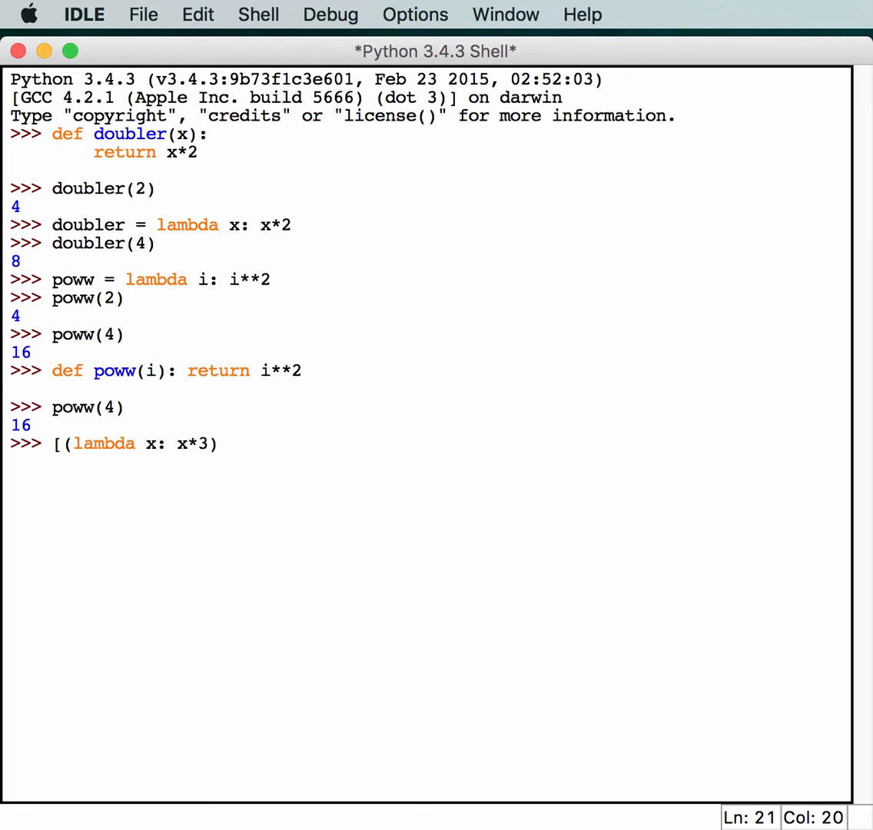
text((i) for)
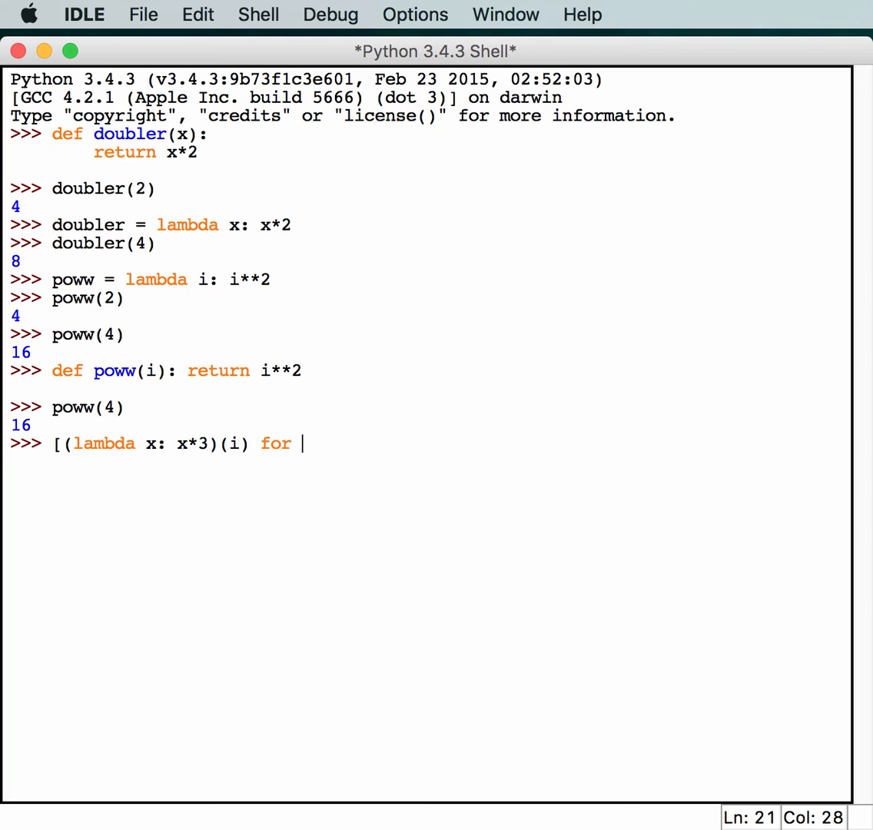
text(i in range)
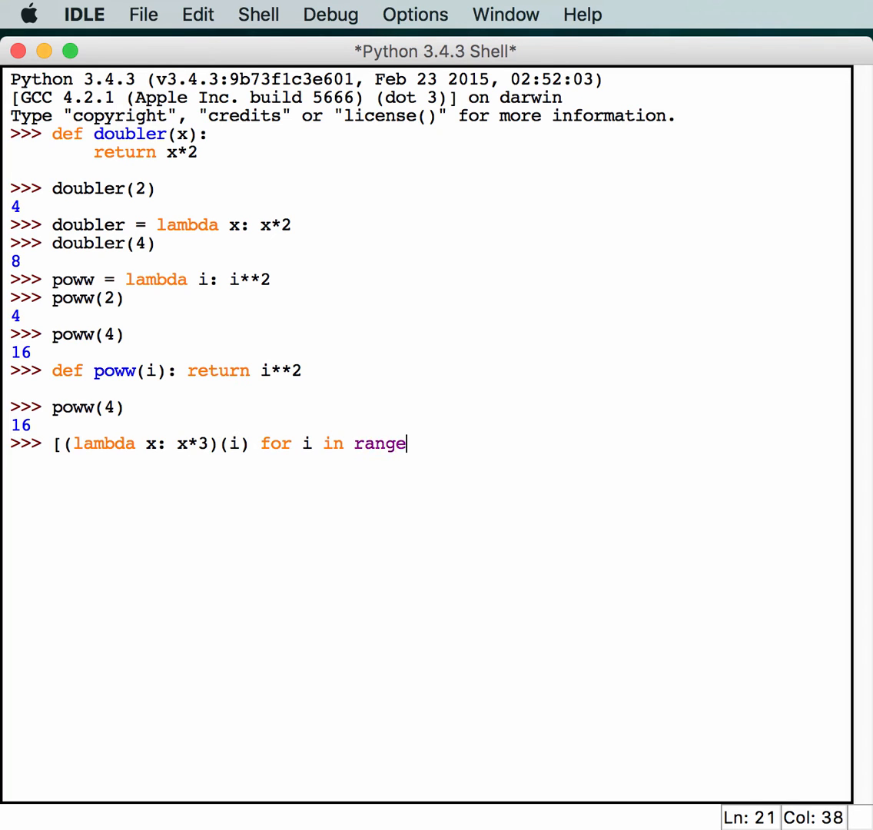
text((5))
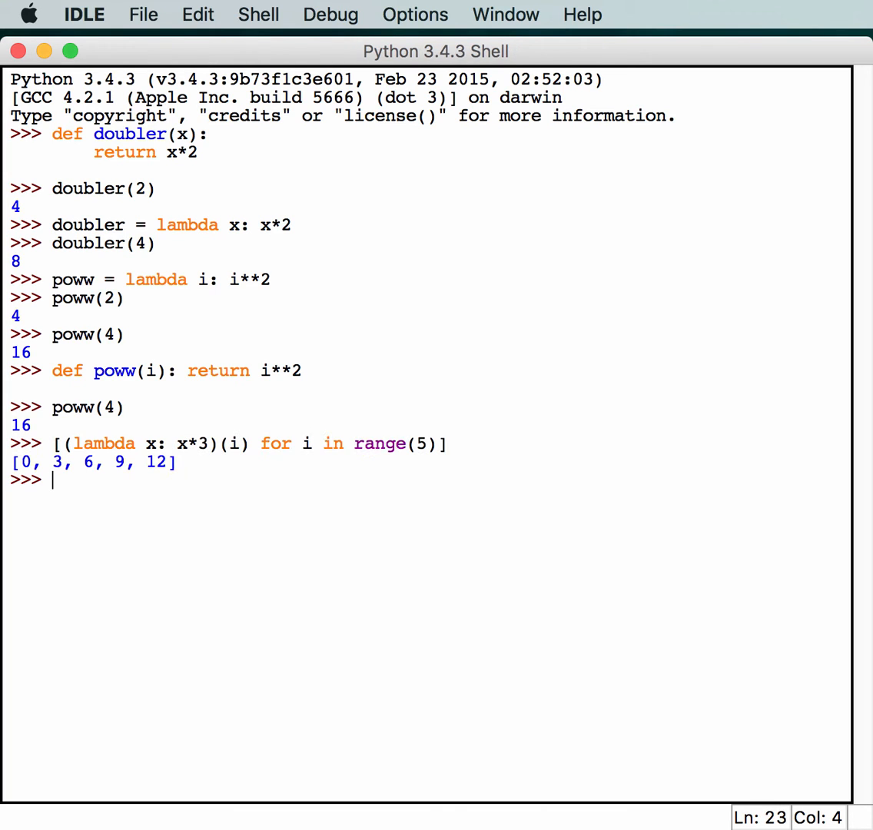
mouse_move(279, 513)
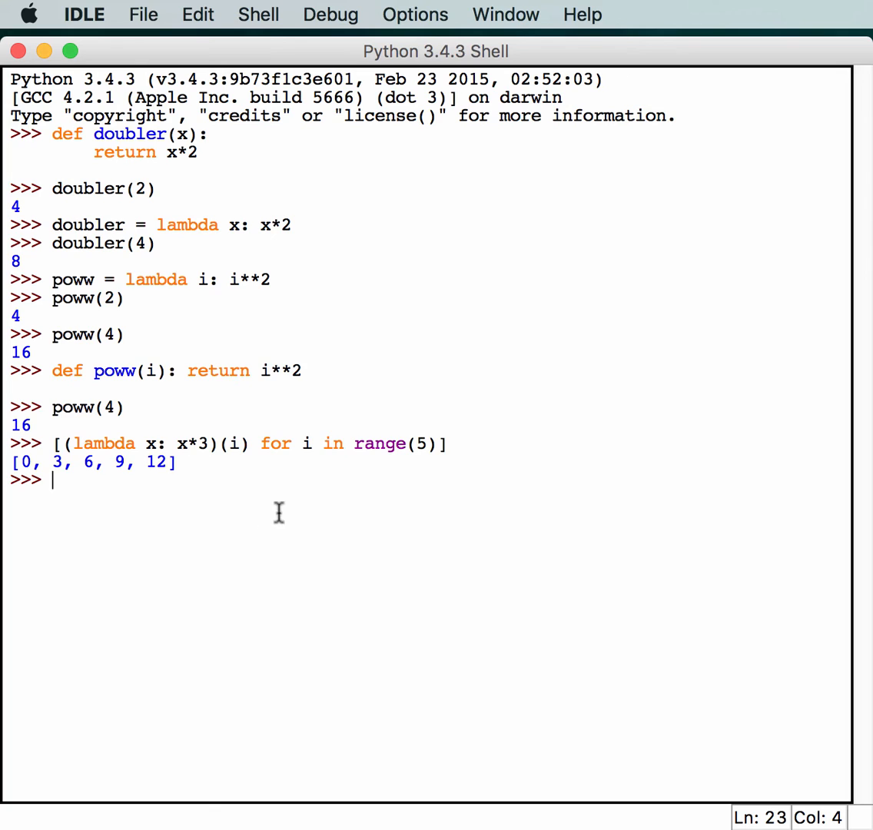
mouse_move(226, 492)
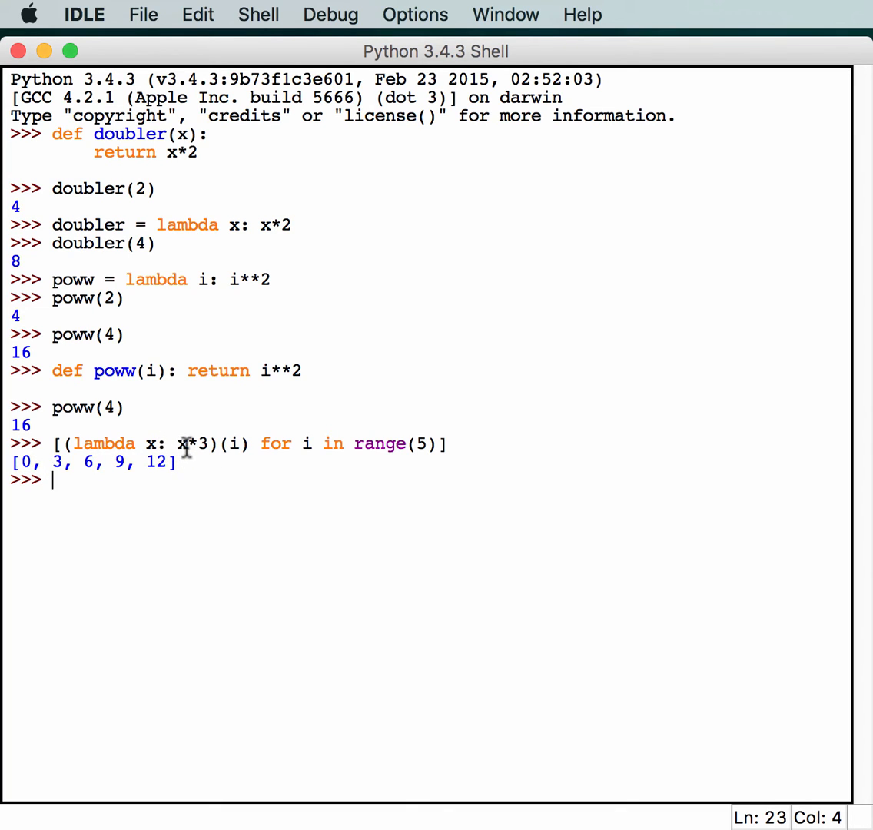
mouse_move(115, 468)
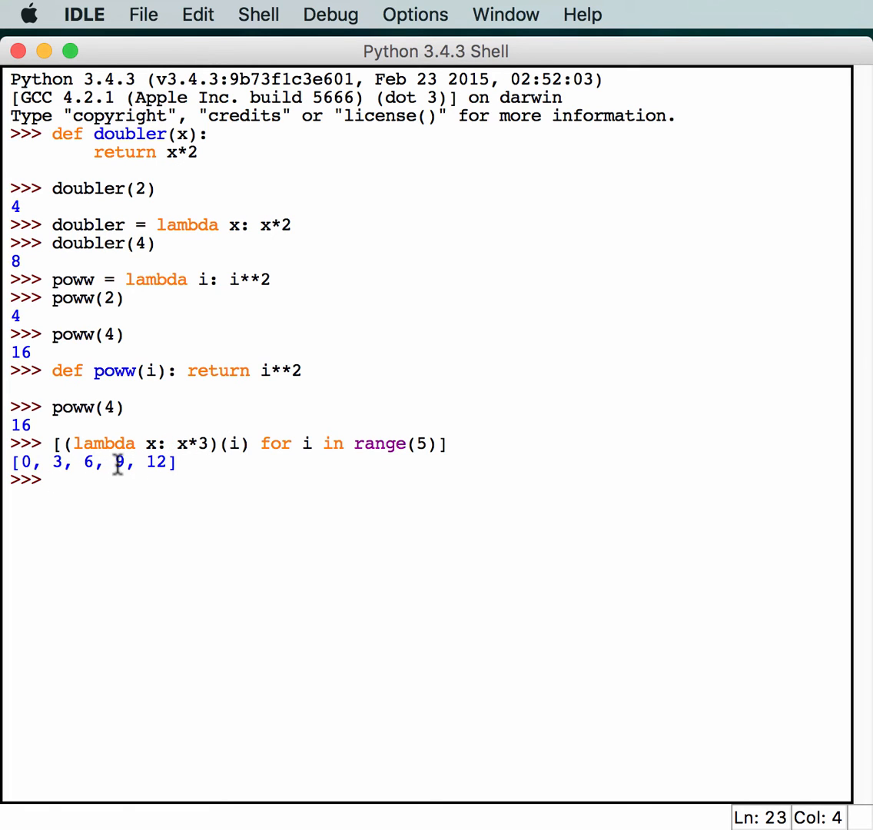
mouse_move(132, 473)
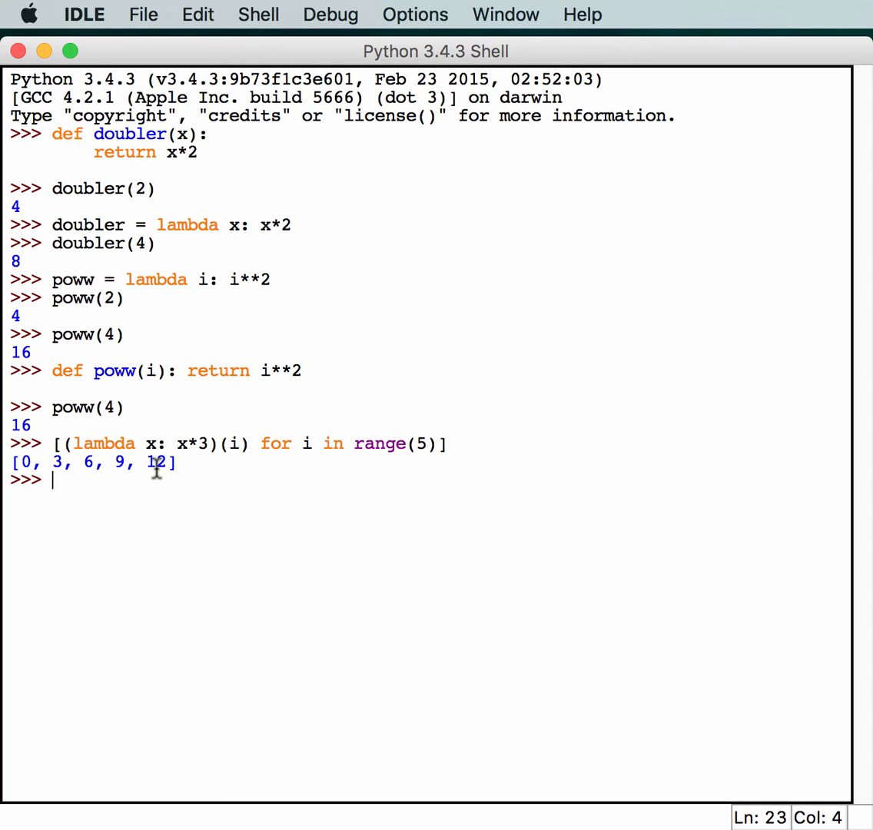
mouse_move(203, 449)
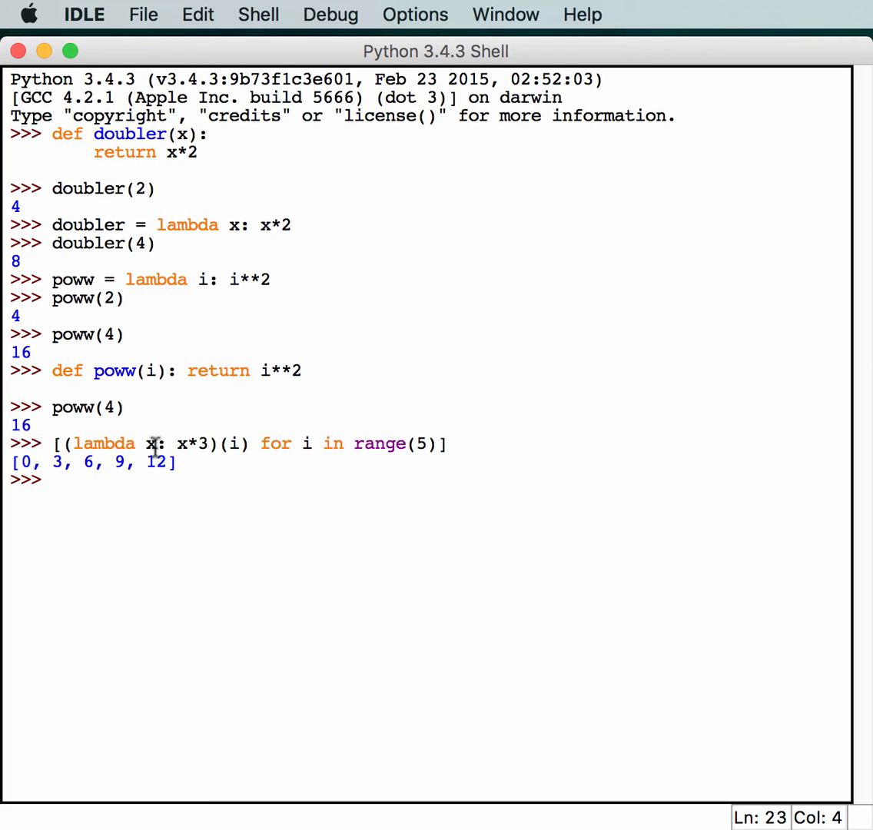
mouse_move(352, 460)
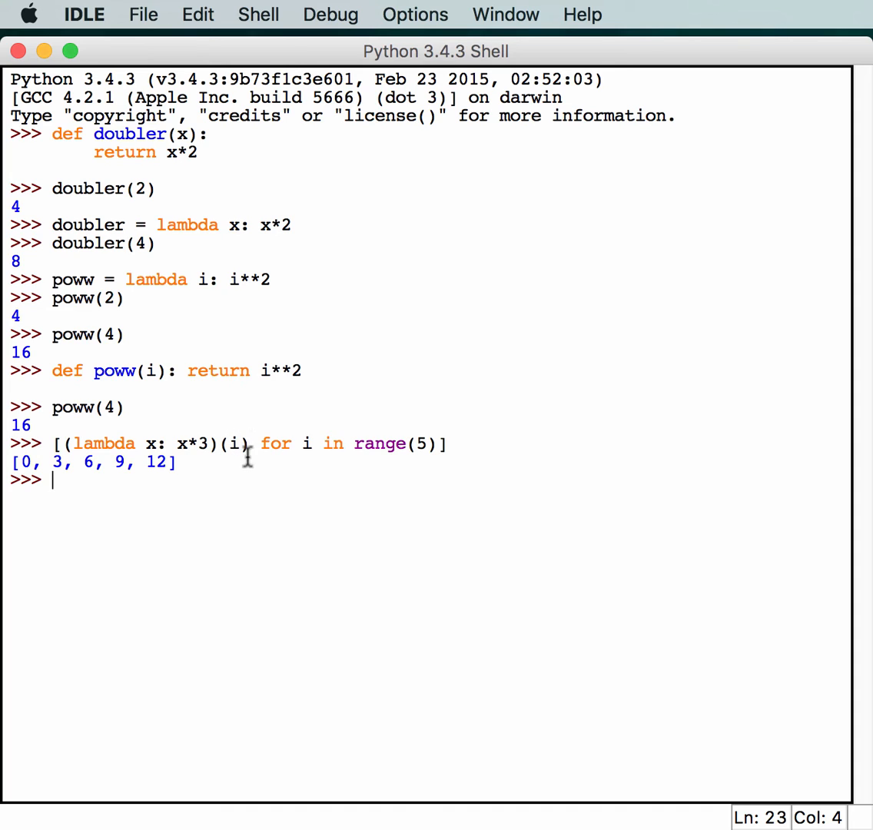
mouse_move(148, 444)
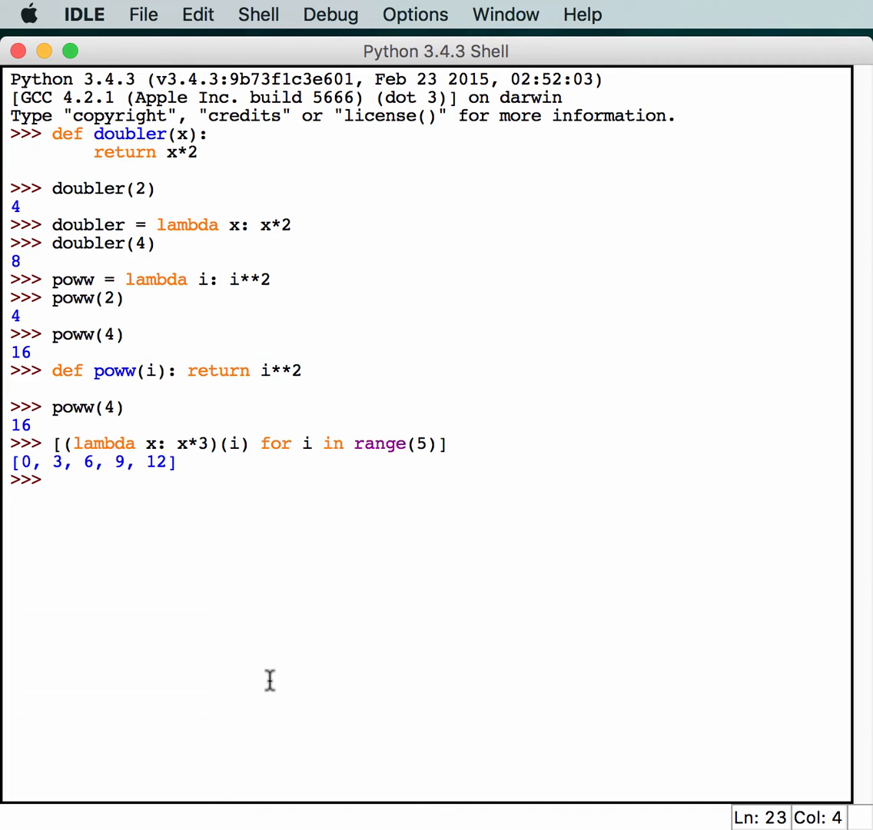
Define tripler = lambda x: x*3, fixing the mistyped lambda.
text(tripler =)
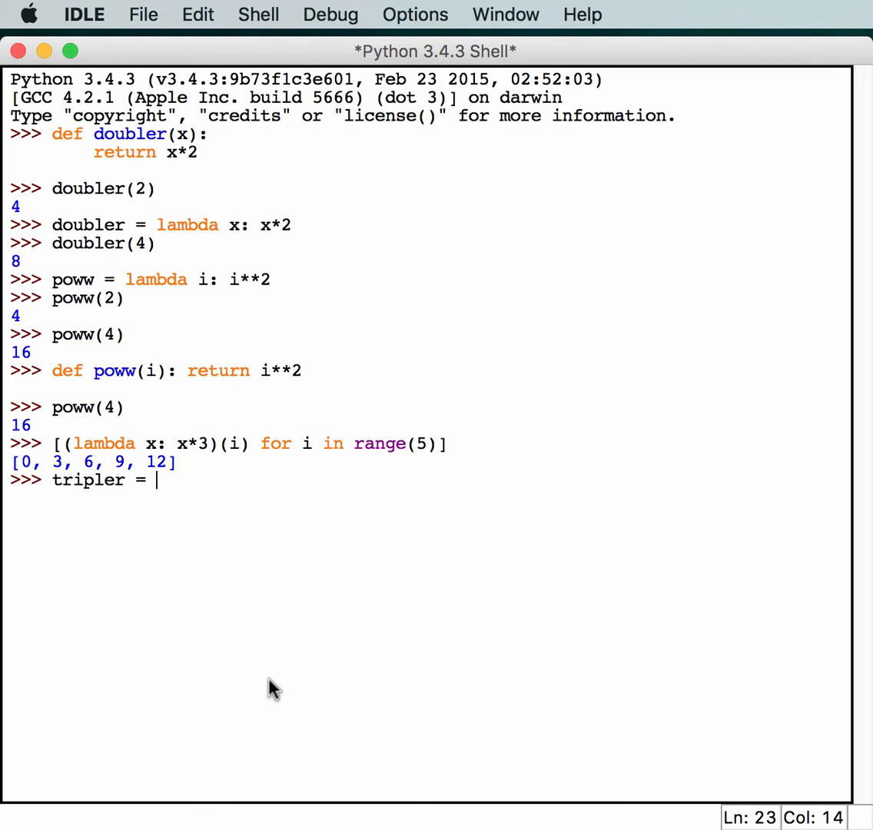
text(lMBD)
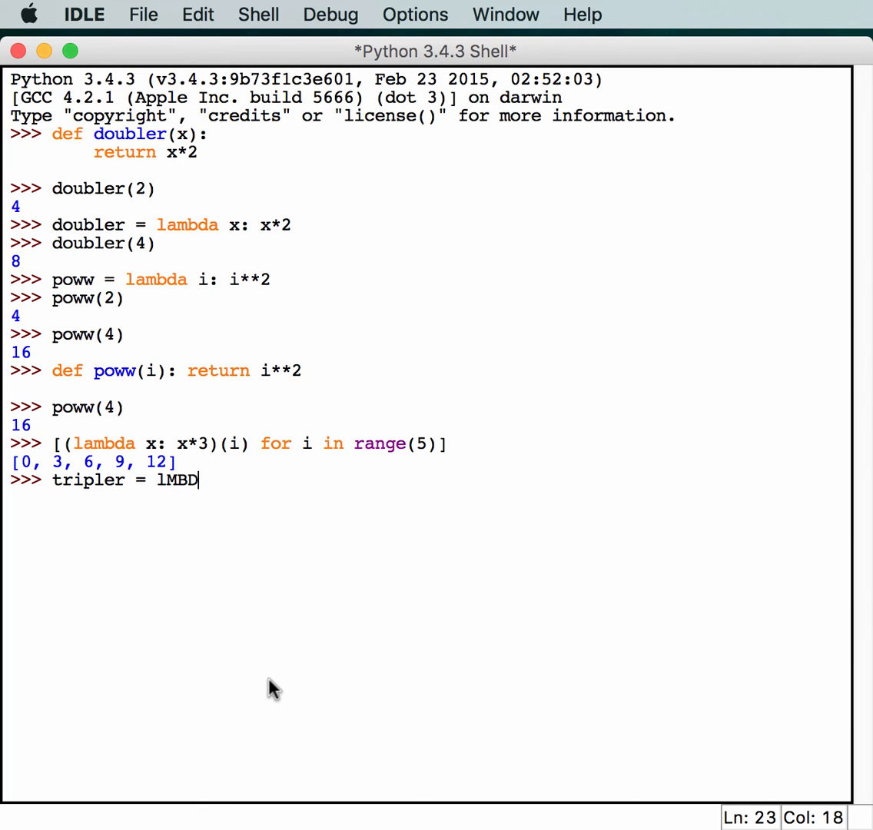
key(backspace)
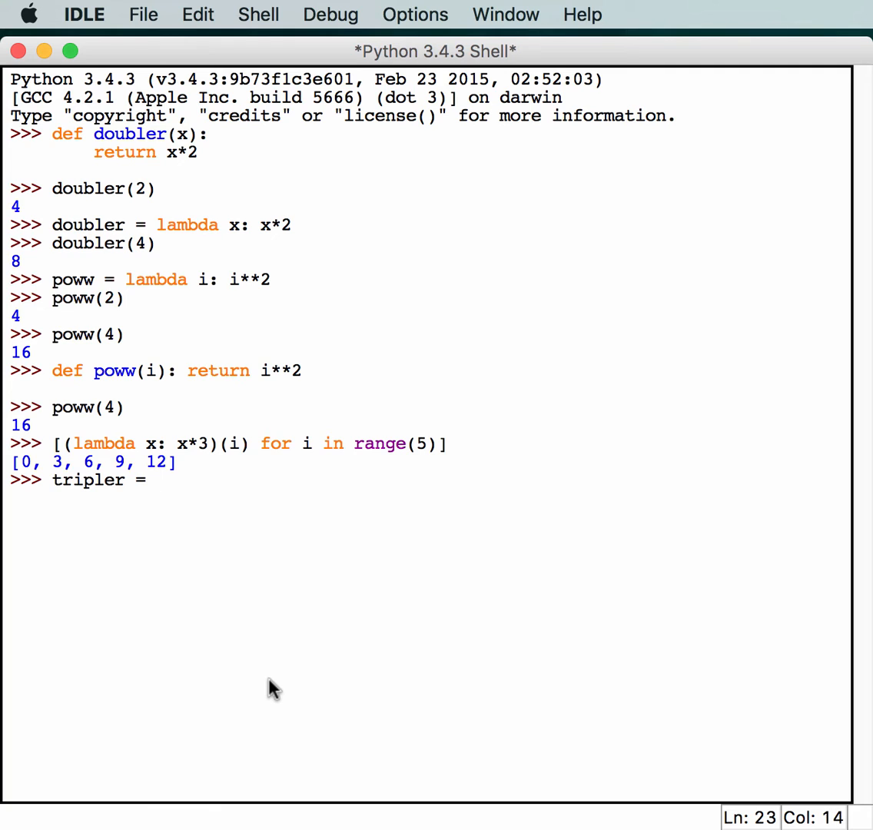
text(lambda)
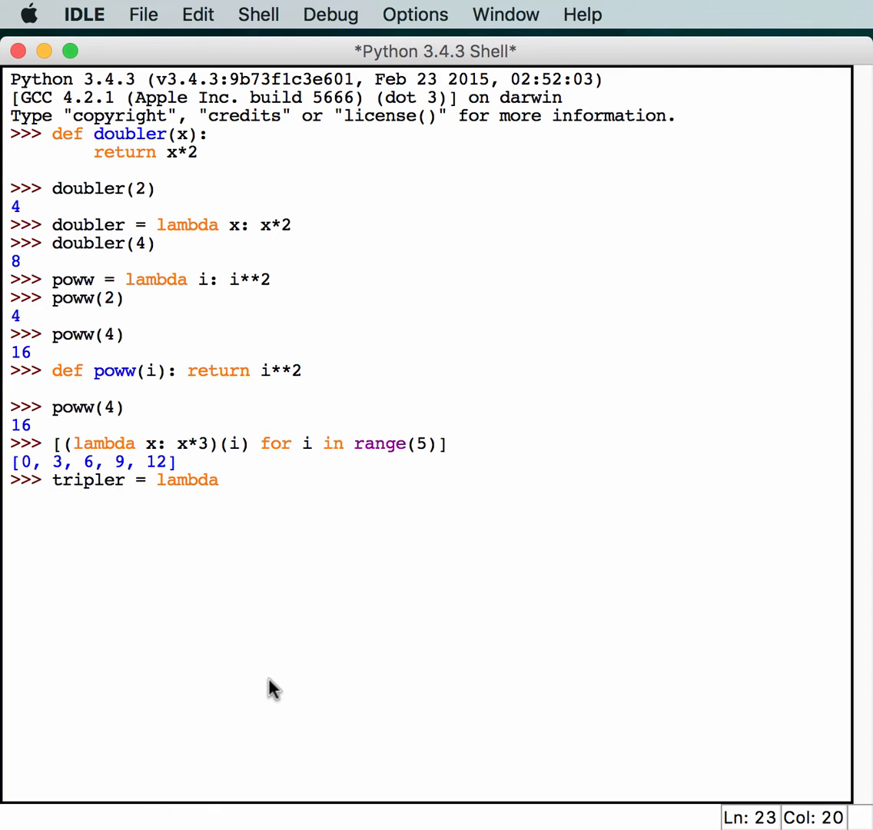
text(x)
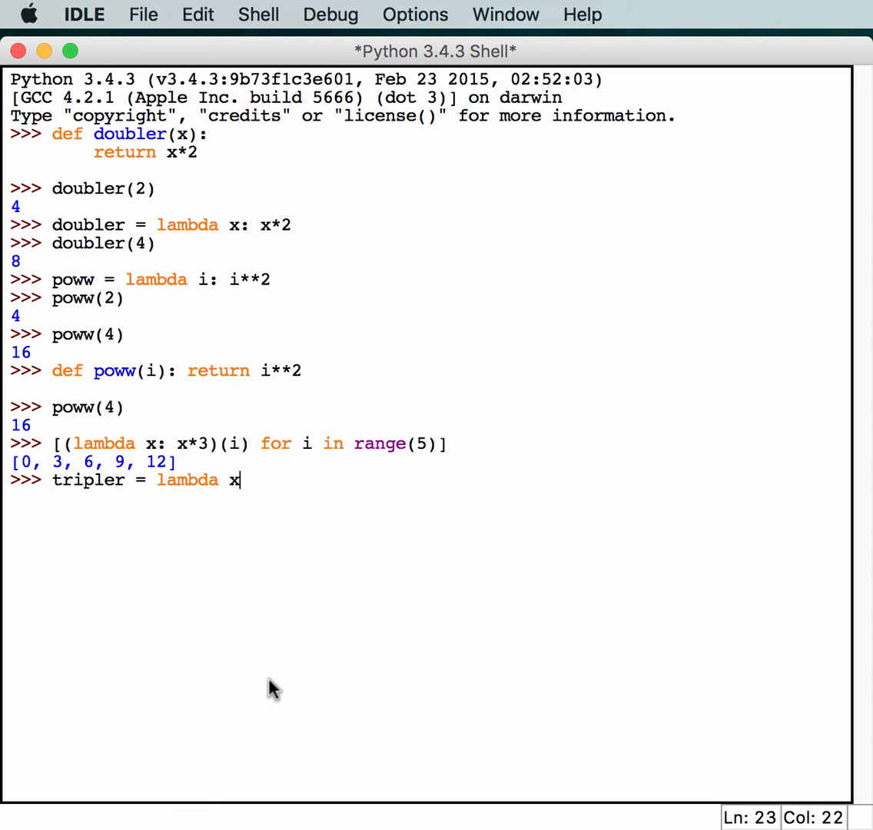
text(: x*3)
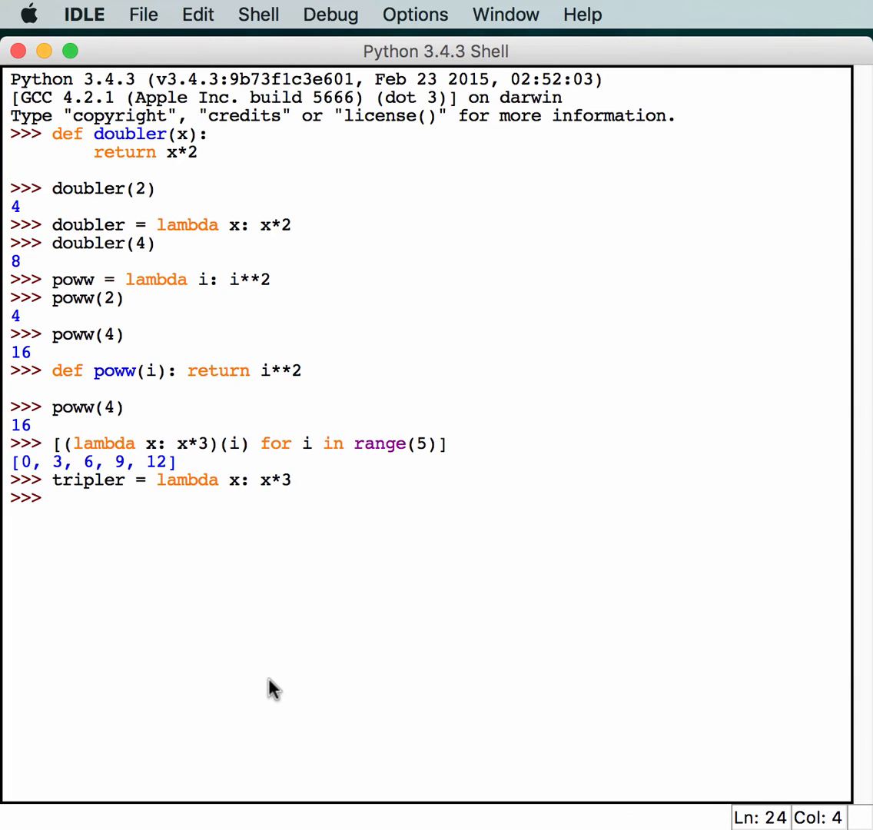
Evaluate [tripler(i) for i in range(5)], printing [0, 3, 6, 9, 12].
text([tripler)
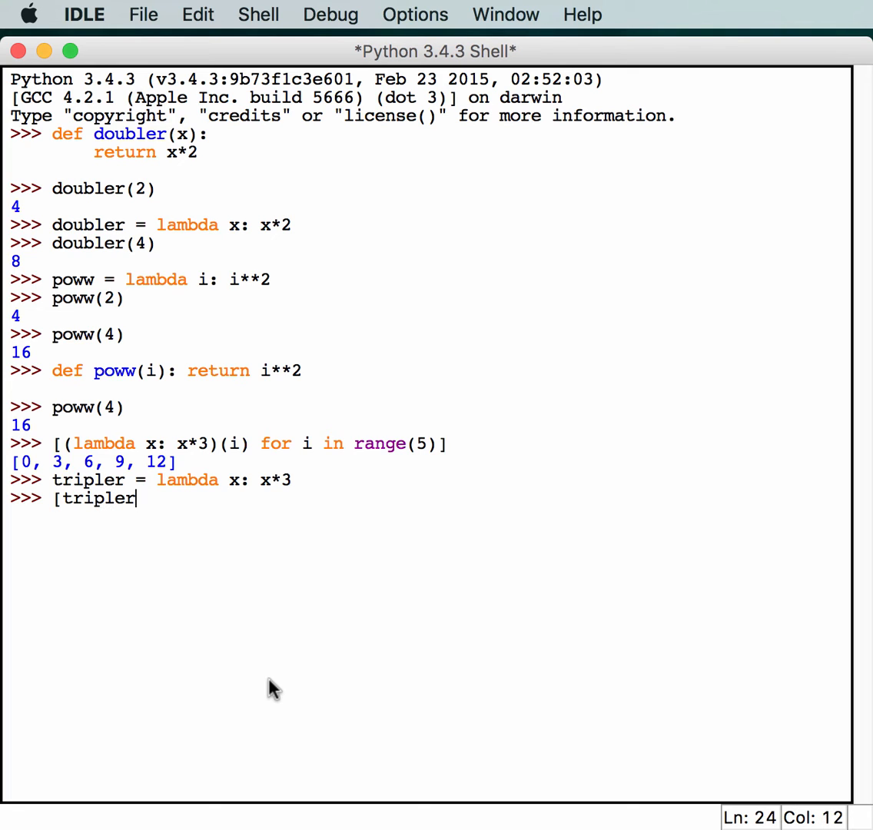
text((i)
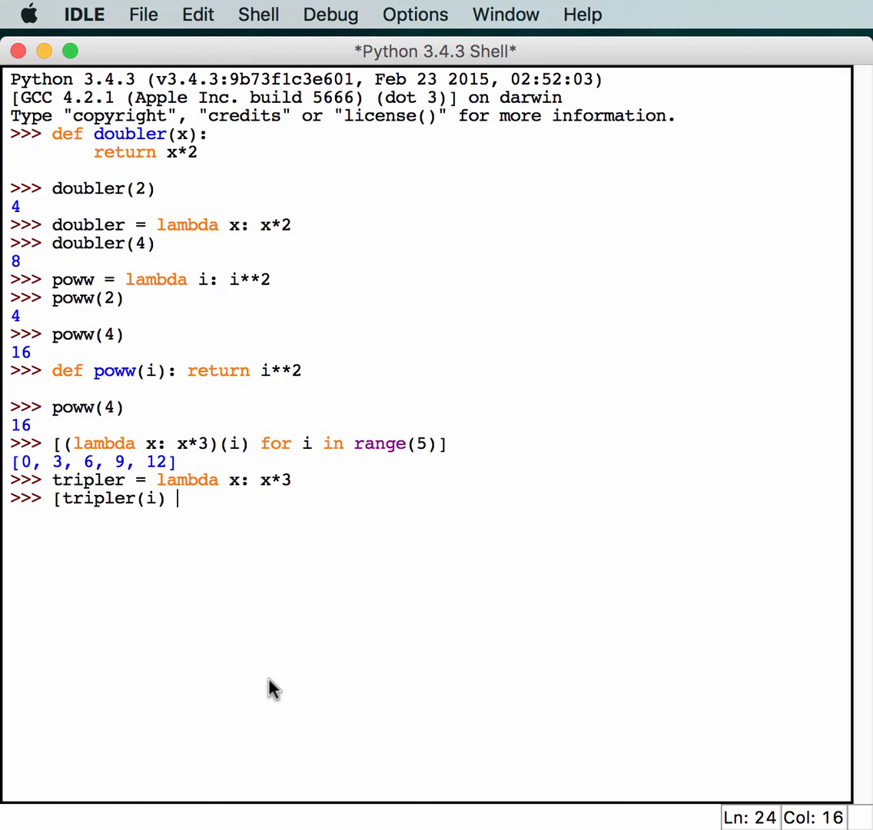
text(for i in range)
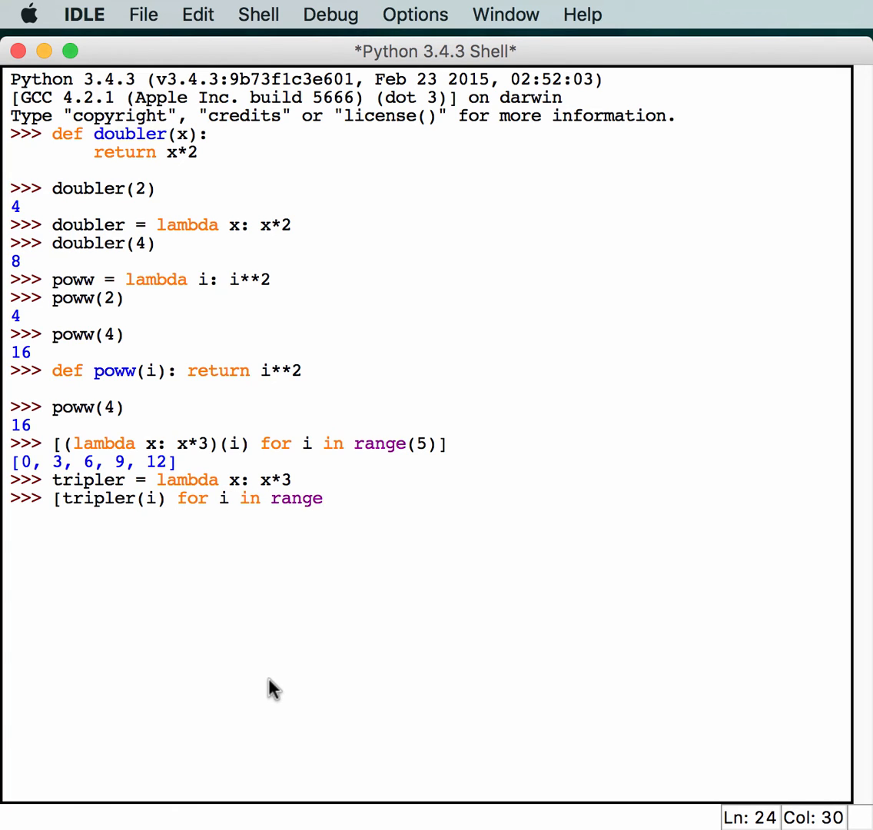
text((5)])
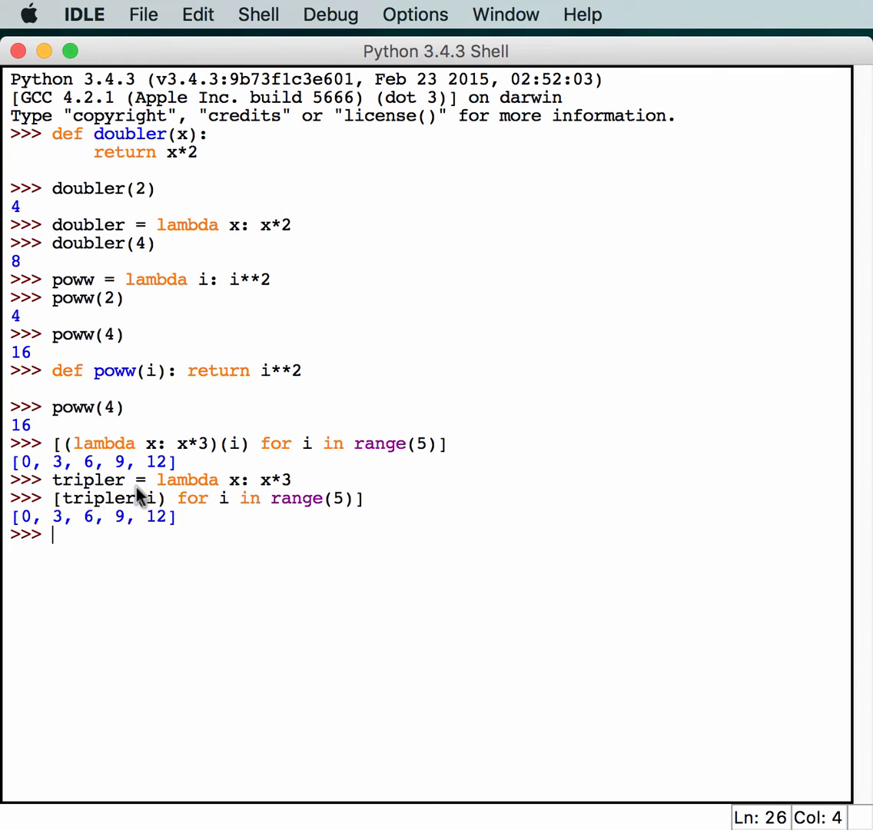
mouse_move(107, 510)
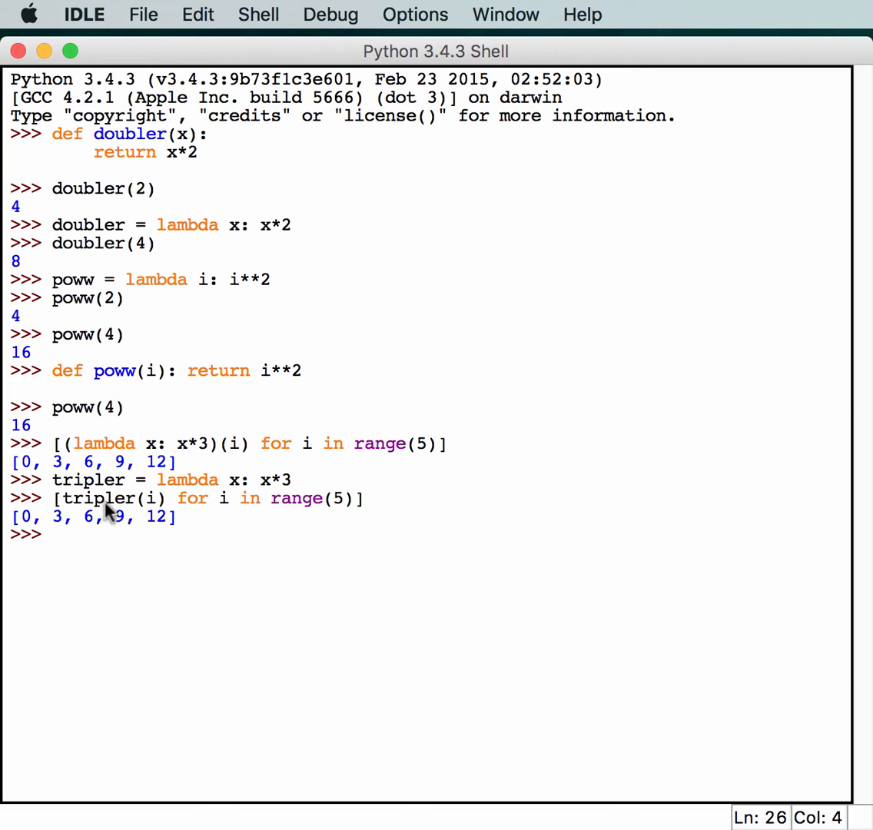
mouse_move(154, 504)
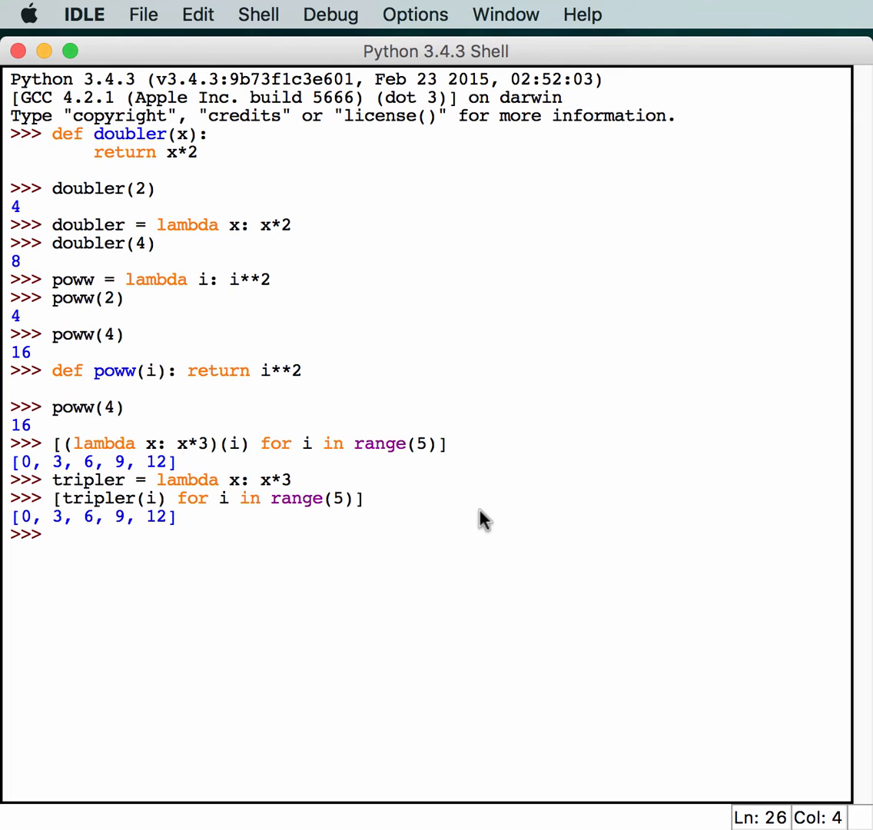
mouse_move(474, 513)
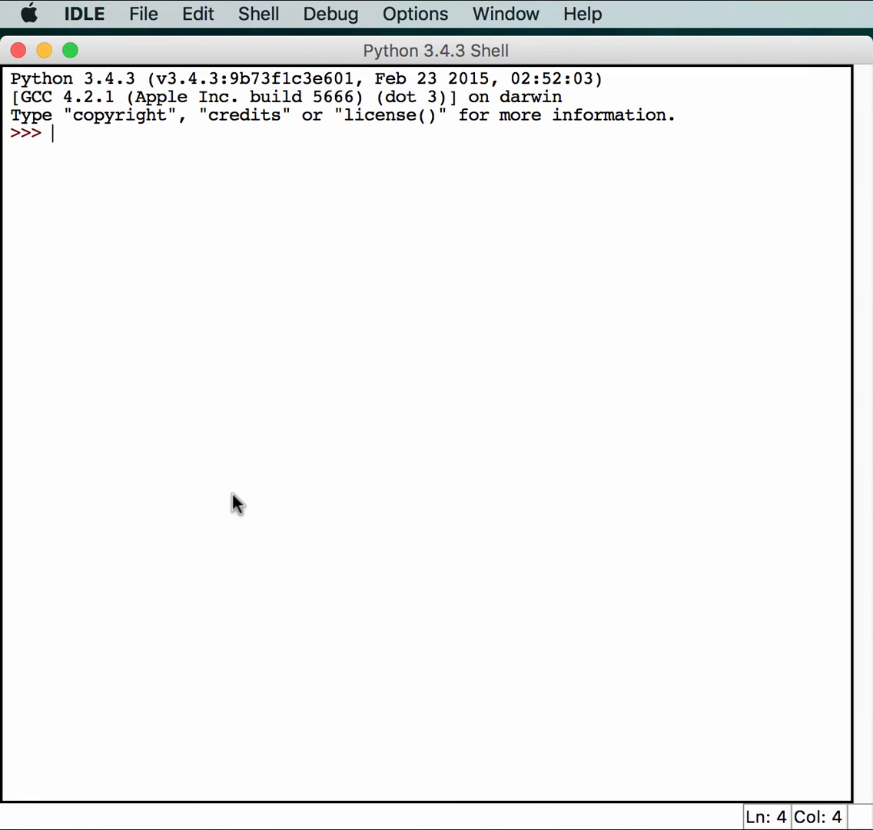
Redefine tripler, run map(tripler, range(5)), then wrap it in list() for [0, 3, 6, 9, 12].
text(tripler = lambda x: x*3)
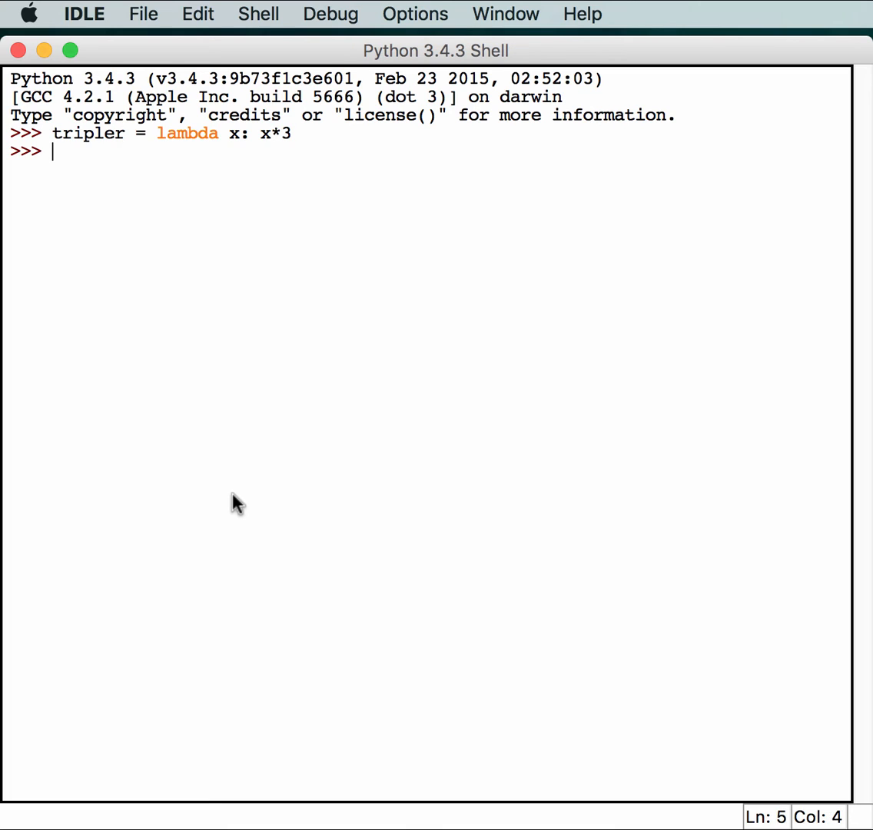
text(map)
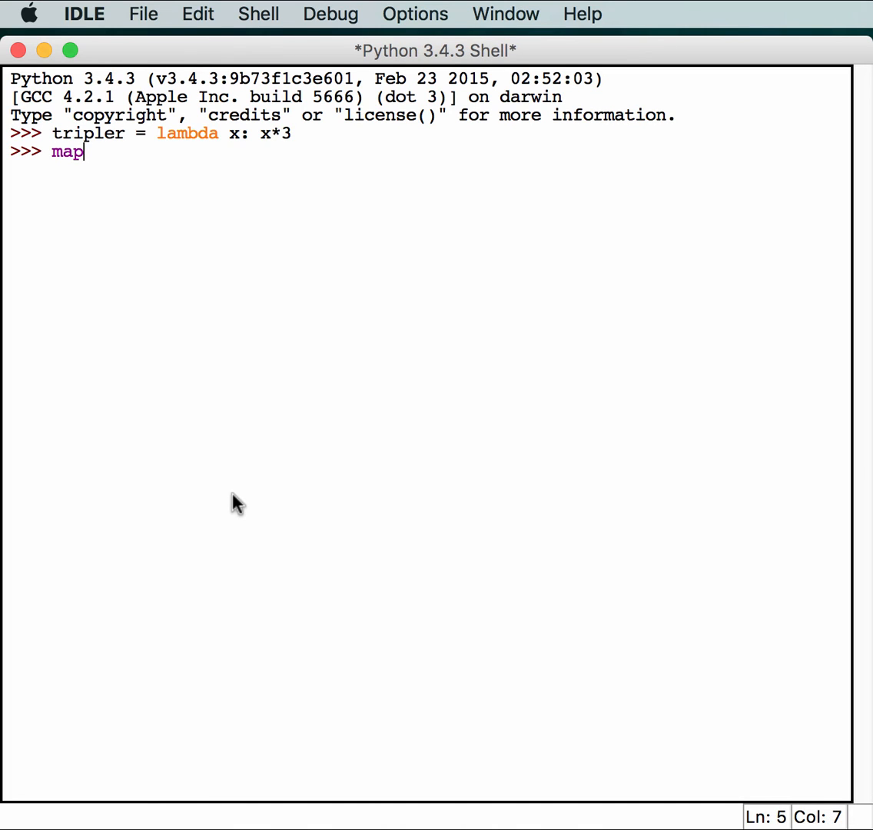
text(()
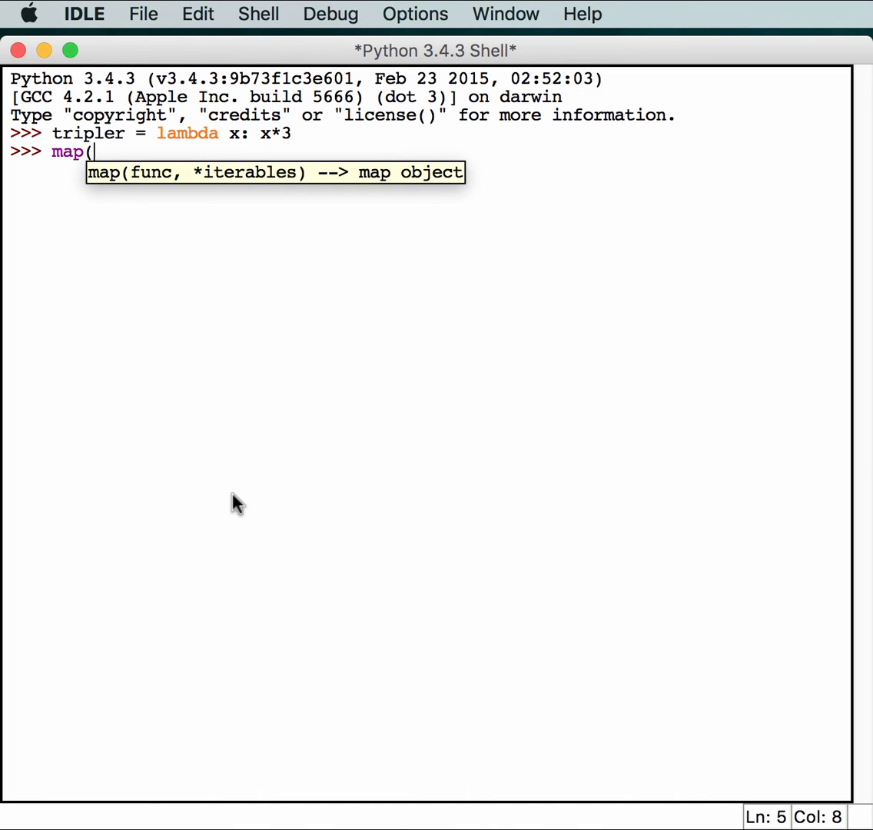
text(tripler)
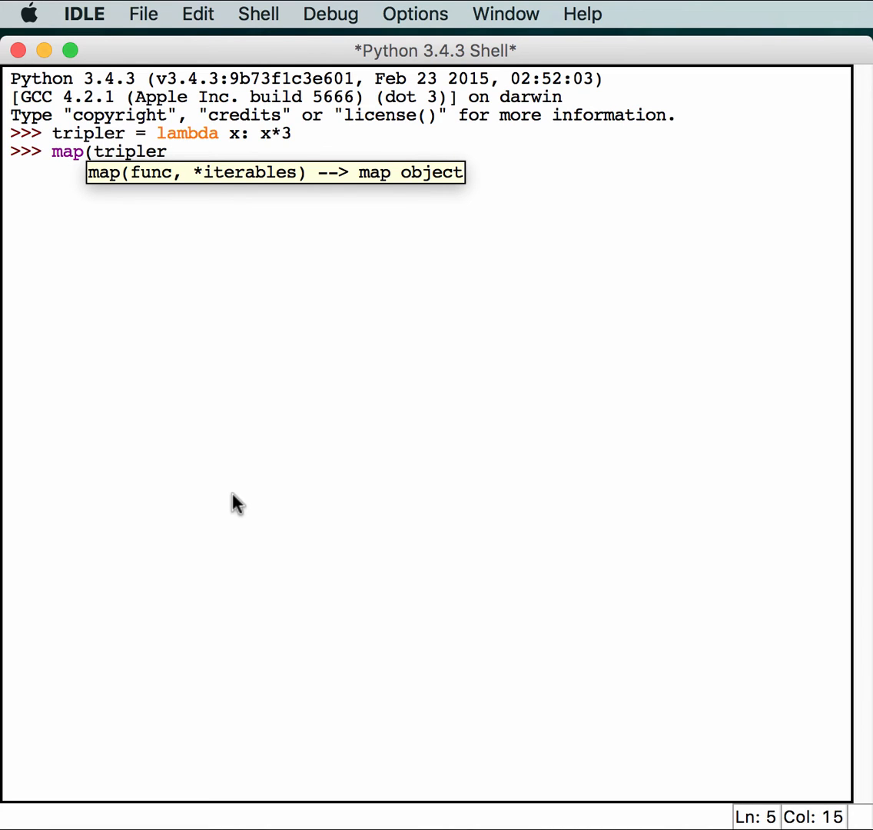
text(,)
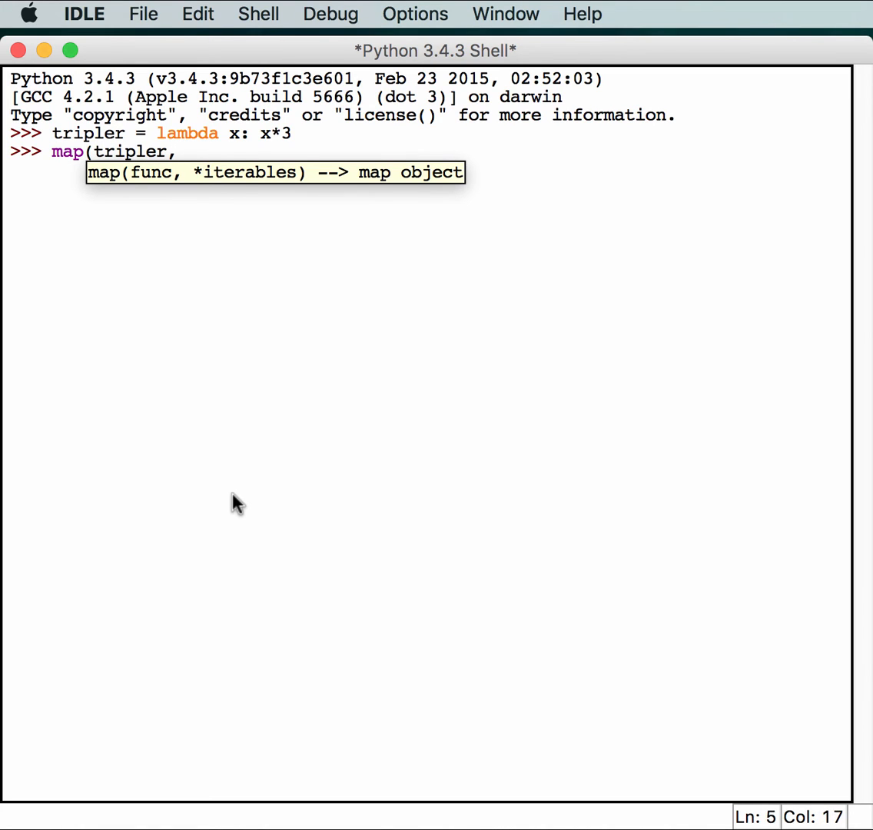
text(rang)
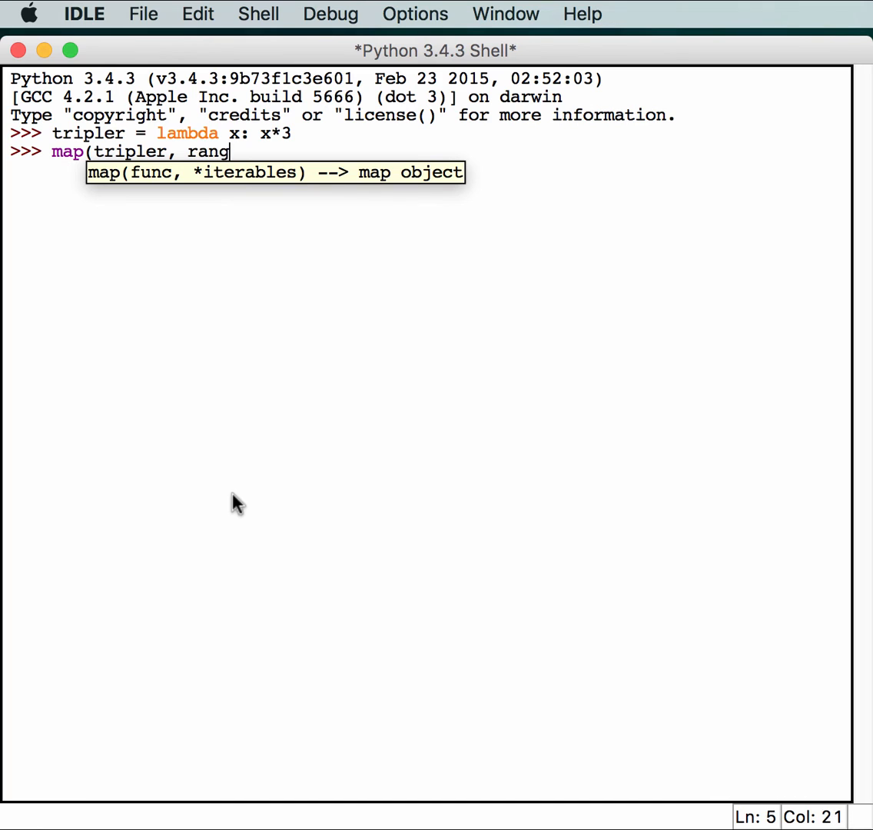
text(e(5))
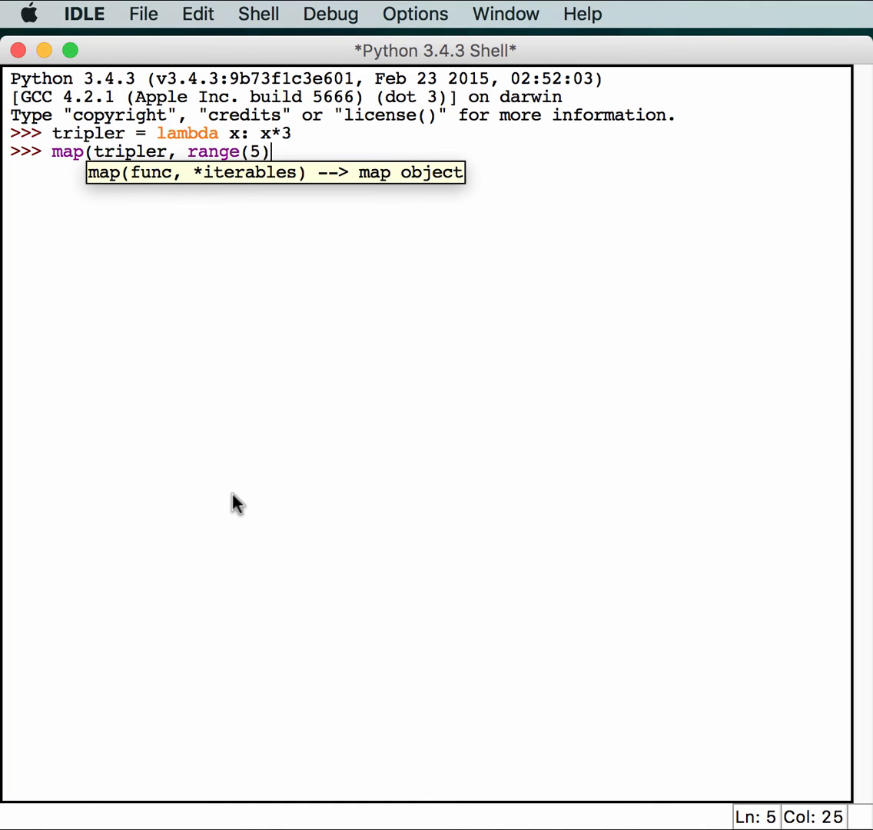
key(Return)
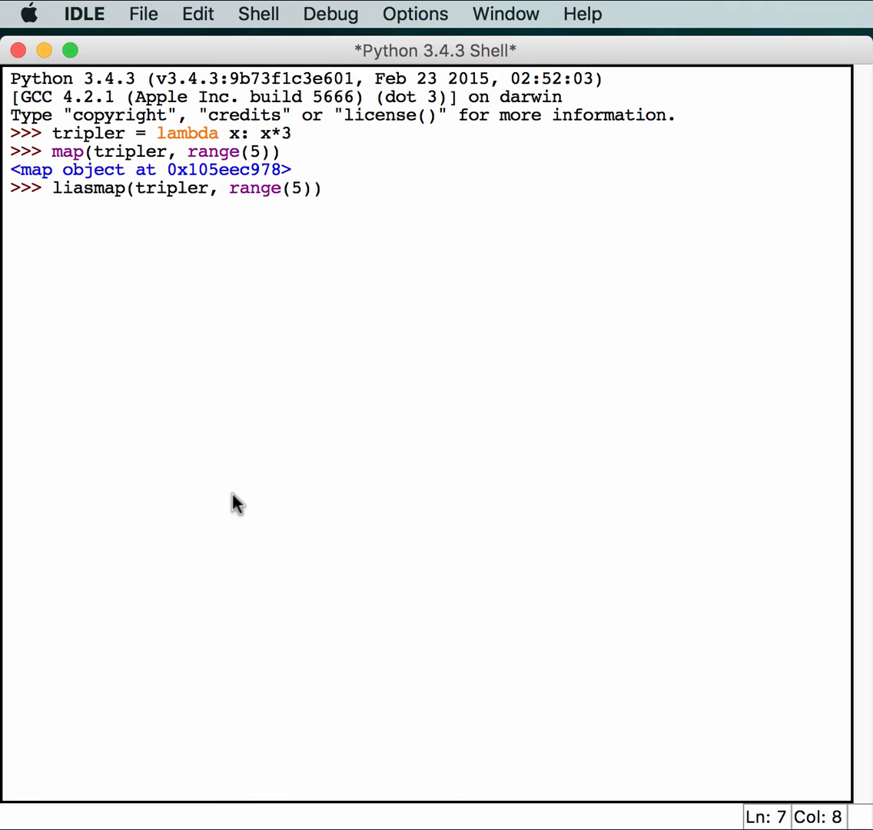
key(Backspace)
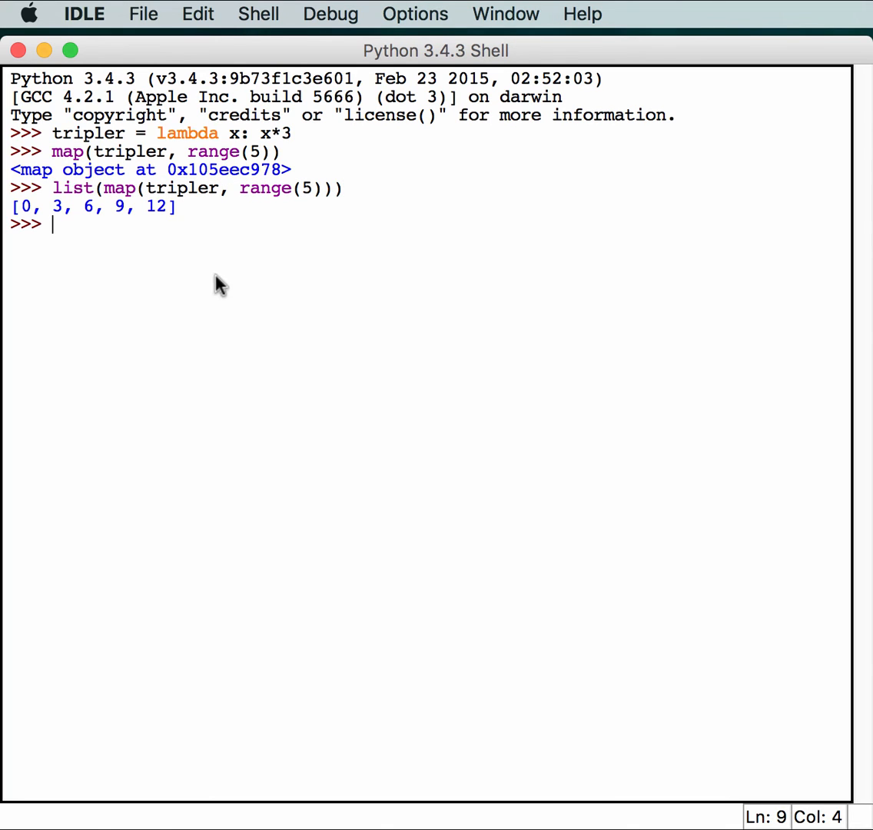
mouse_move(103, 226)
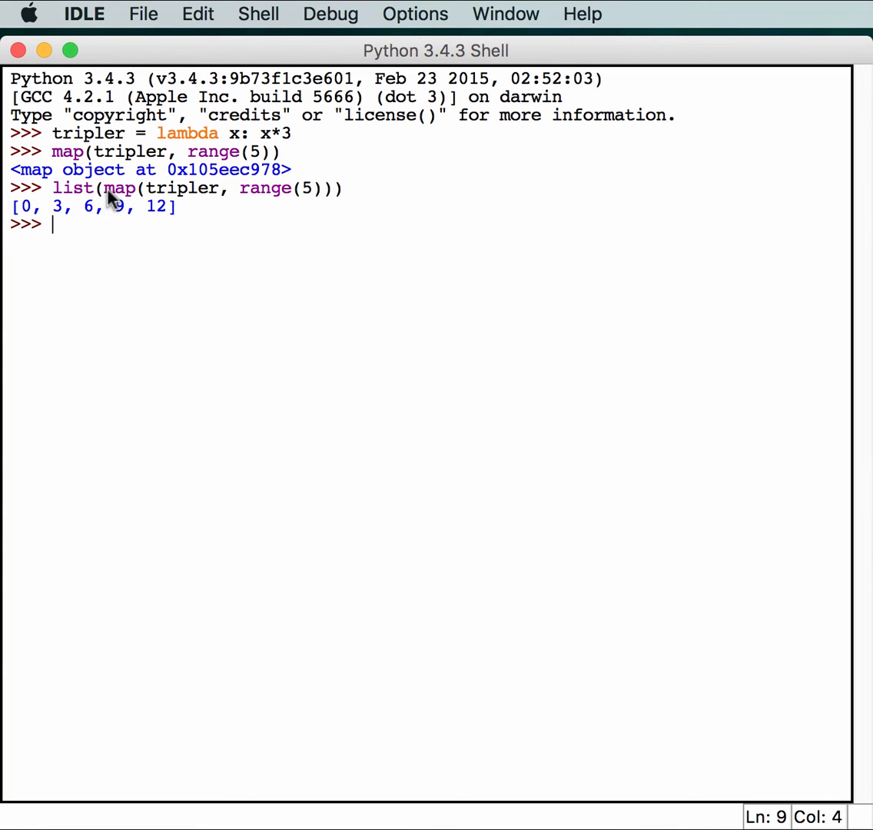
mouse_move(252, 208)
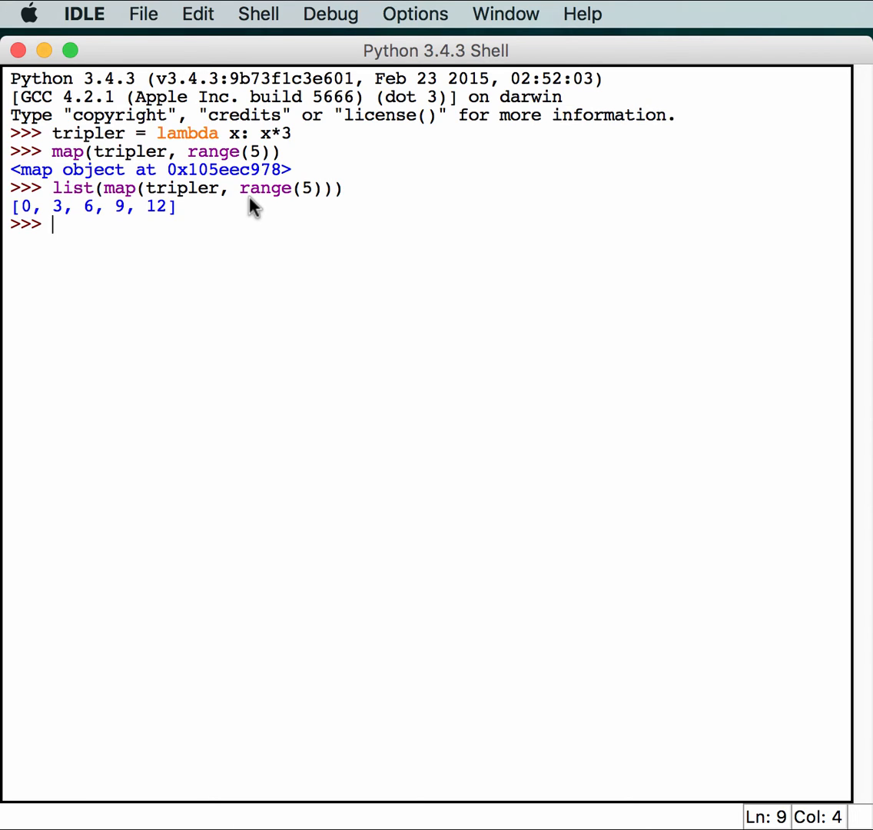
Evaluate [x*3 for x in range(5)], printing [0, 3, 6, 9, 12].
text([)
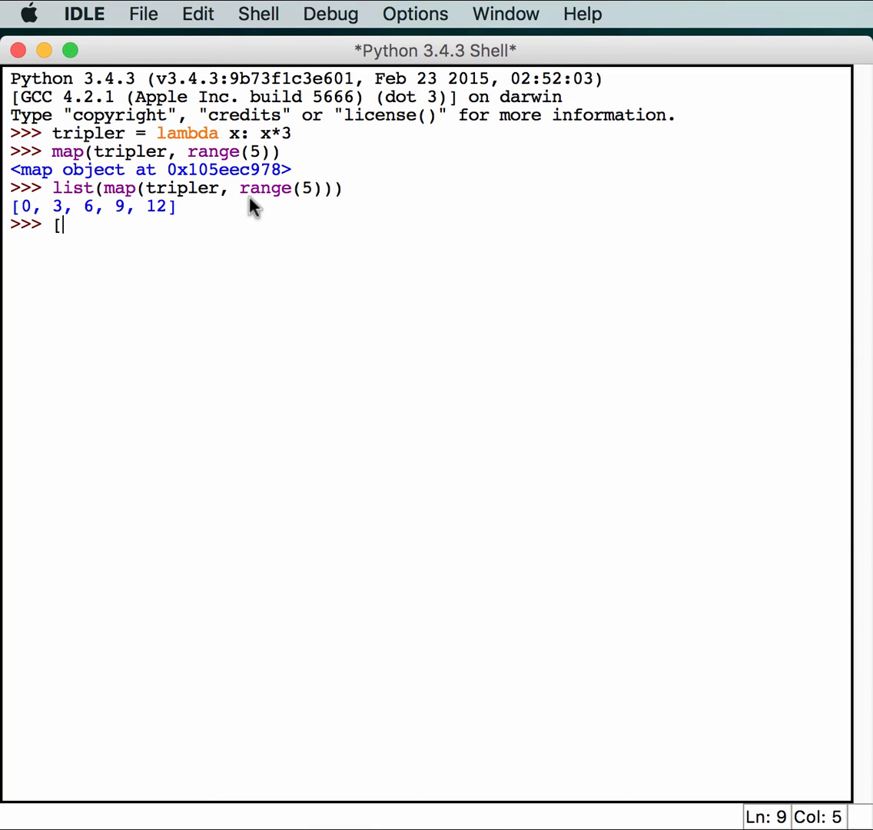
text(x*3 for)
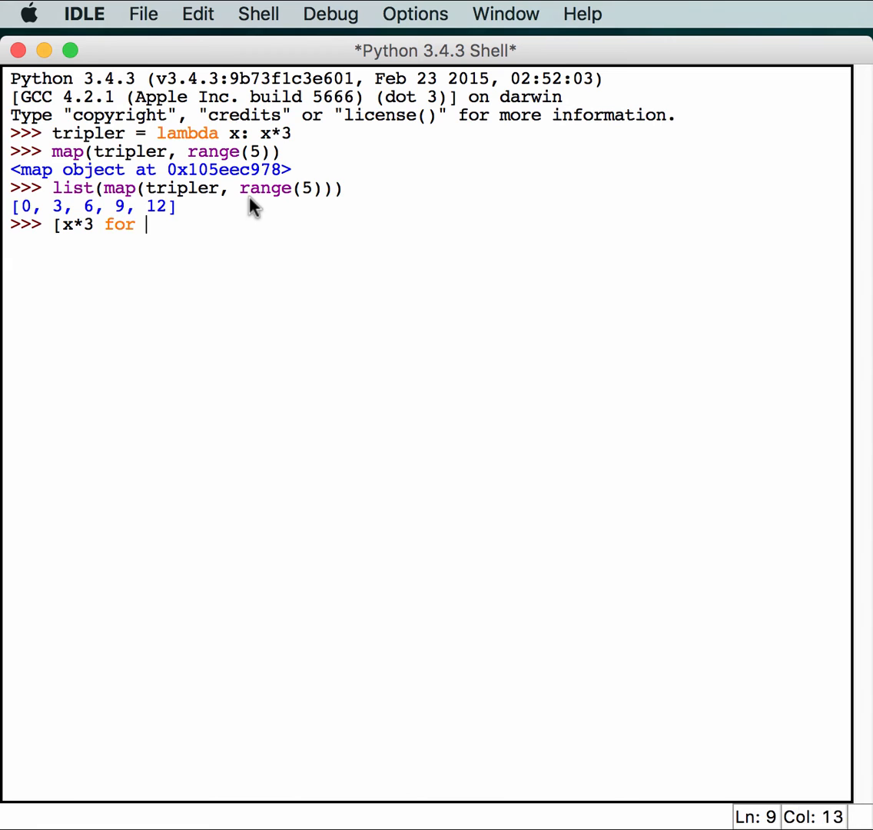
text(x in range)
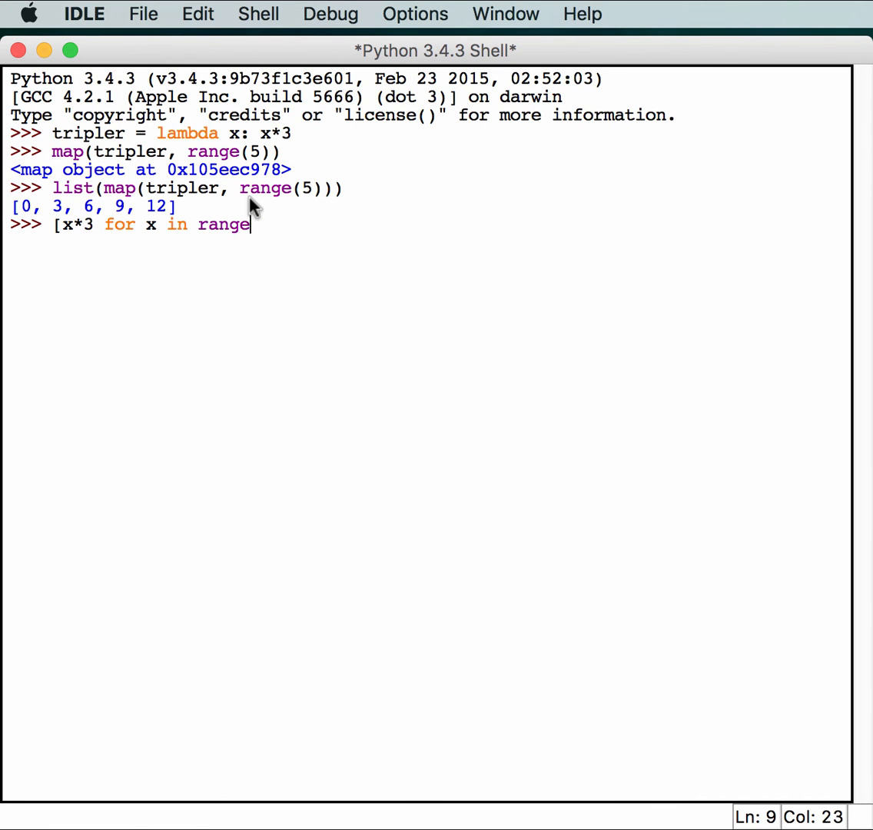
text((5)])
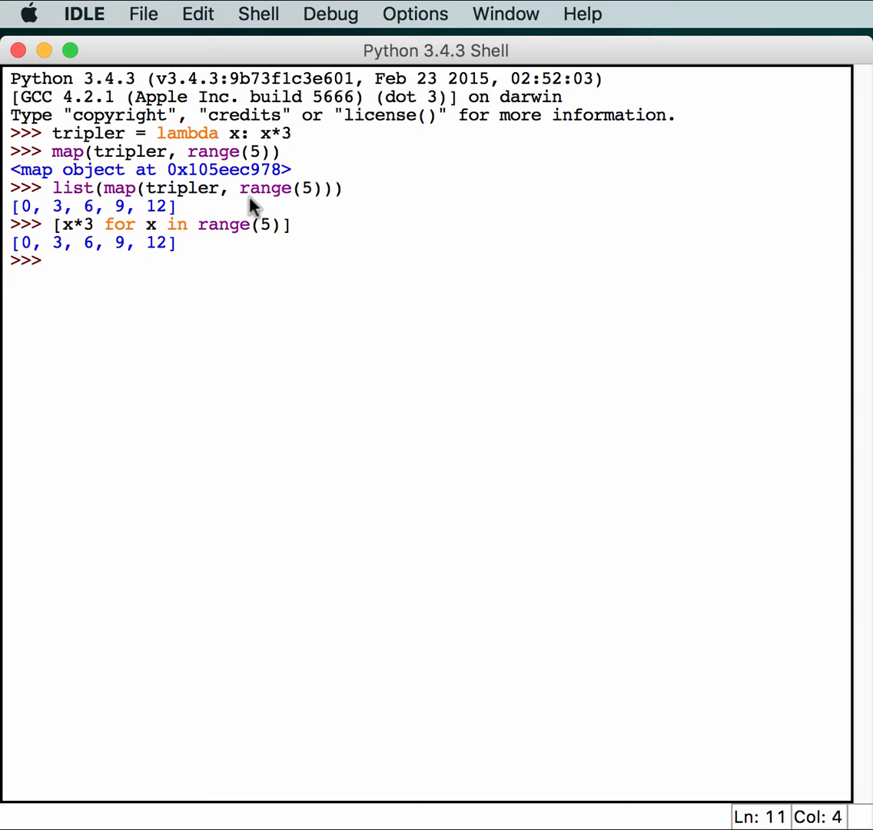
mouse_move(308, 246)
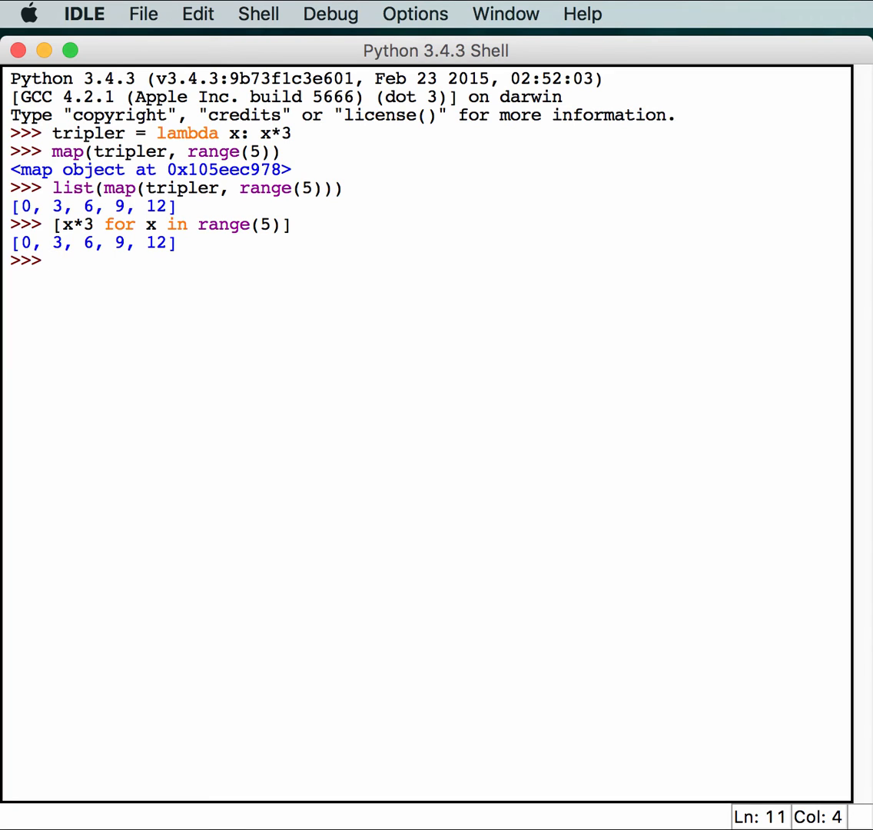
Enter def increment(n) returning lambda (x): x + n, which raises SyntaxError.
text(def incree)
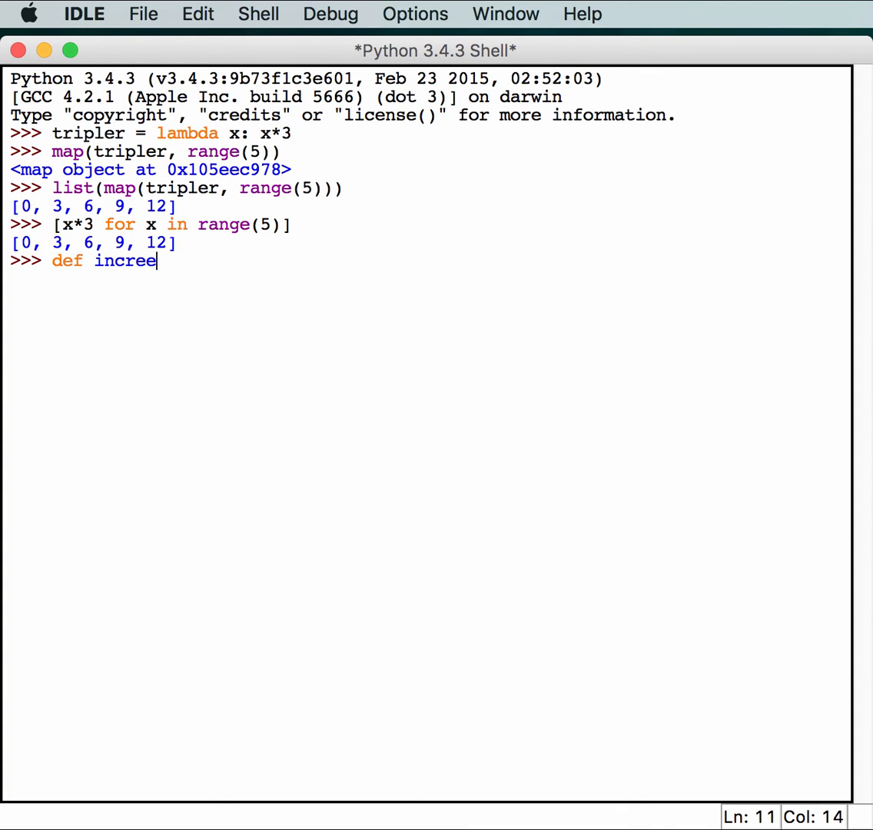
text(ment()
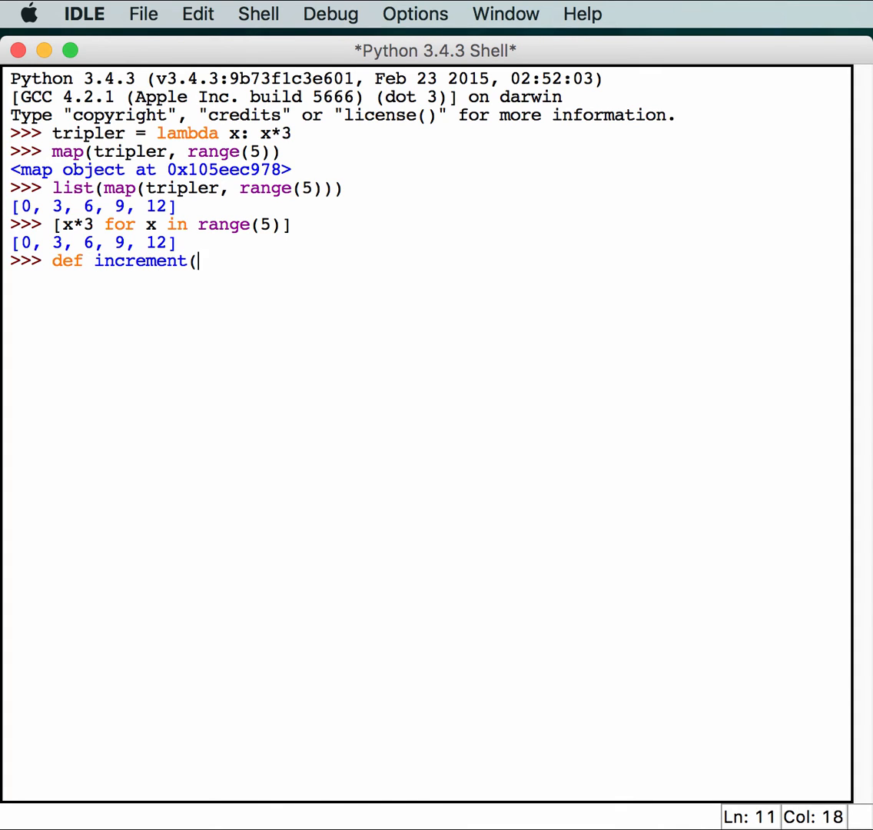
text(n)
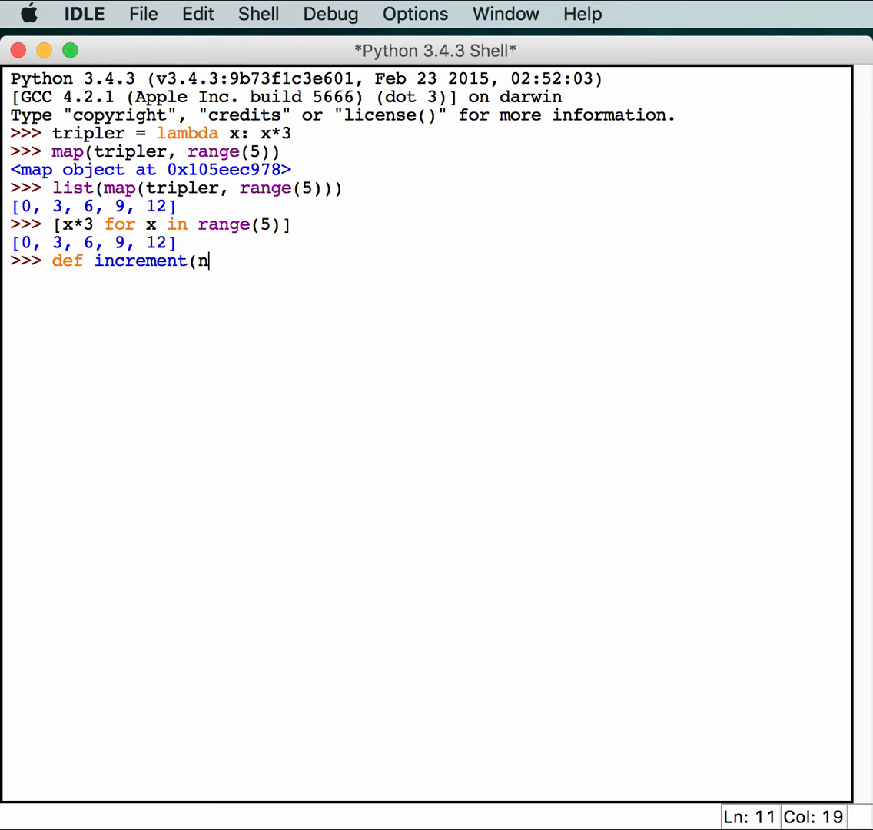
text():)
text(return)
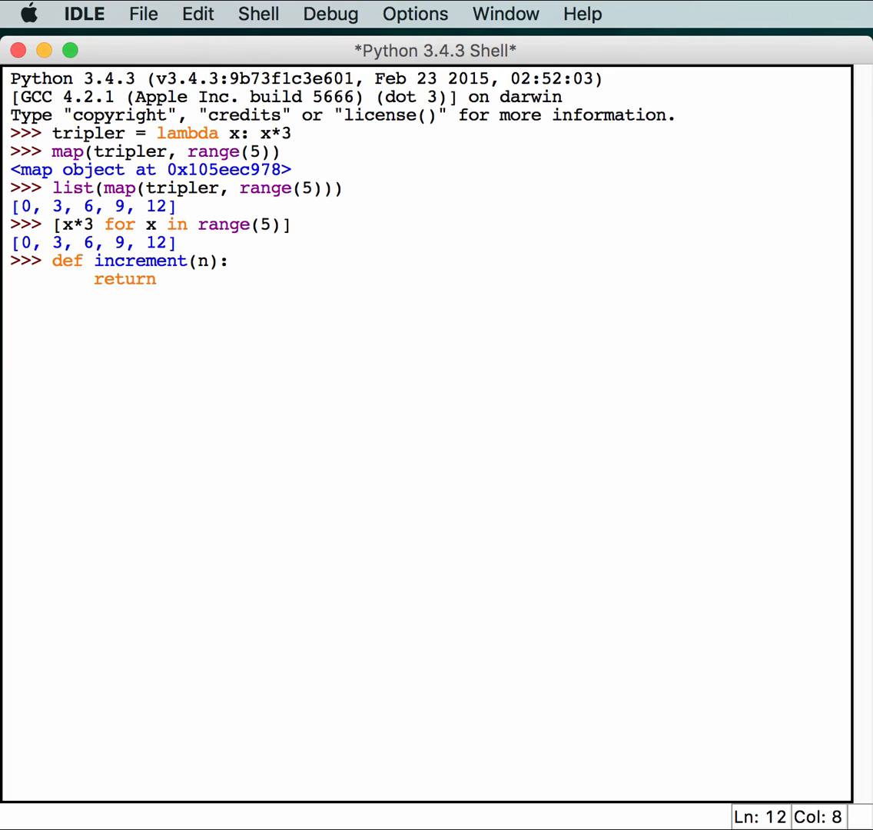
text(lambda)
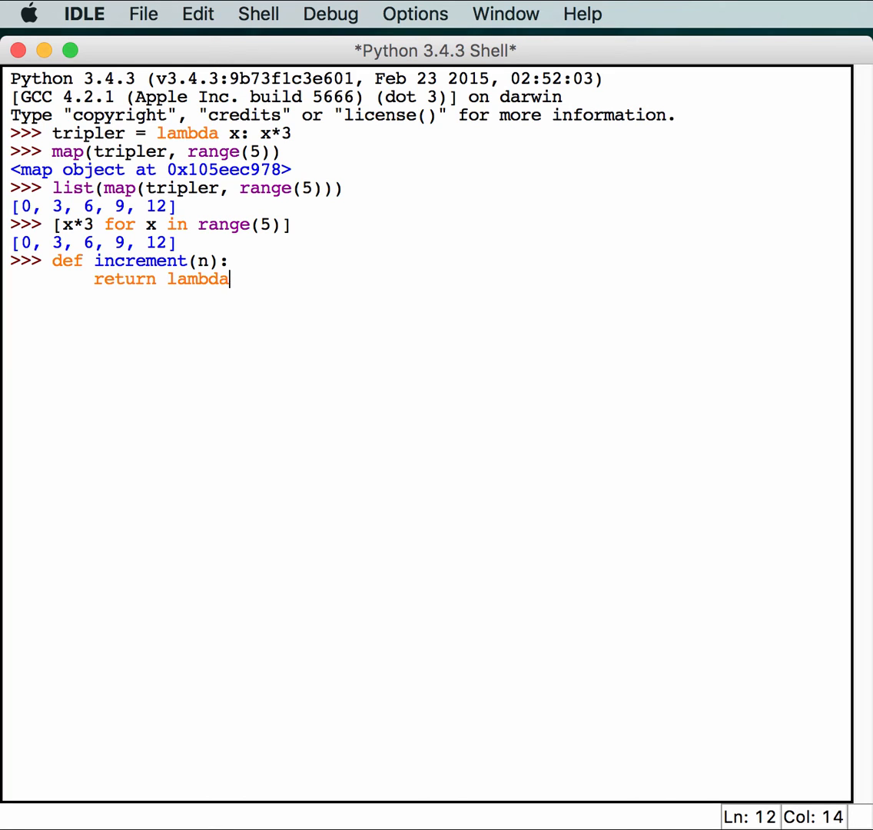
text((x))
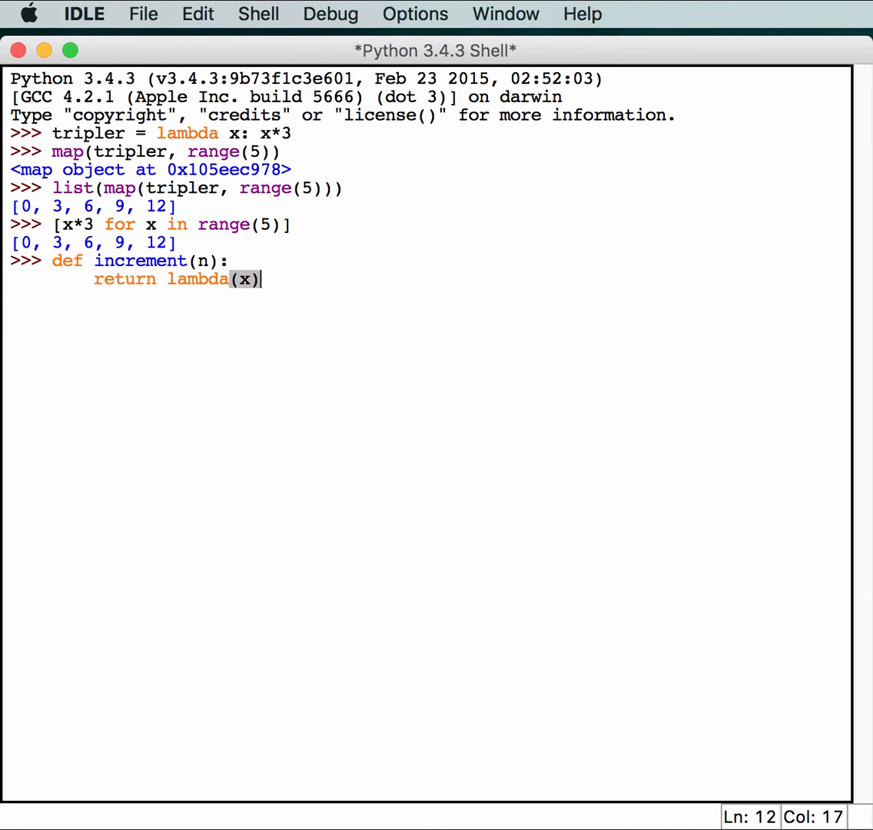
text(: x)
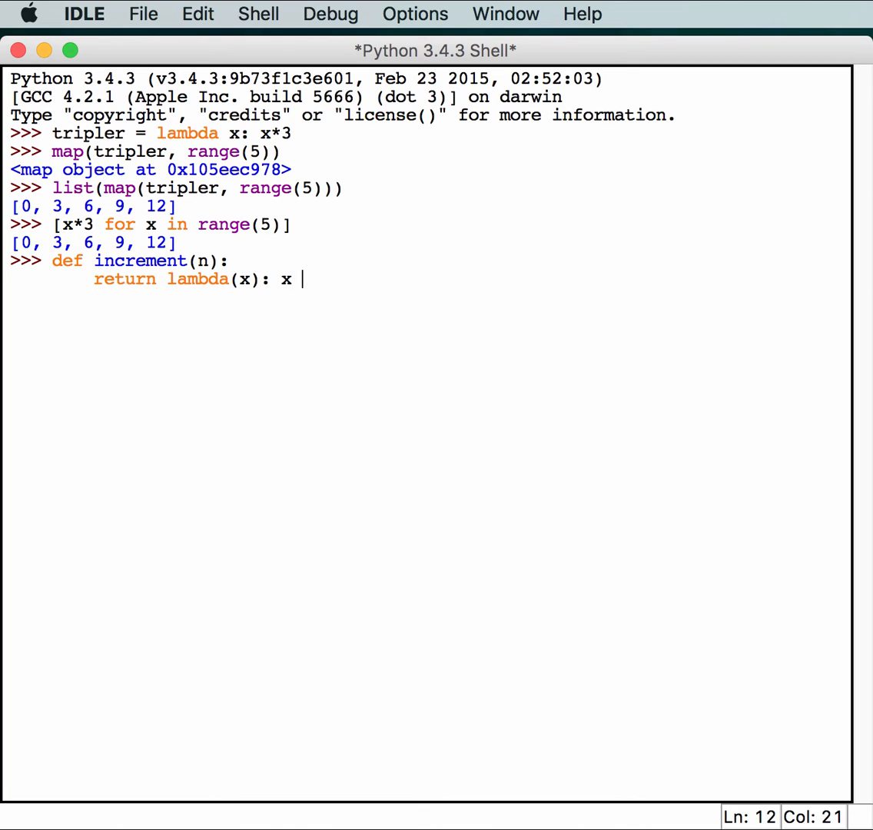
text(+ n)
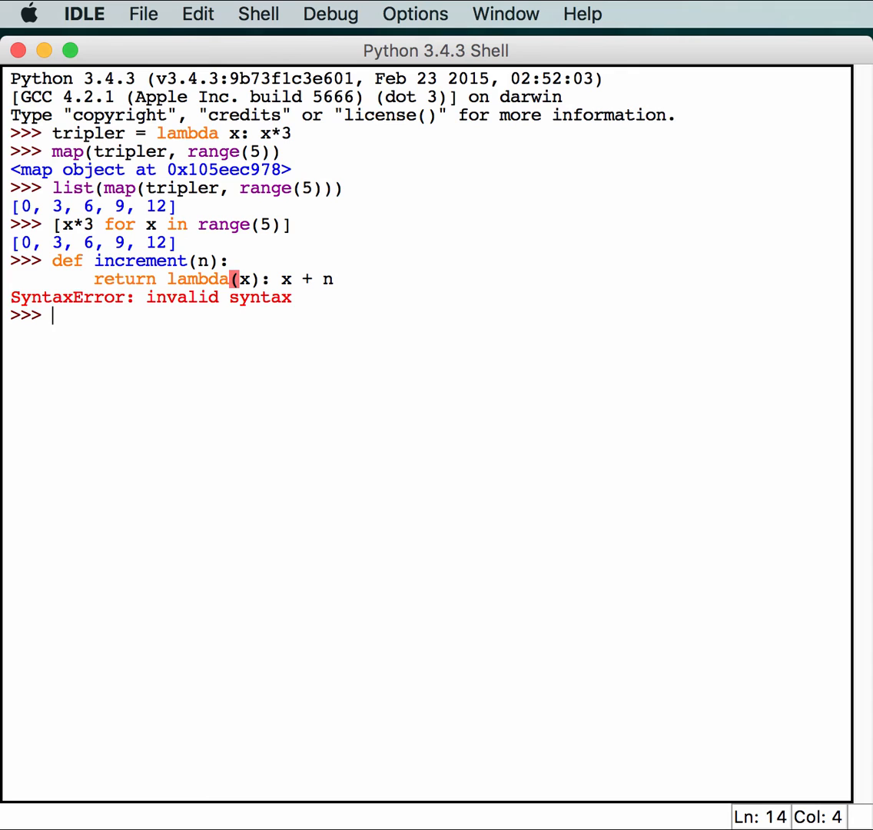
Recall the definition, remove the parentheses around x, and rerun it.
click(10, 279)
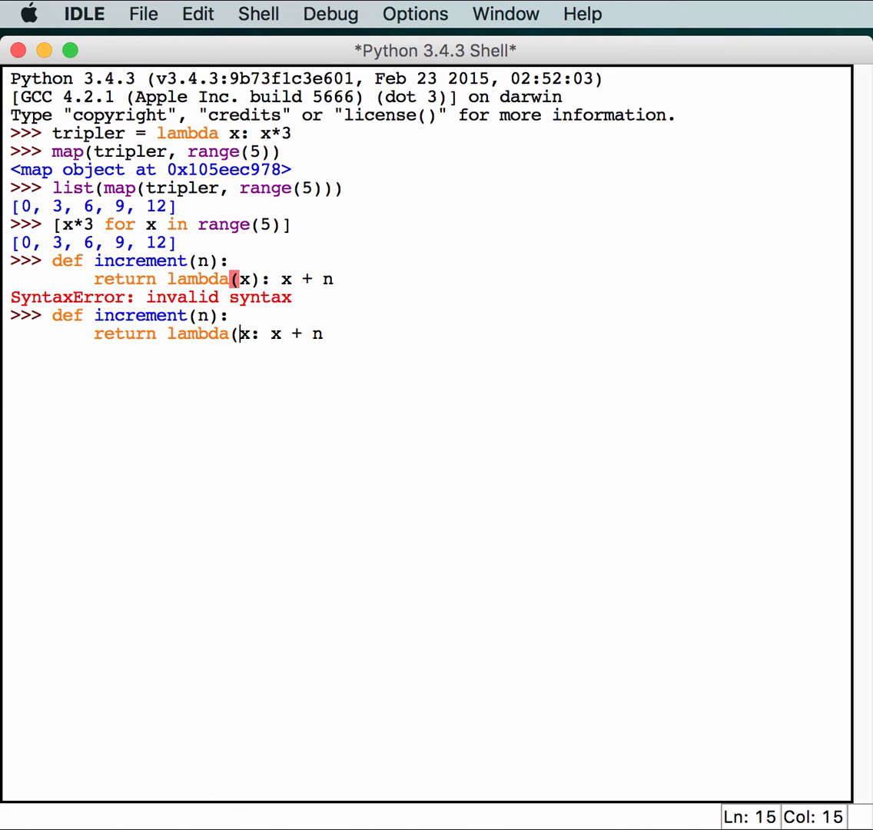
key(Backspace)
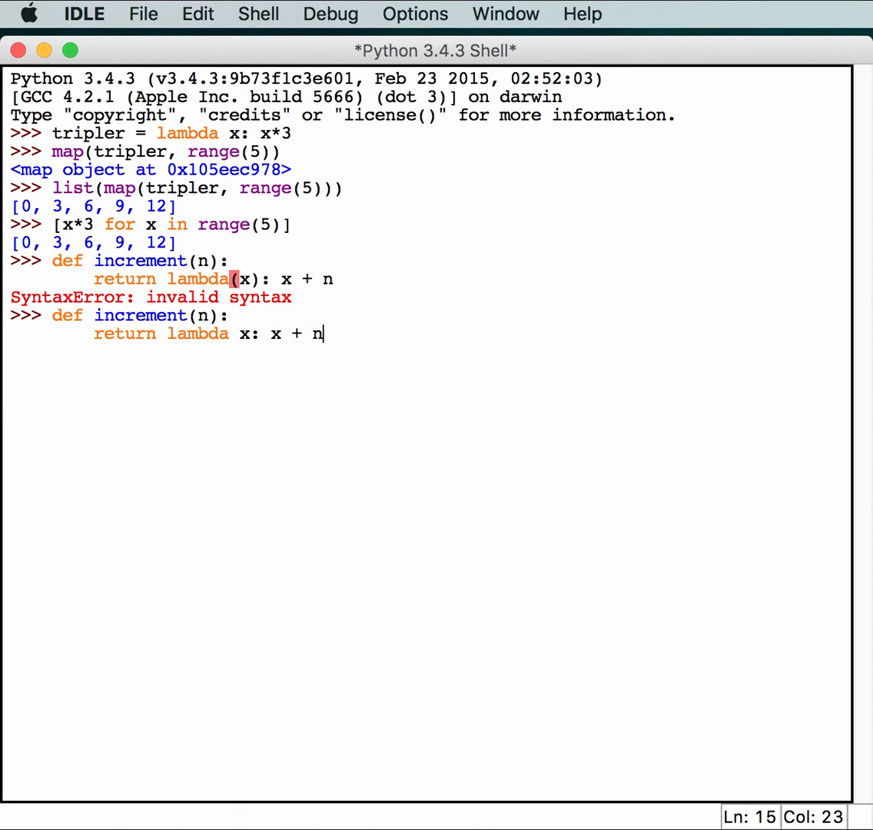
key(enter)
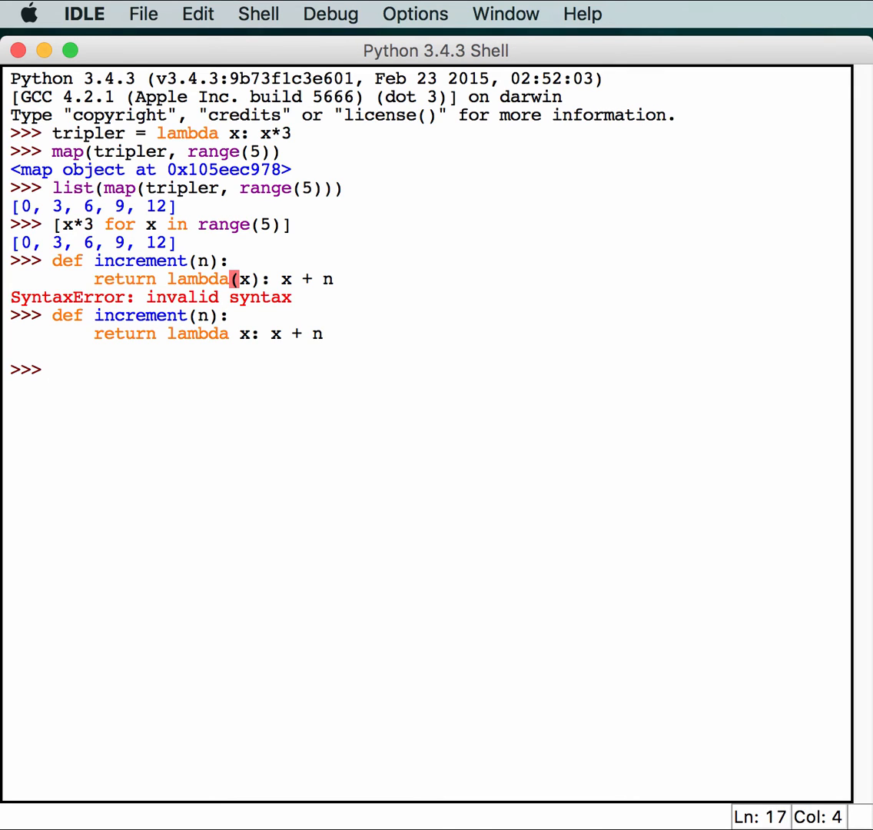
Set i = increment(5), display i as a lambda, and call i(2) for 7.
text(i = increment)
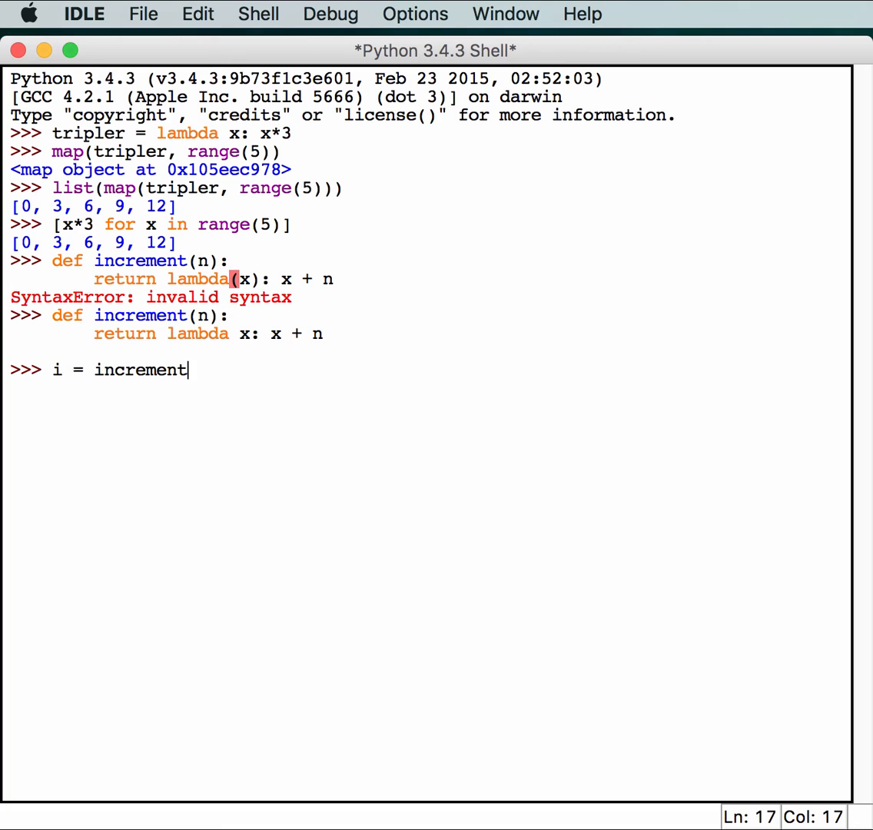
text((5))
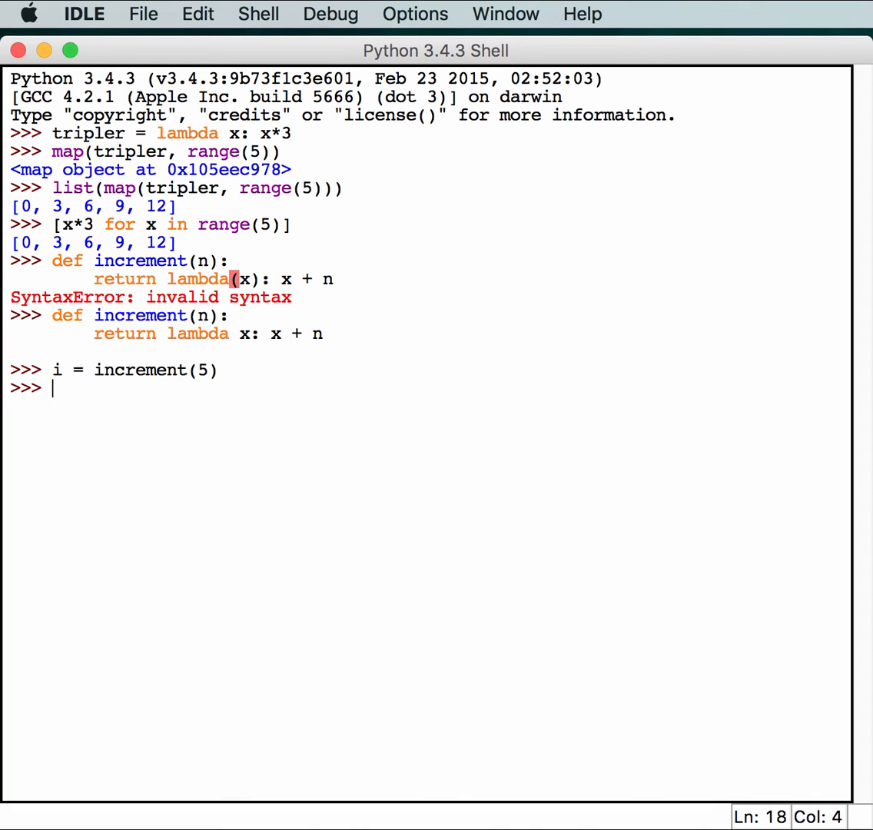
text(i()
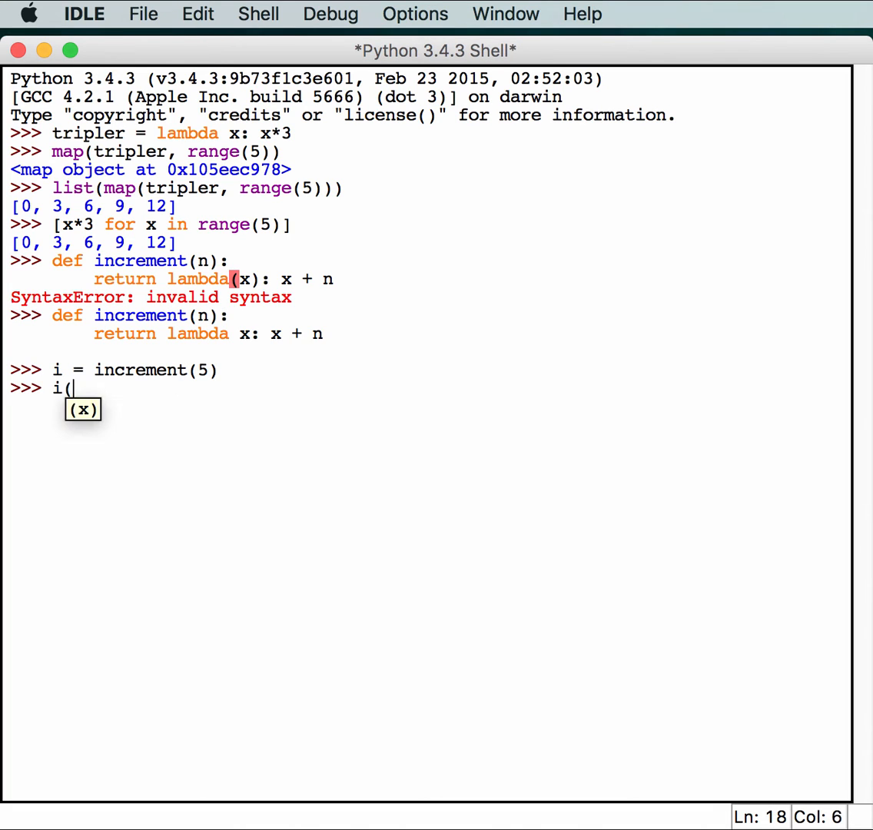
key(Backspace)
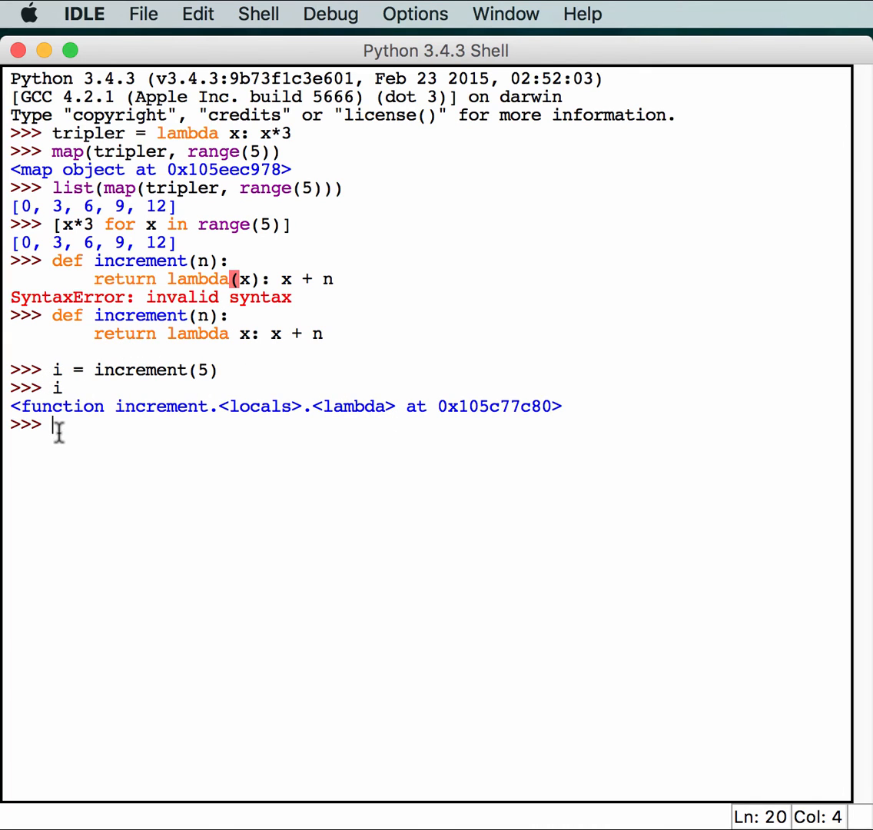
text((2)
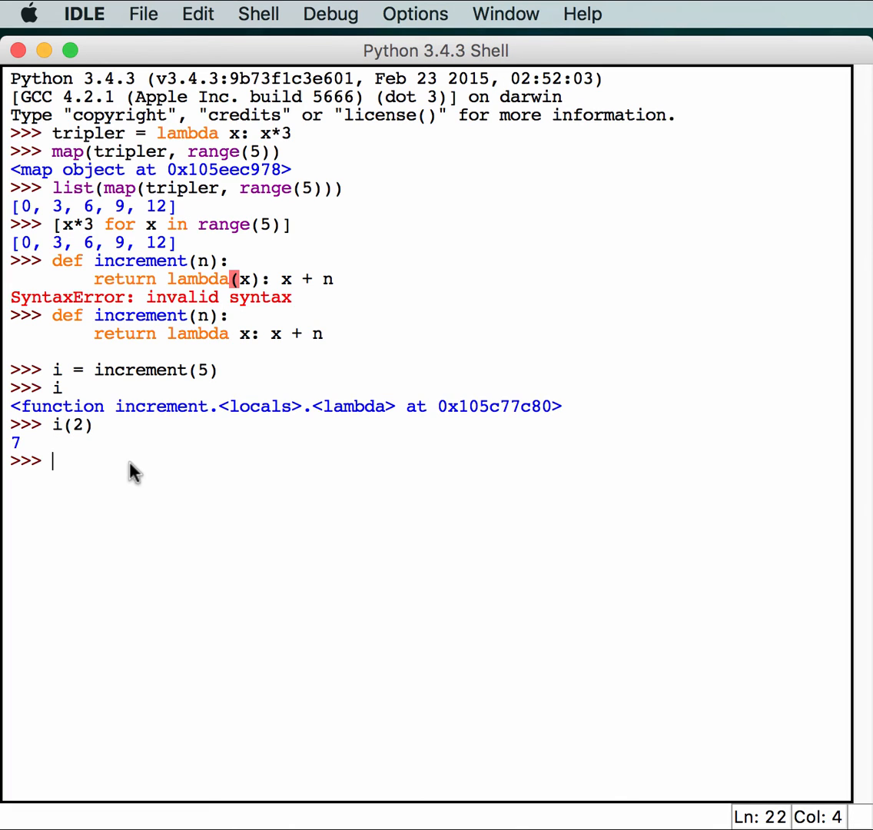
mouse_move(60, 373)
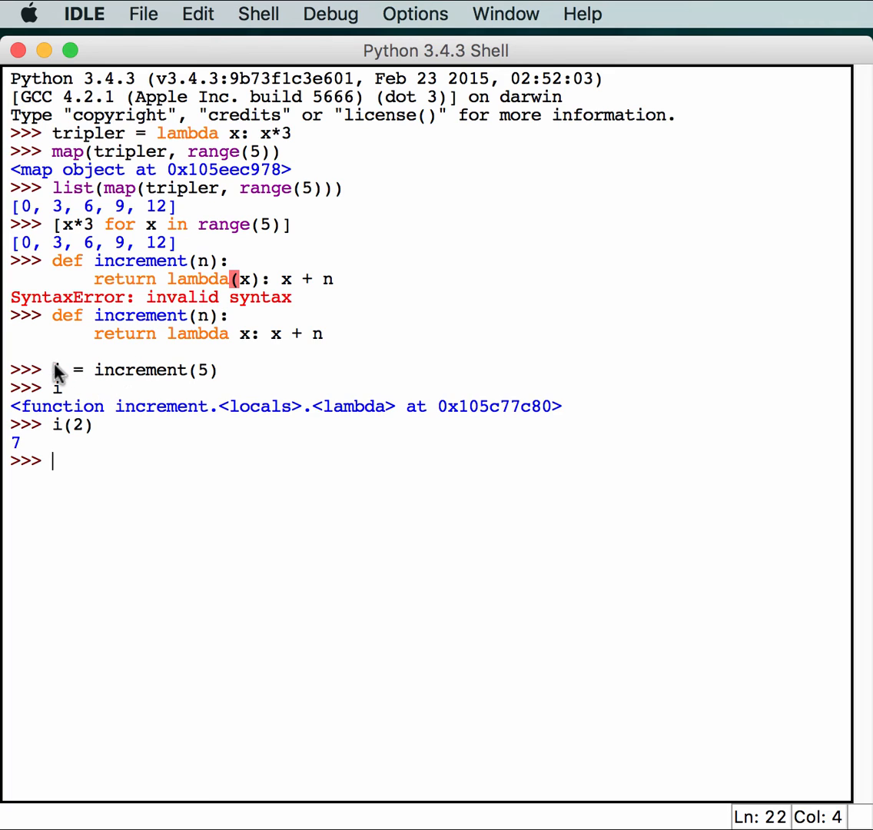
mouse_move(123, 321)
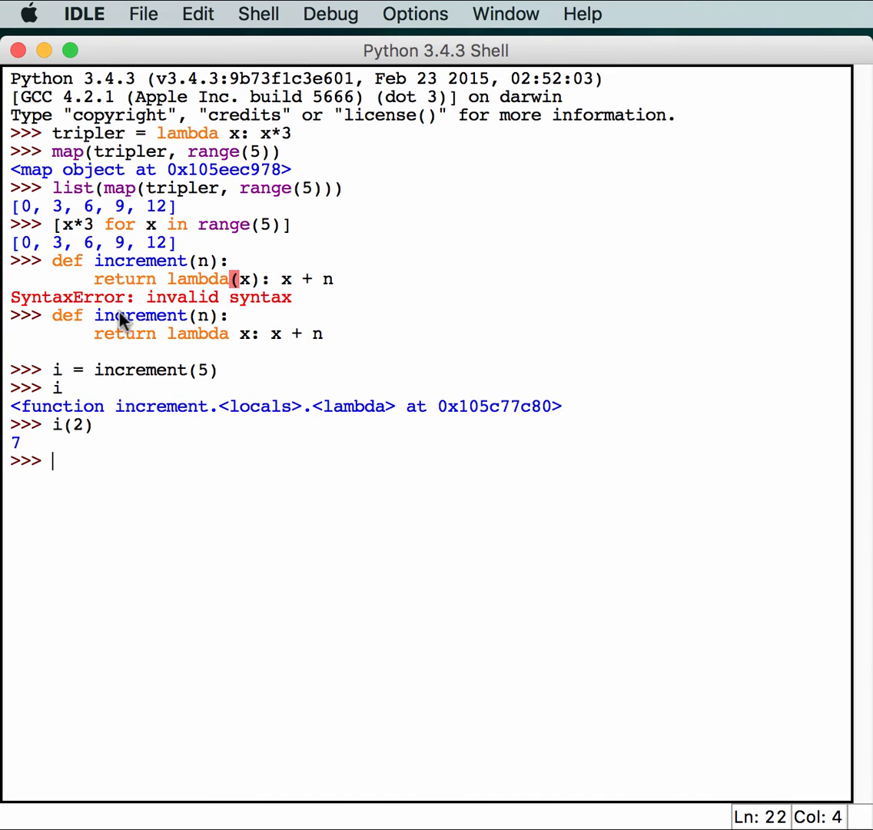
mouse_move(242, 349)
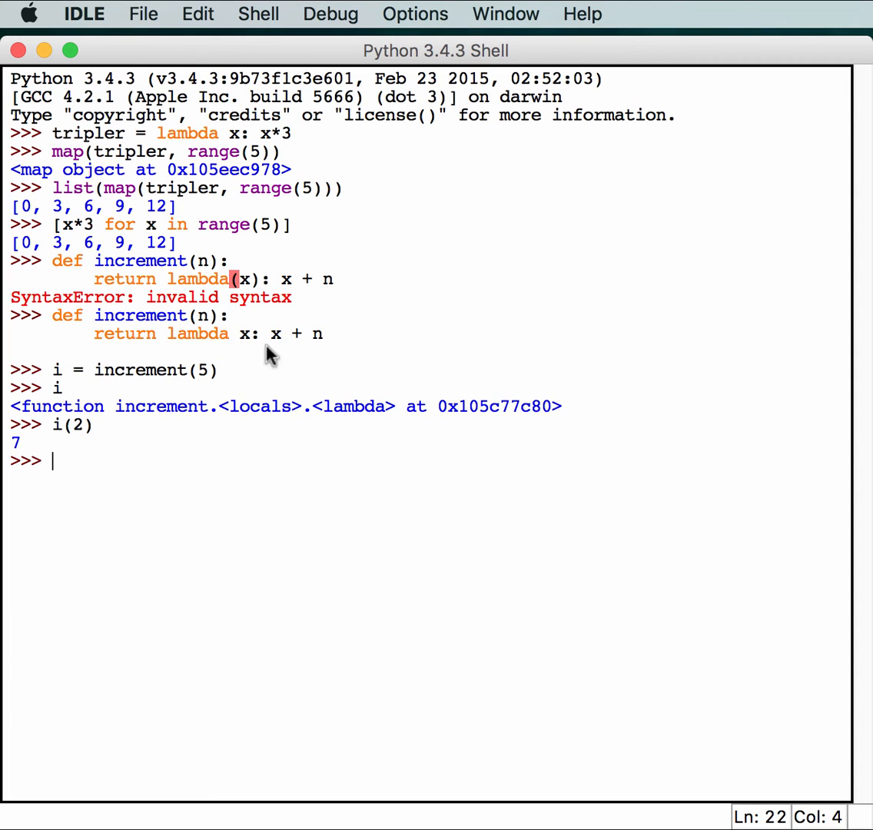
mouse_move(61, 442)
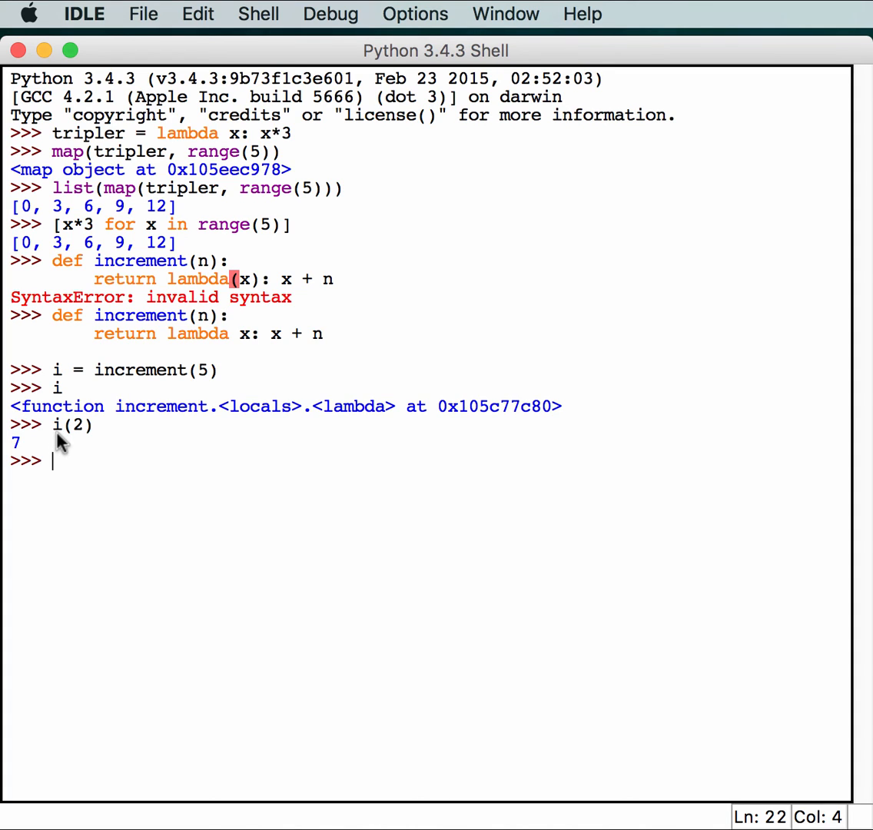
mouse_move(296, 352)
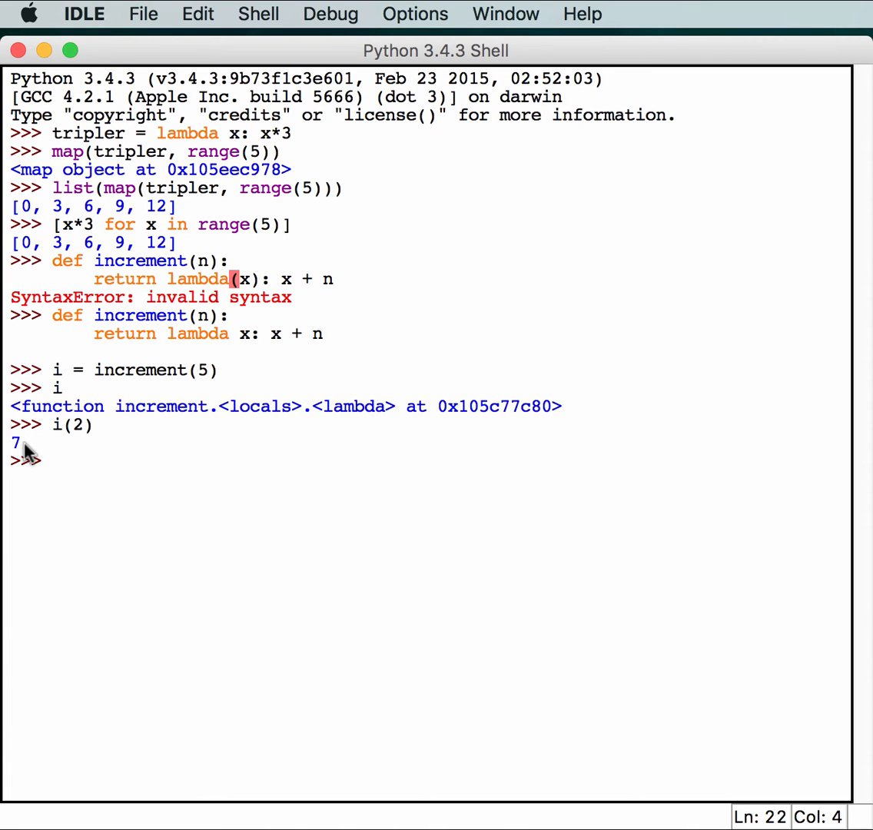
mouse_move(31, 457)
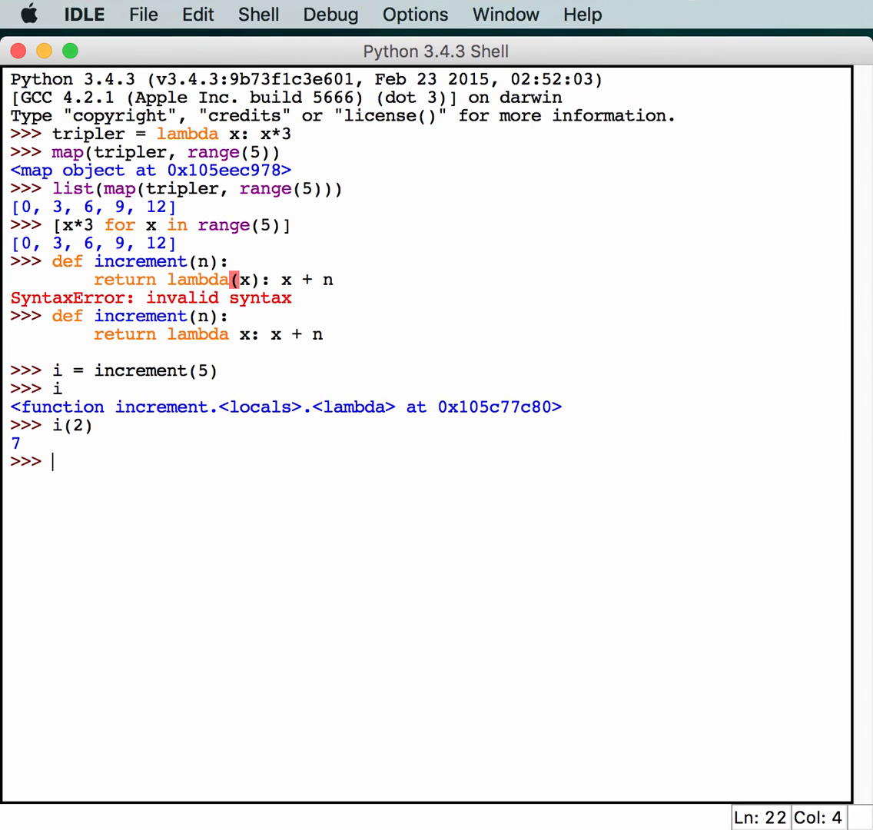
mouse_move(191, 266)
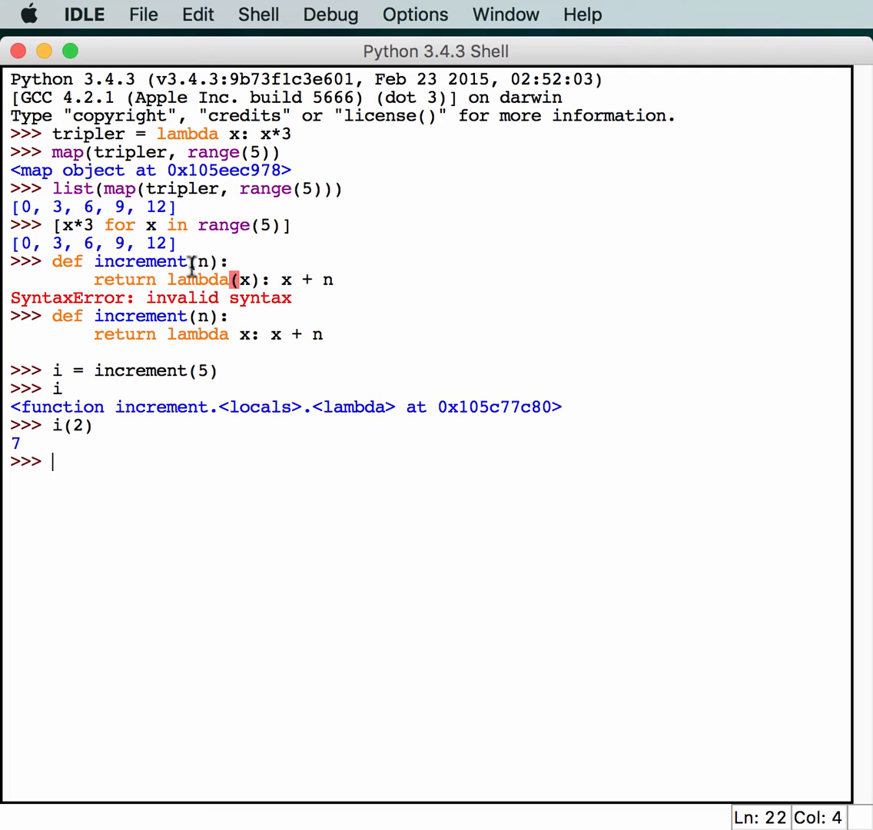
Create a new IDLE file for the Tkinter lambda script and save it as tklambda.py in code.
click(142, 14)
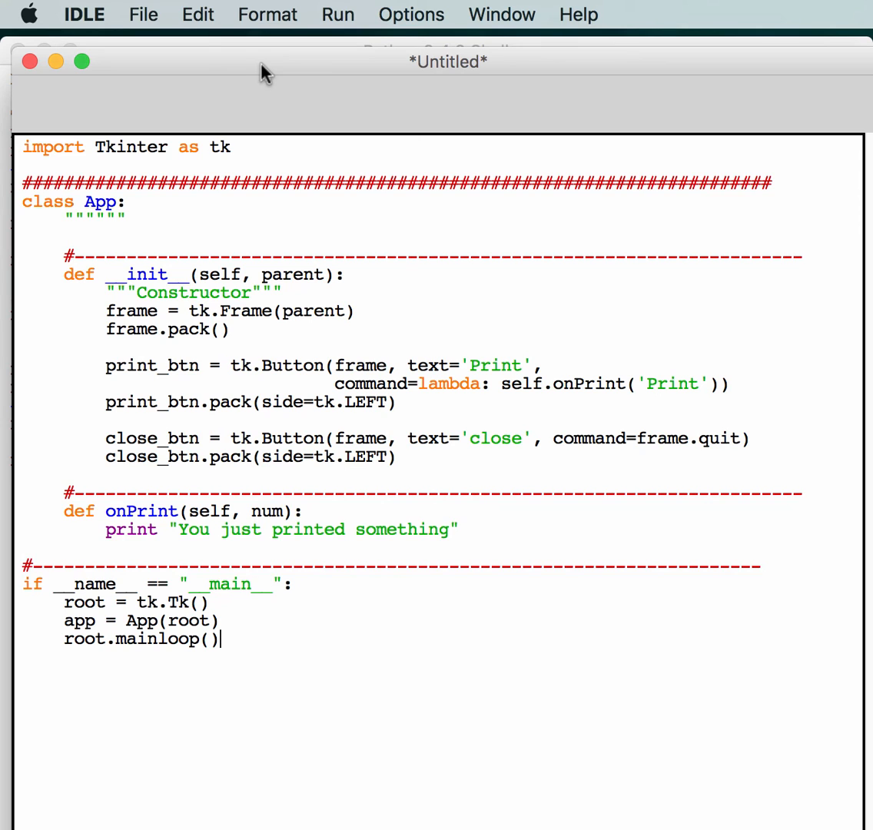
key(cmd+s)
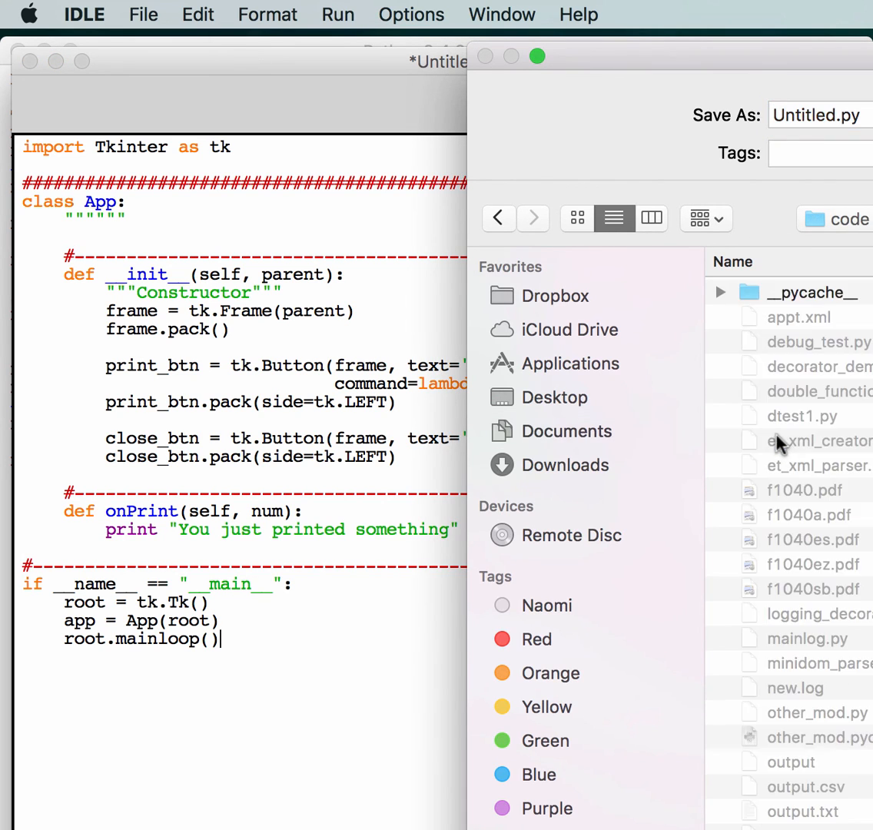
click(818, 114)
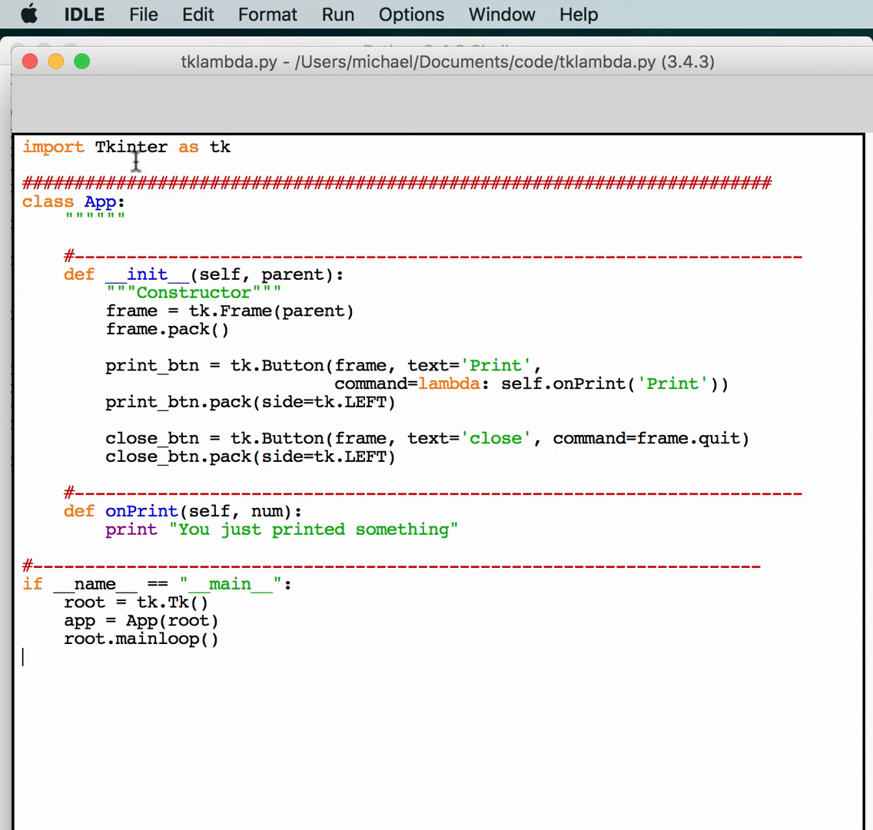
mouse_move(181, 153)
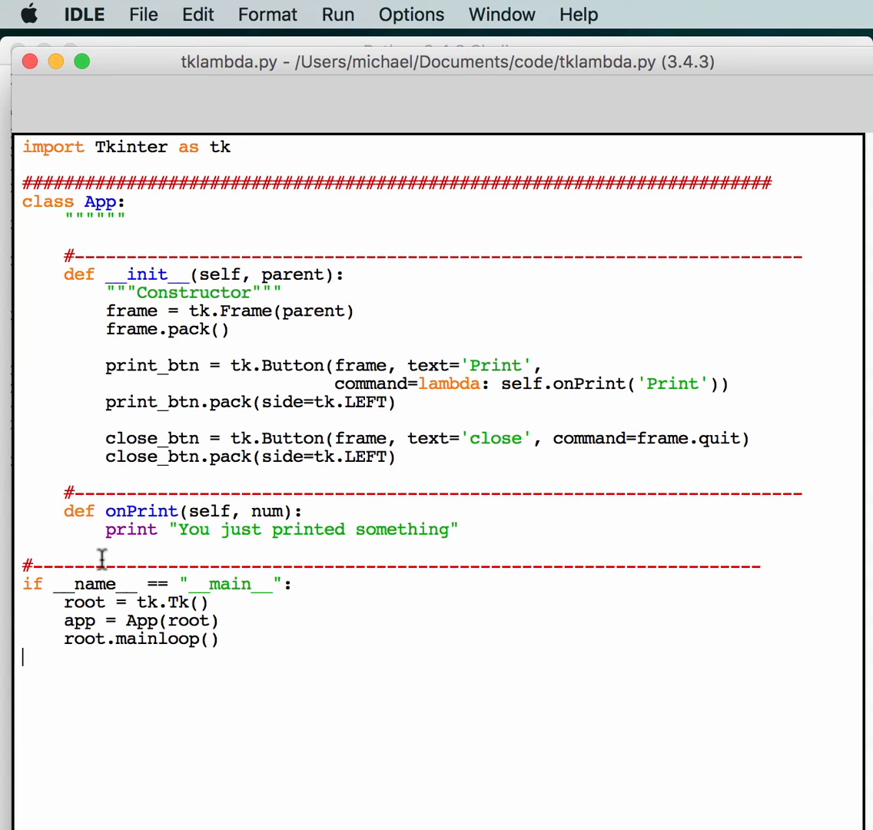
mouse_move(234, 588)
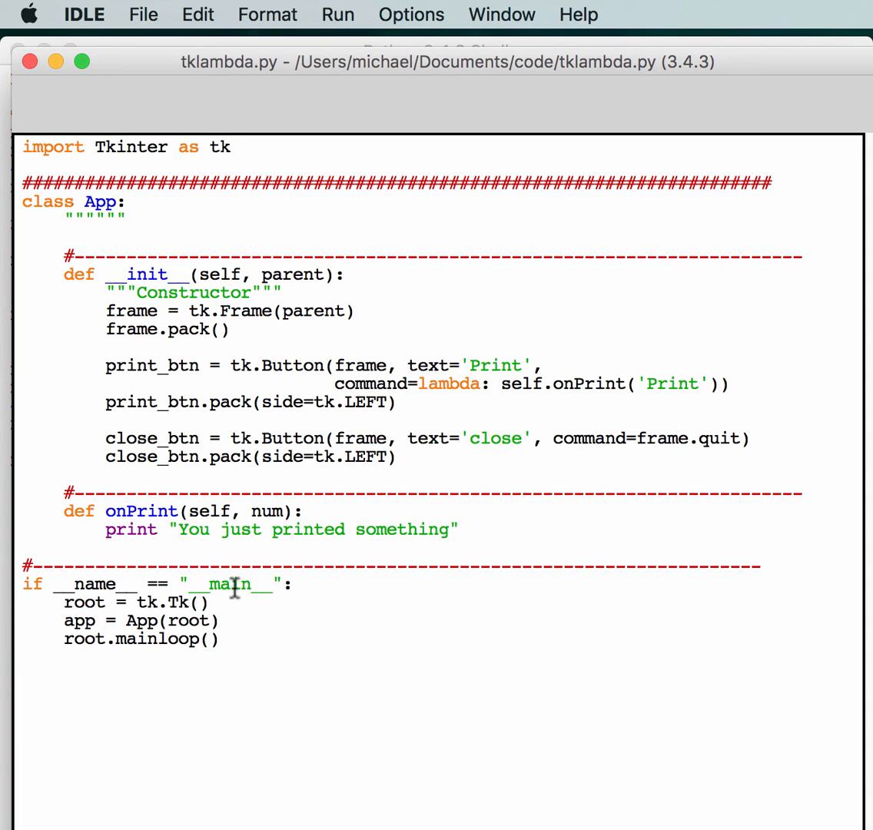
mouse_move(298, 436)
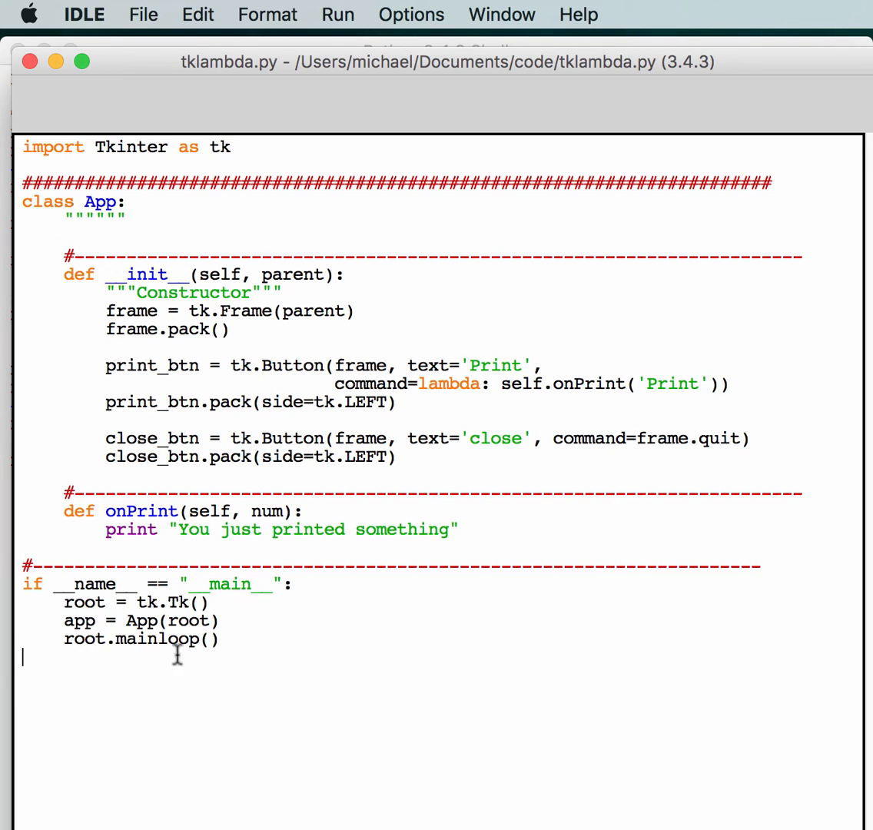
mouse_move(186, 642)
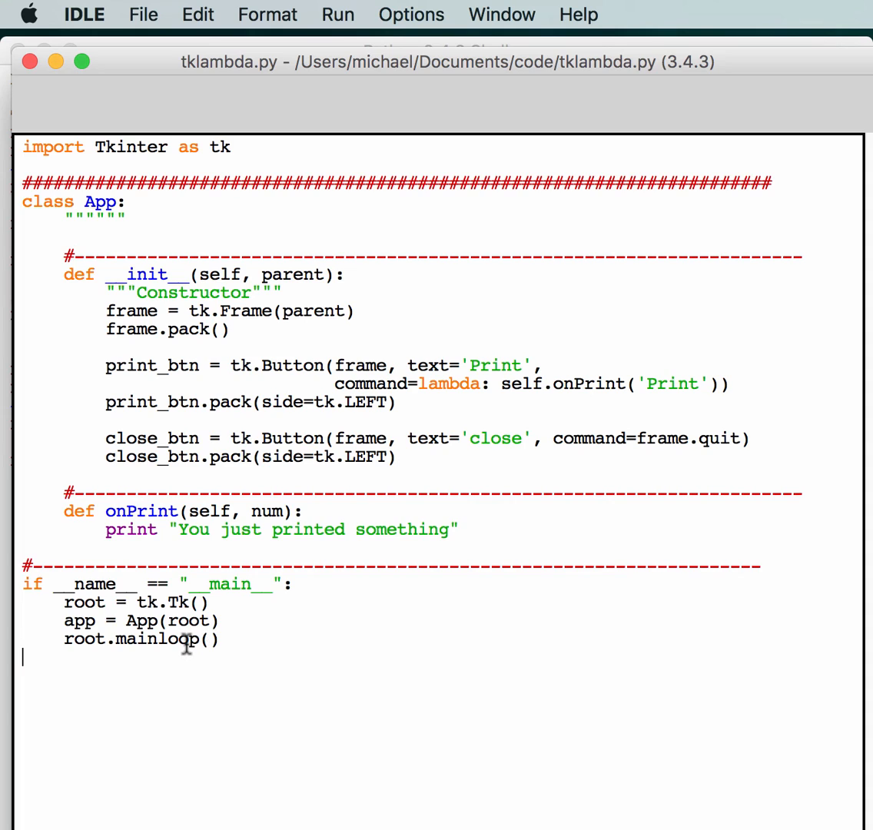
mouse_move(139, 325)
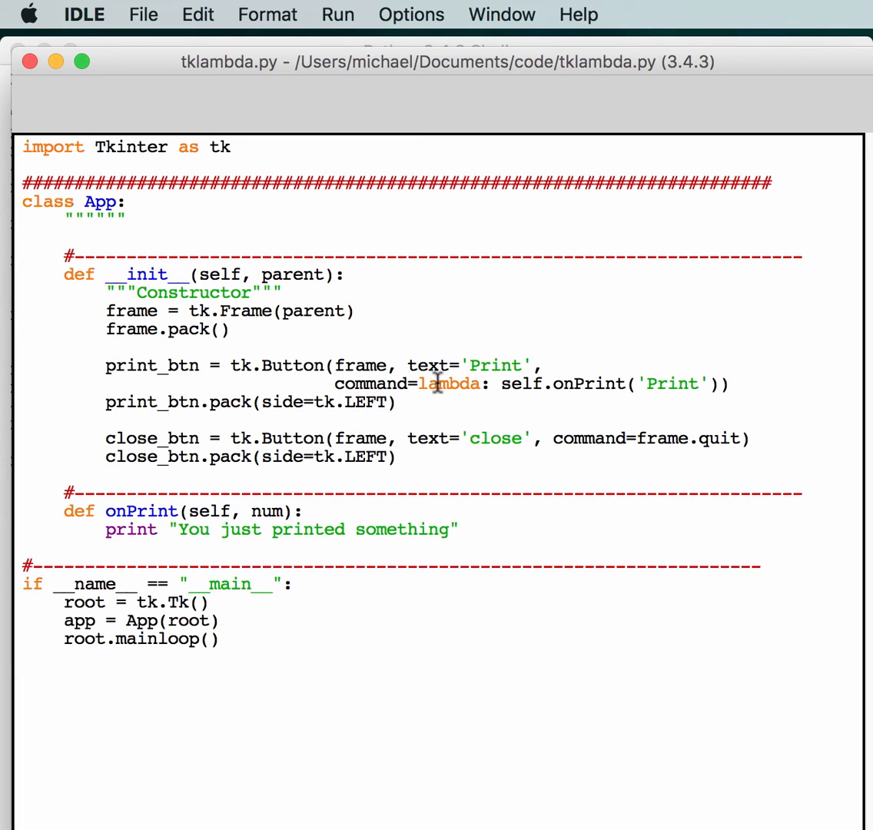
mouse_move(336, 379)
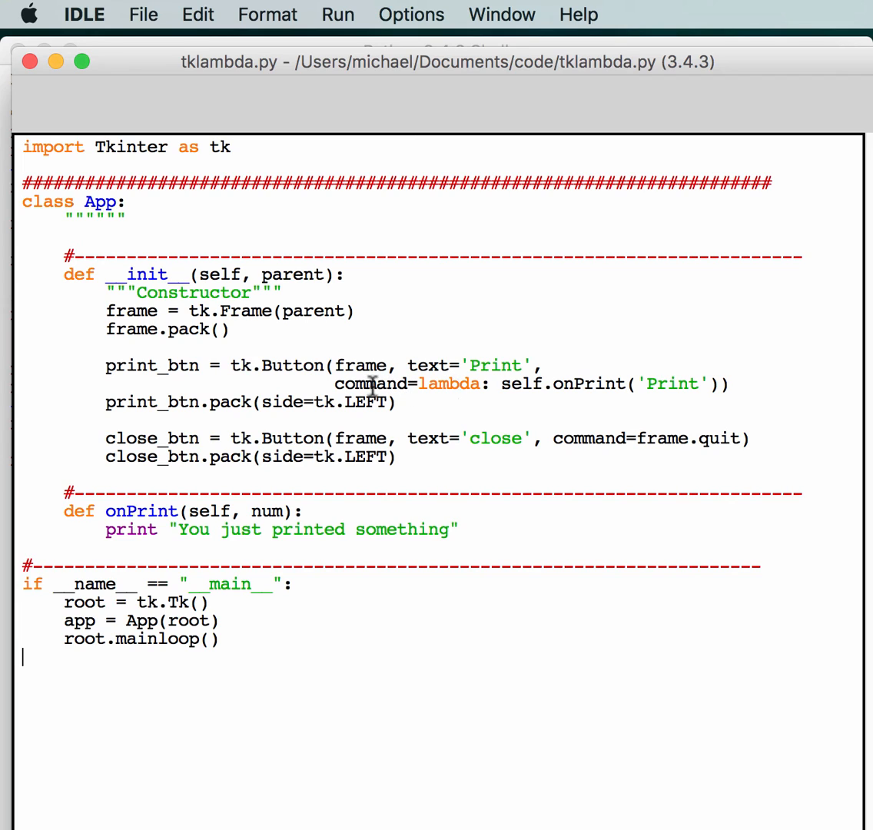
mouse_move(536, 384)
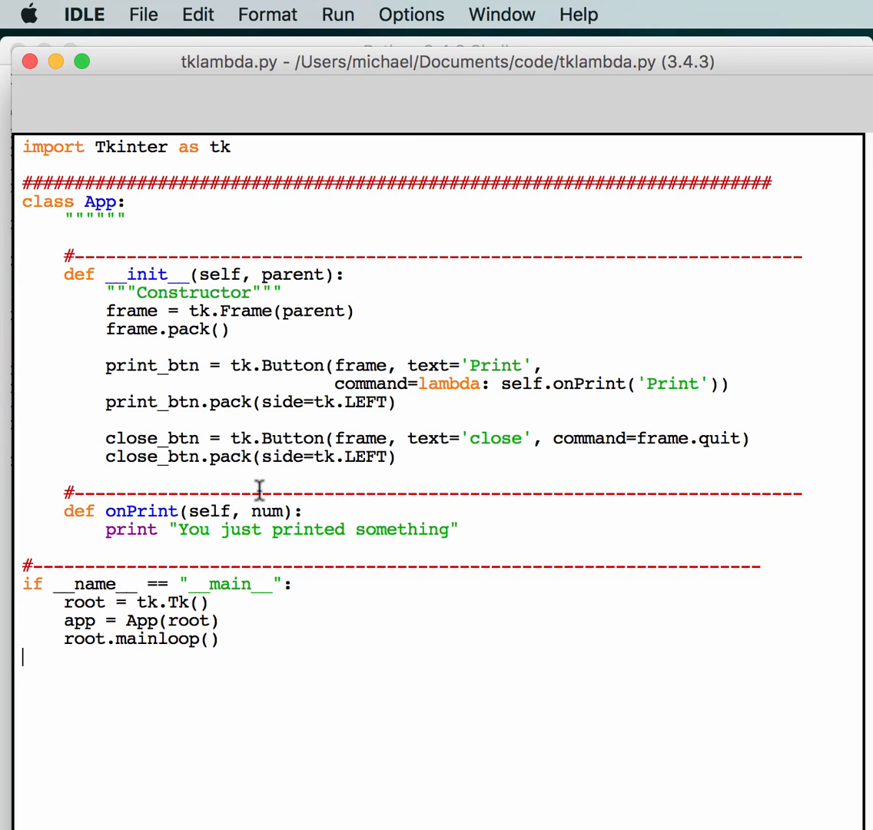
mouse_move(628, 362)
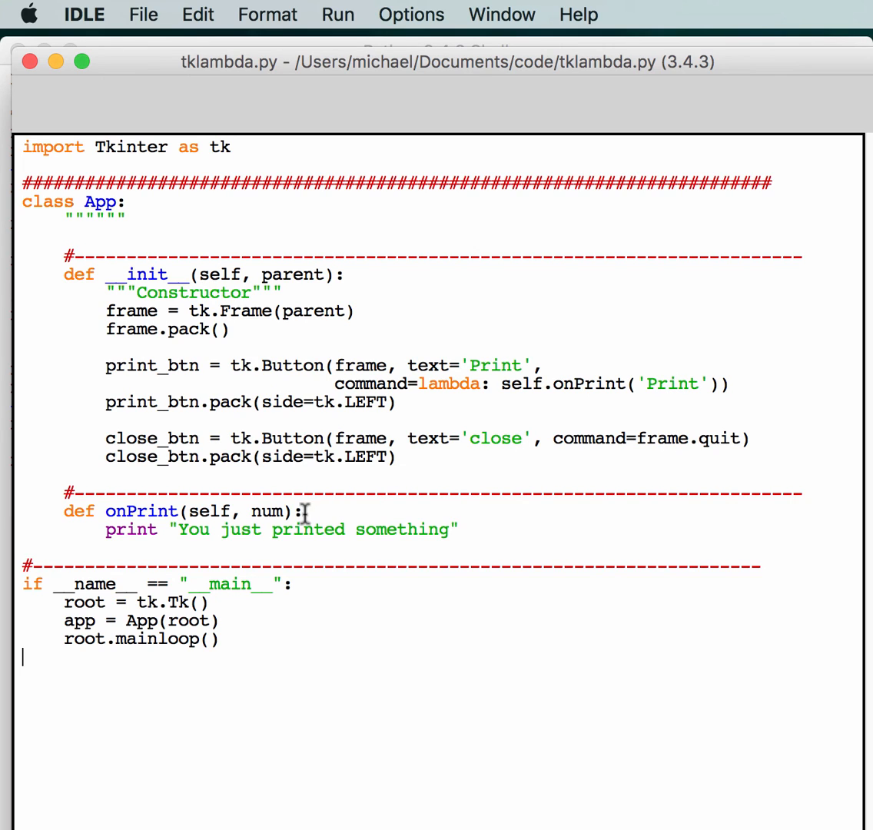
mouse_move(265, 513)
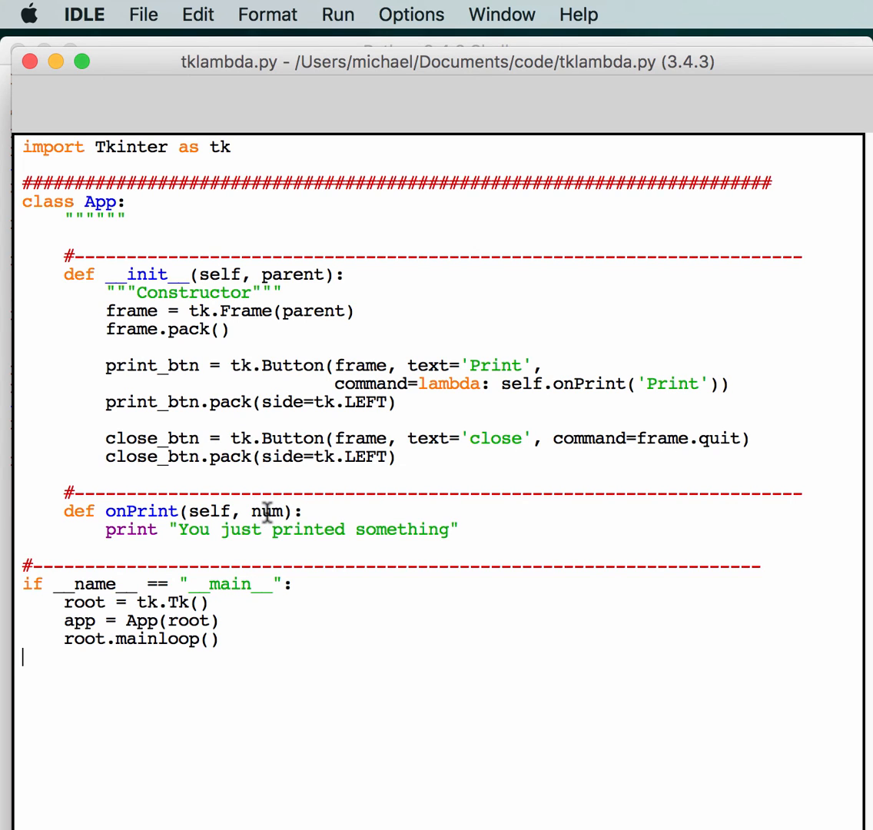
Rename onPrint's num parameter to string and save tklambda.py.
double_click(267, 511)
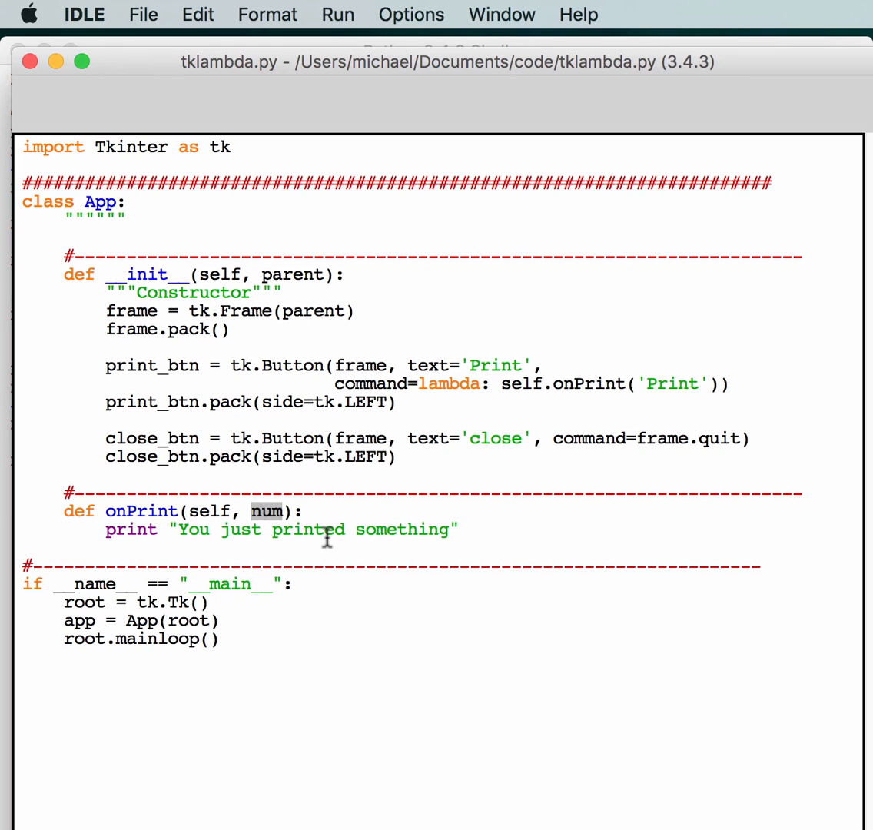
text(string)
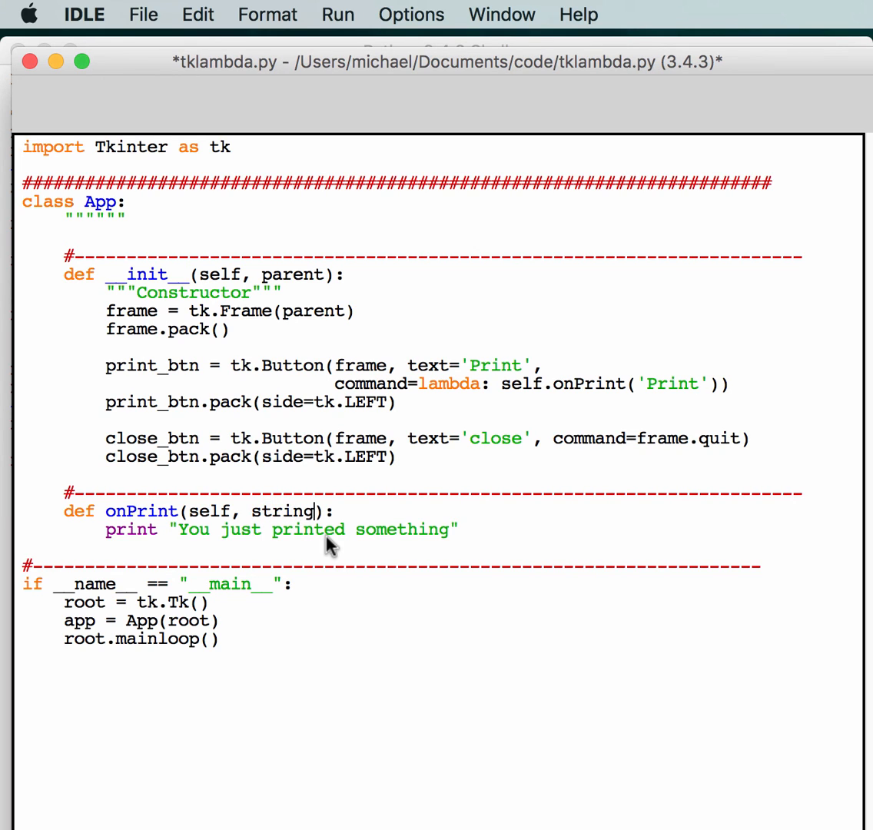
key(cmd+s)
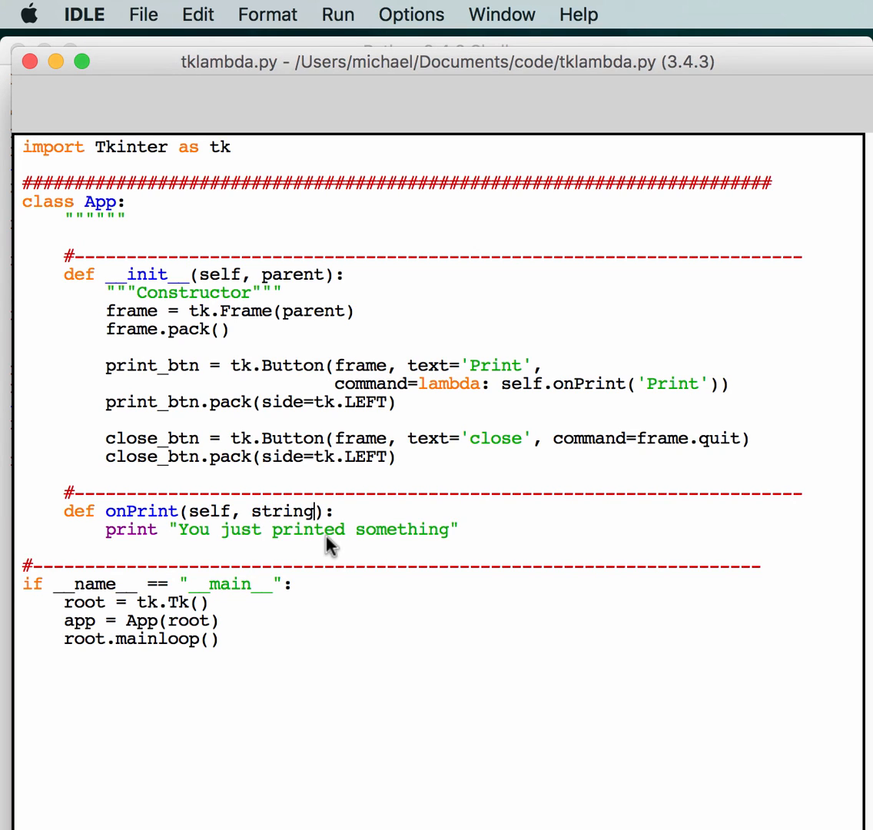
mouse_move(305, 31)
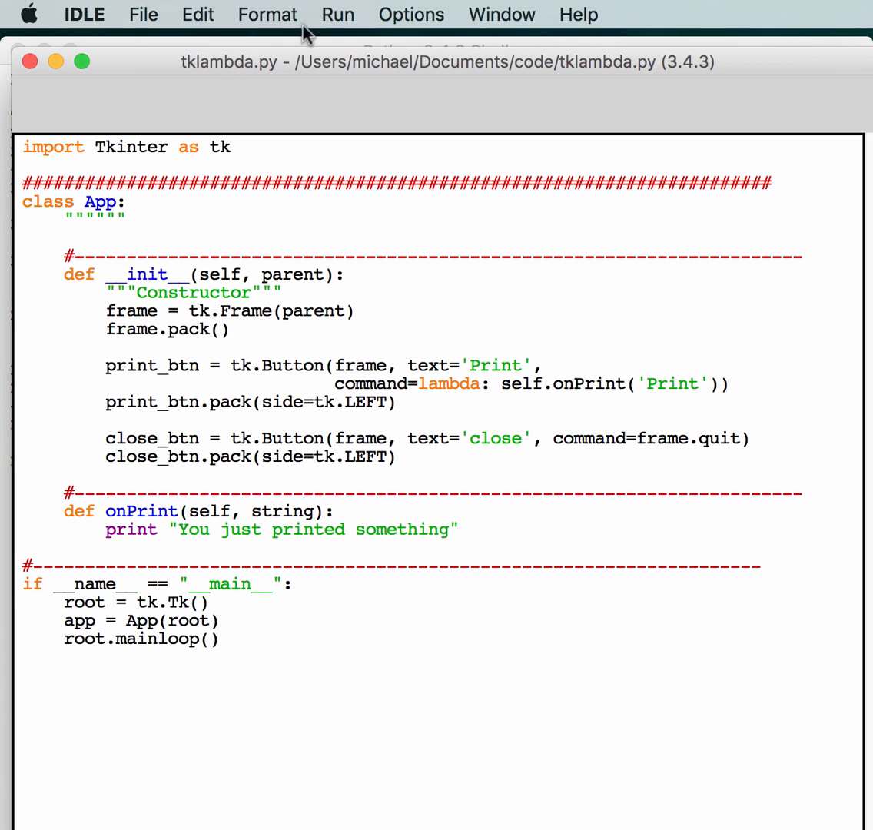
click(337, 13)
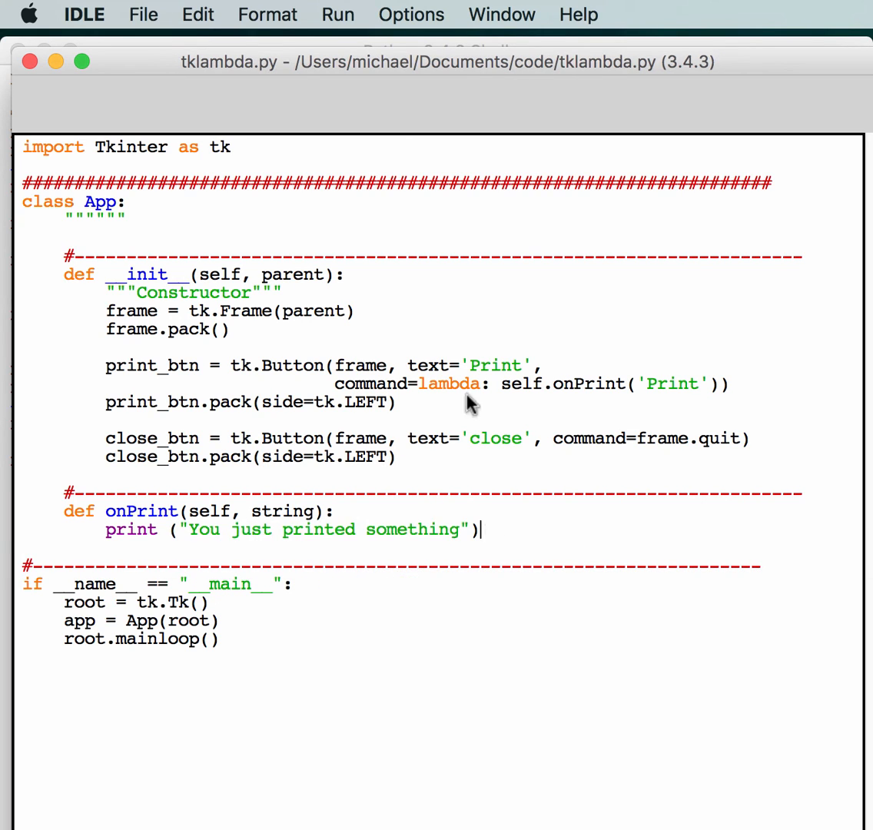
Run tklambda.py, hit the Tkinter ImportError, and change the import to lowercase tkinter.
click(337, 14)
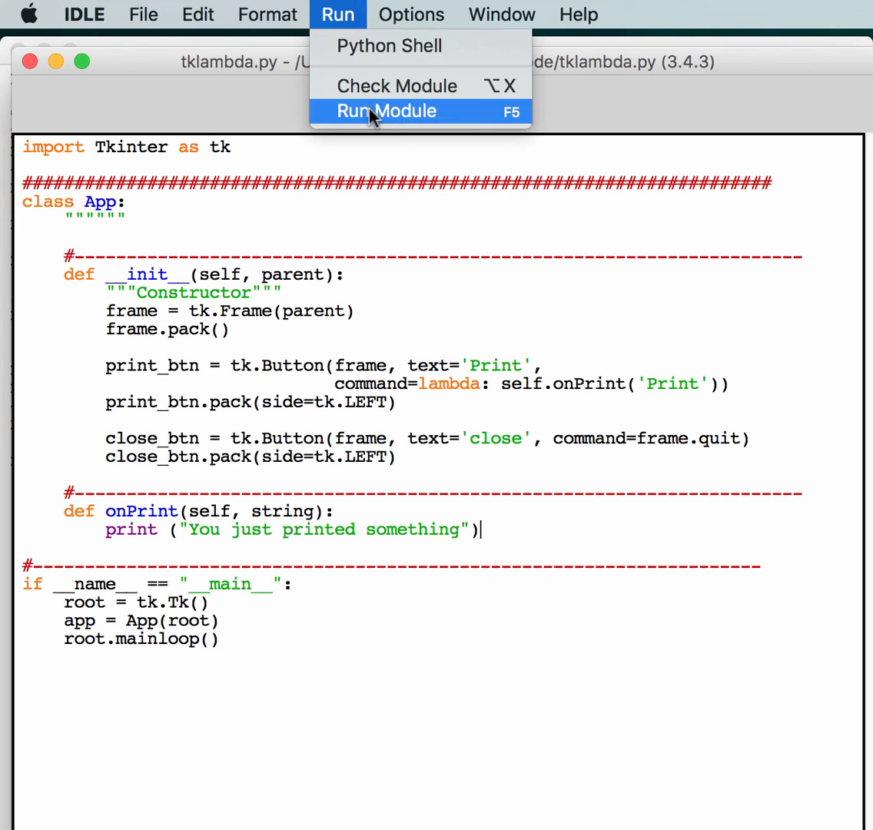
click(385, 112)
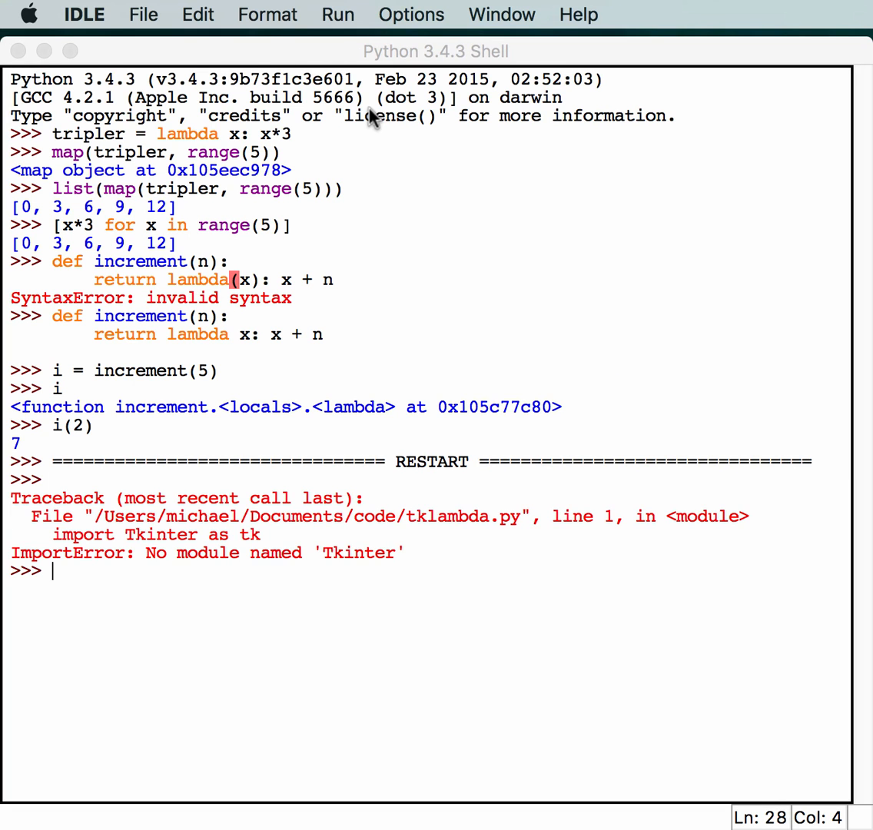
mouse_move(245, 794)
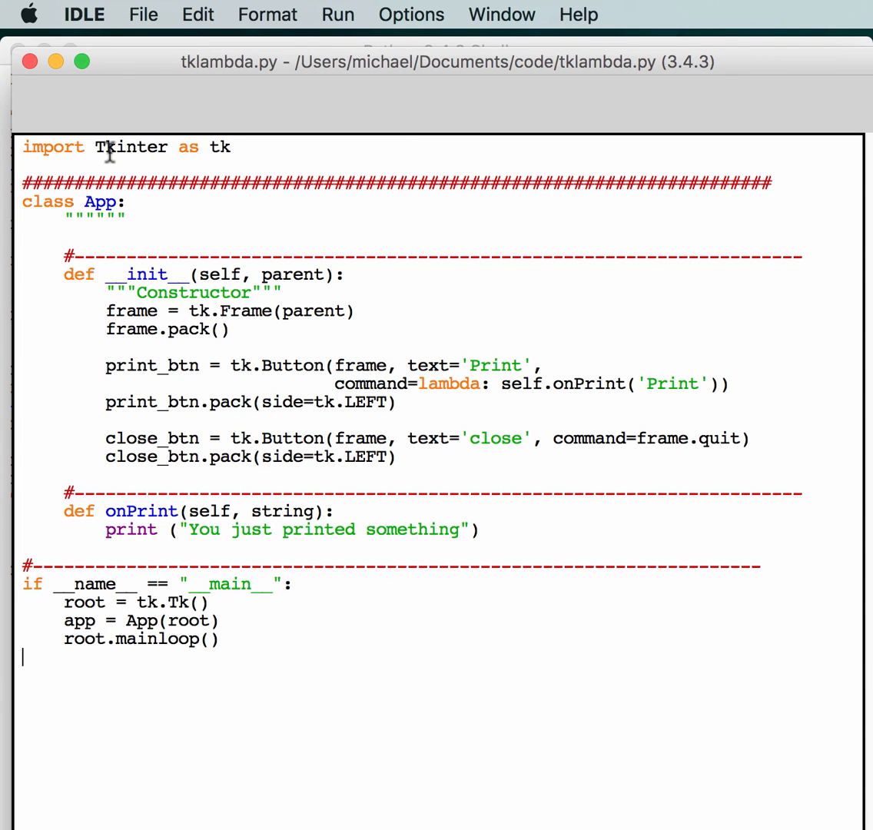
key(Backspace)
text(t)
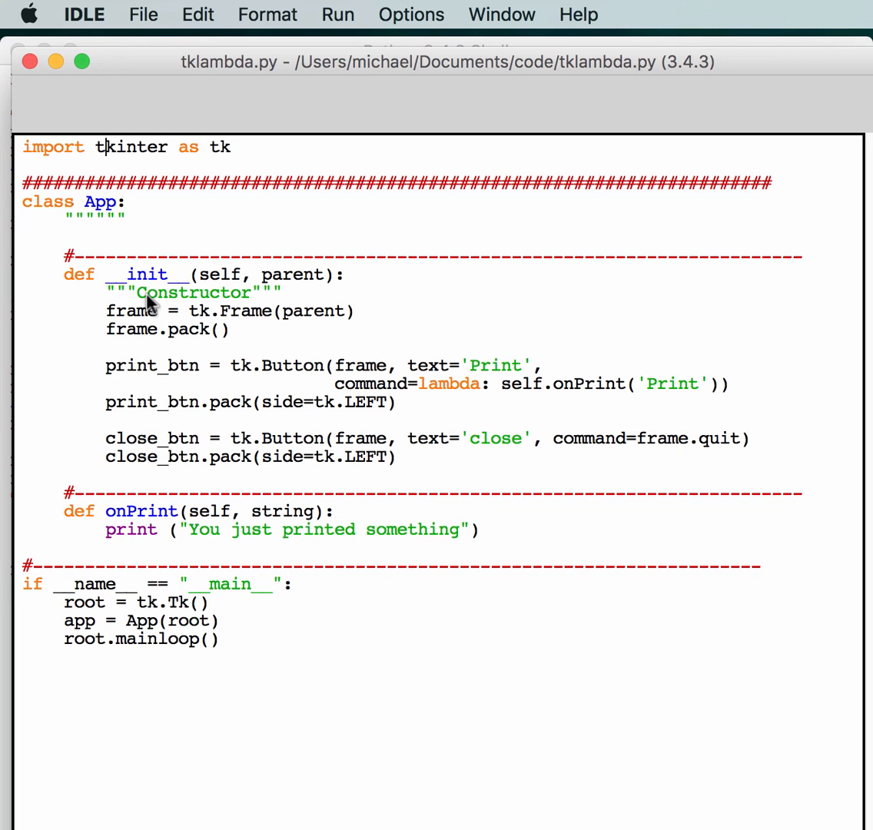
click(337, 14)
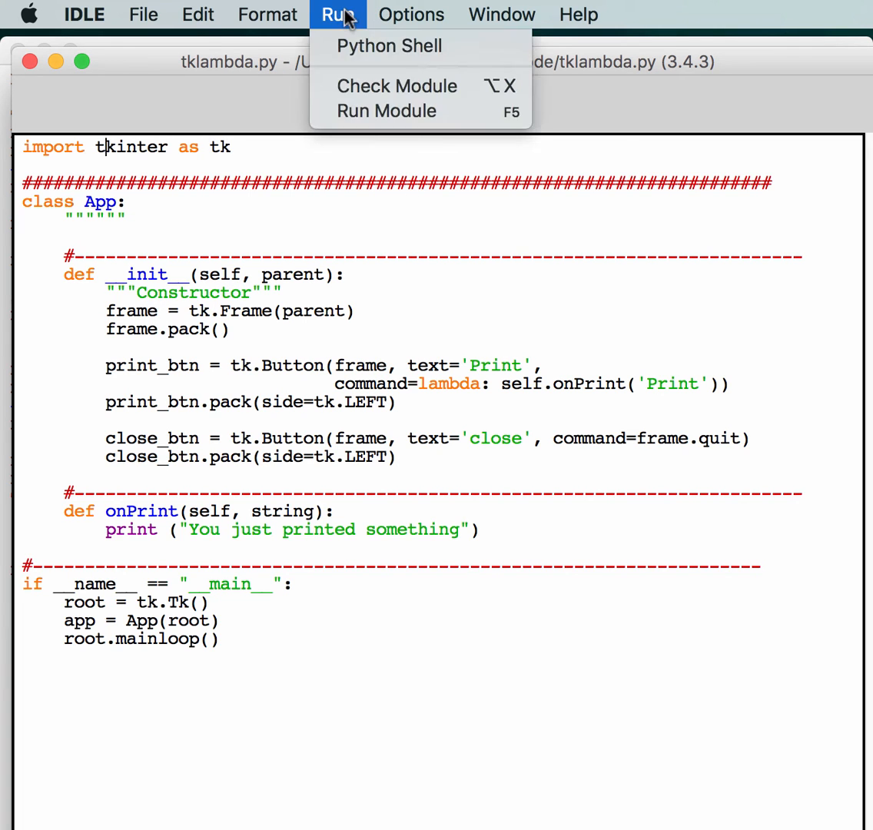
Run the fixed script, click Print to output 'You just printed something', then close the app.
click(386, 110)
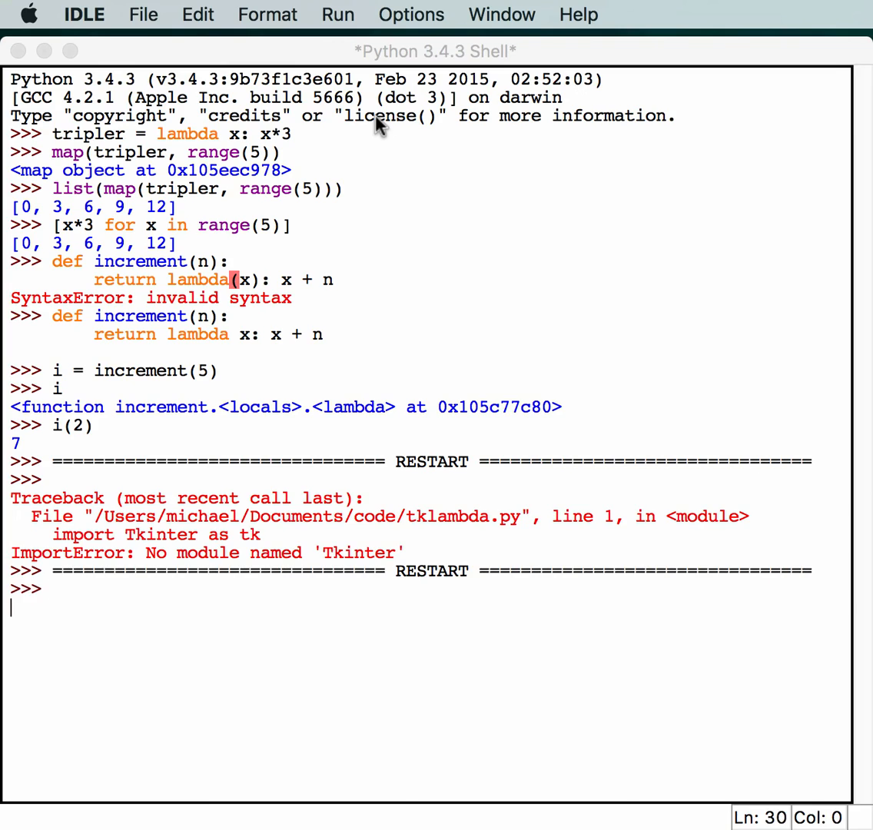
mouse_move(645, 345)
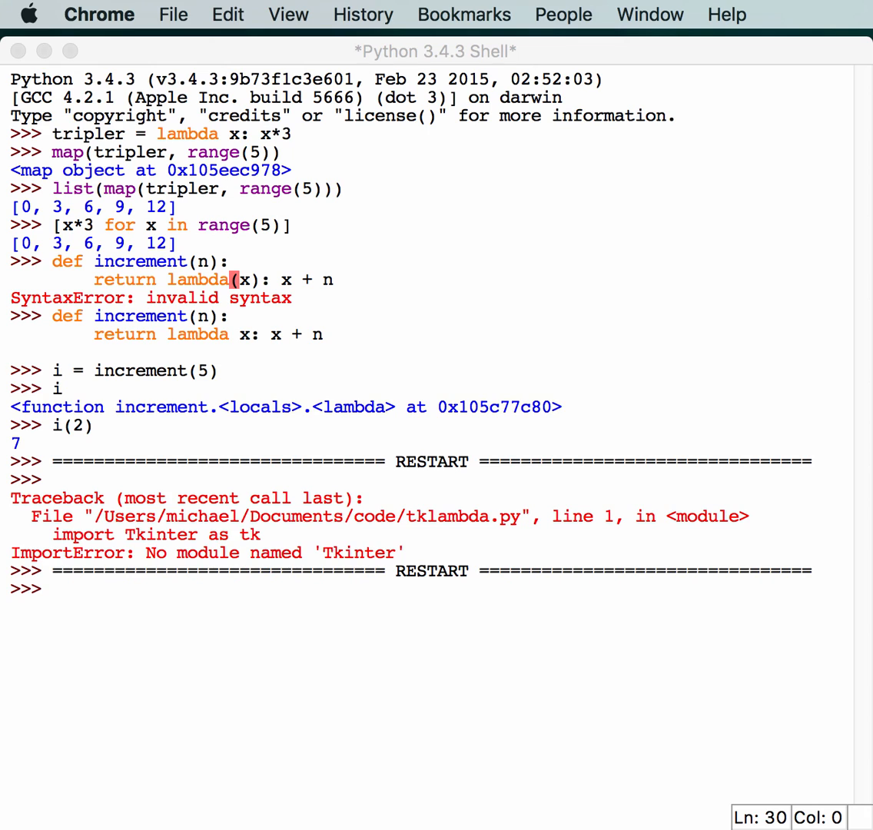
mouse_move(668, 299)
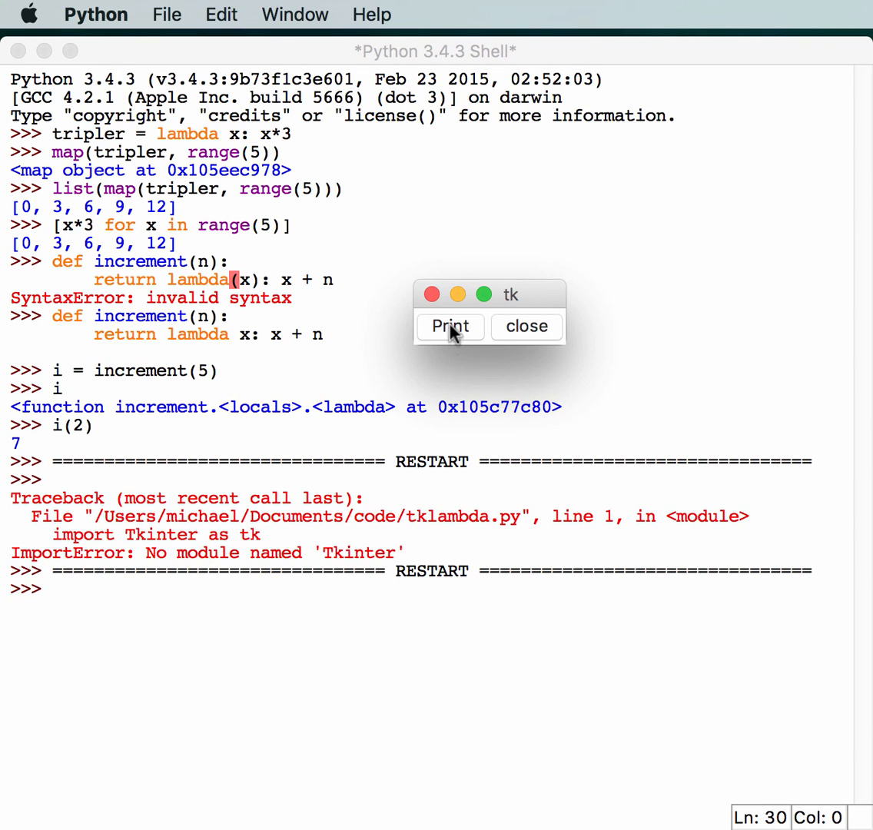
click(450, 325)
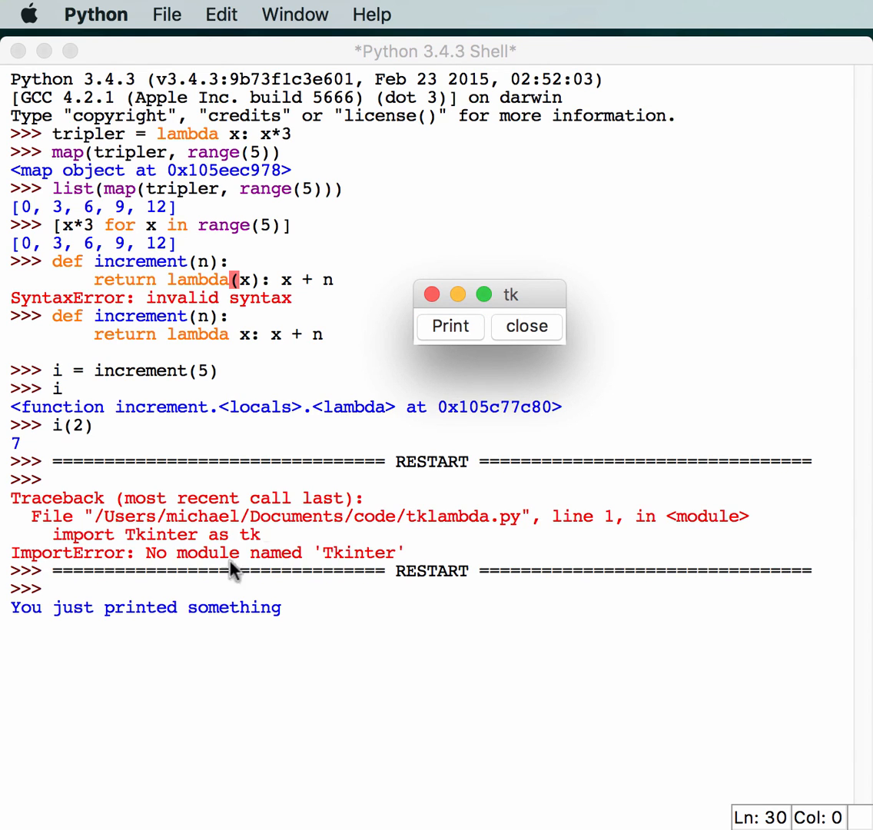
mouse_move(408, 410)
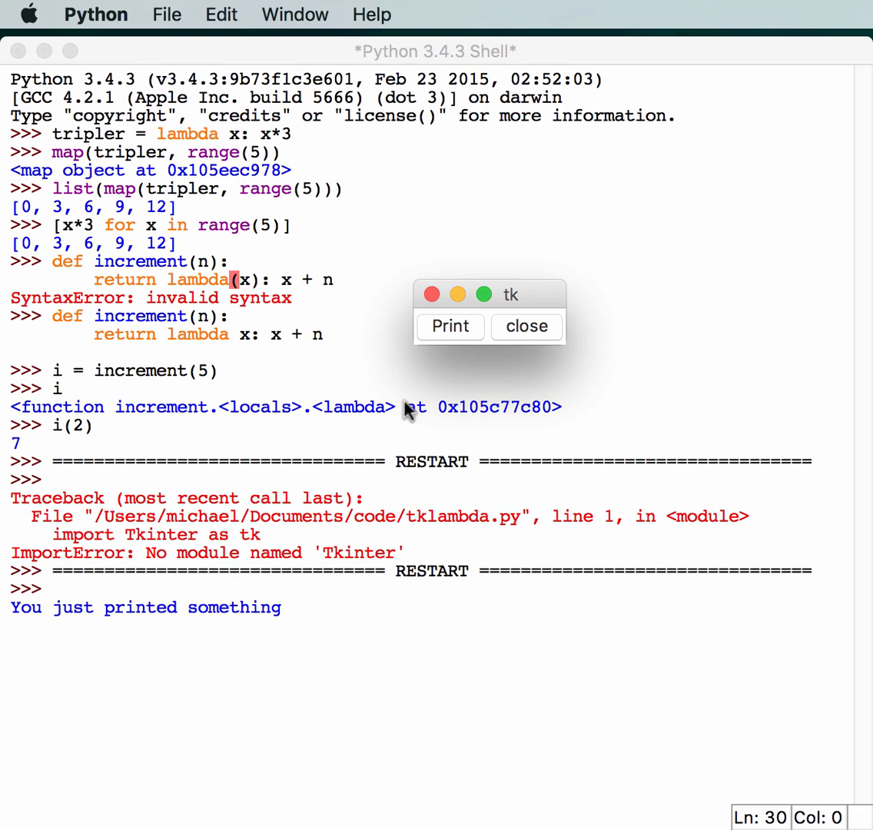
mouse_move(510, 342)
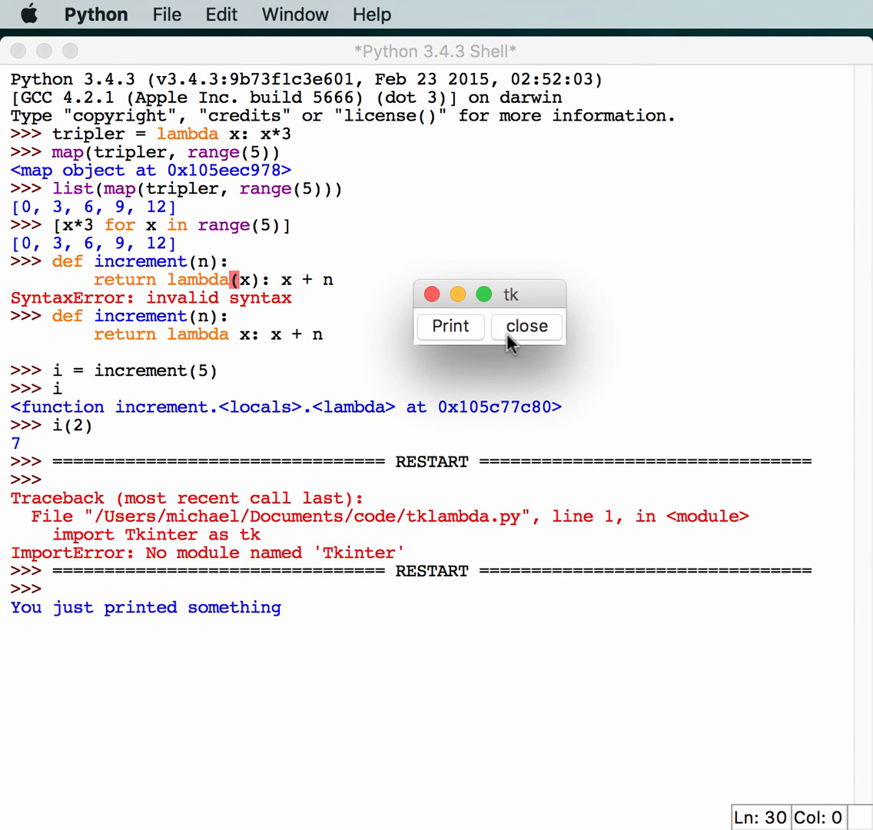
click(526, 327)
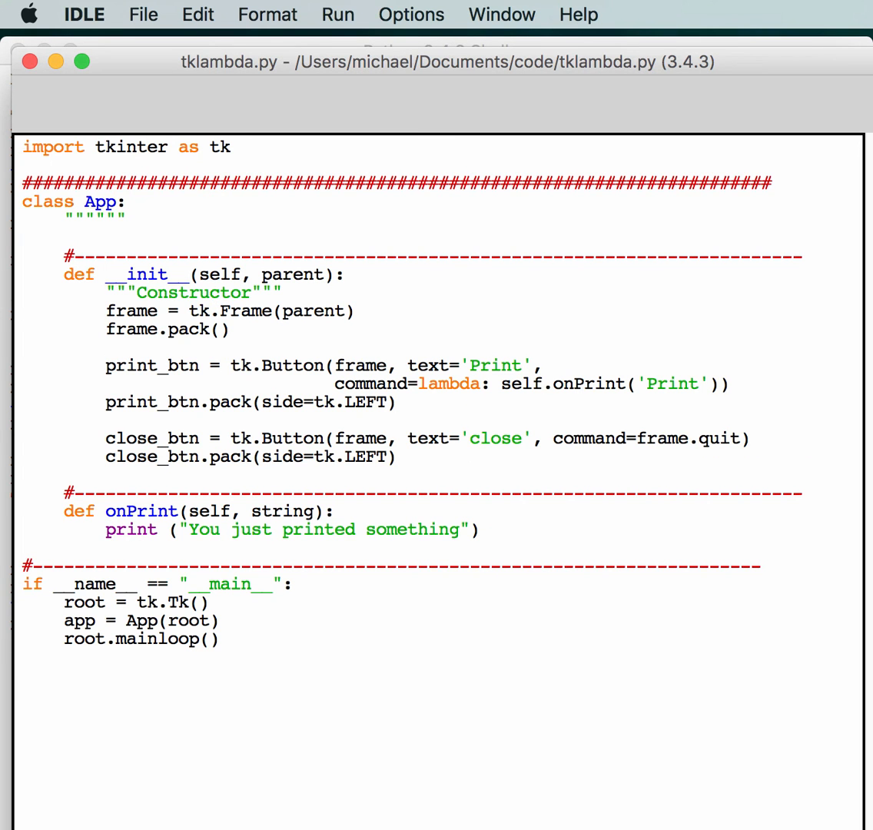
mouse_move(509, 539)
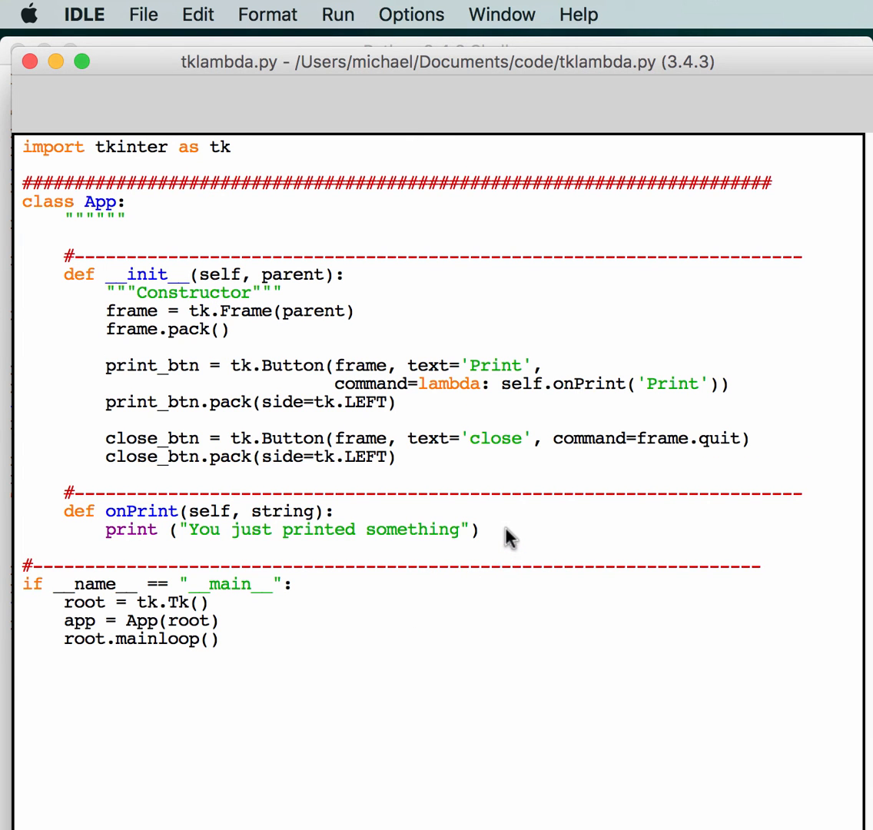
Add a print(string) line to onPrint below the existing message.
text(print)
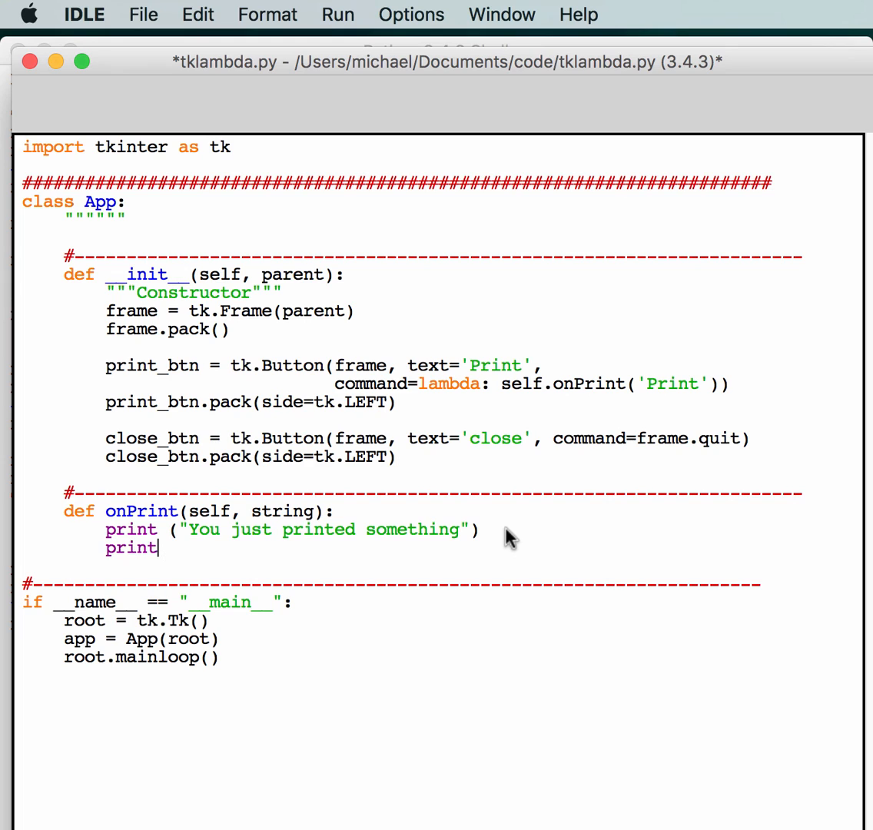
text((string)
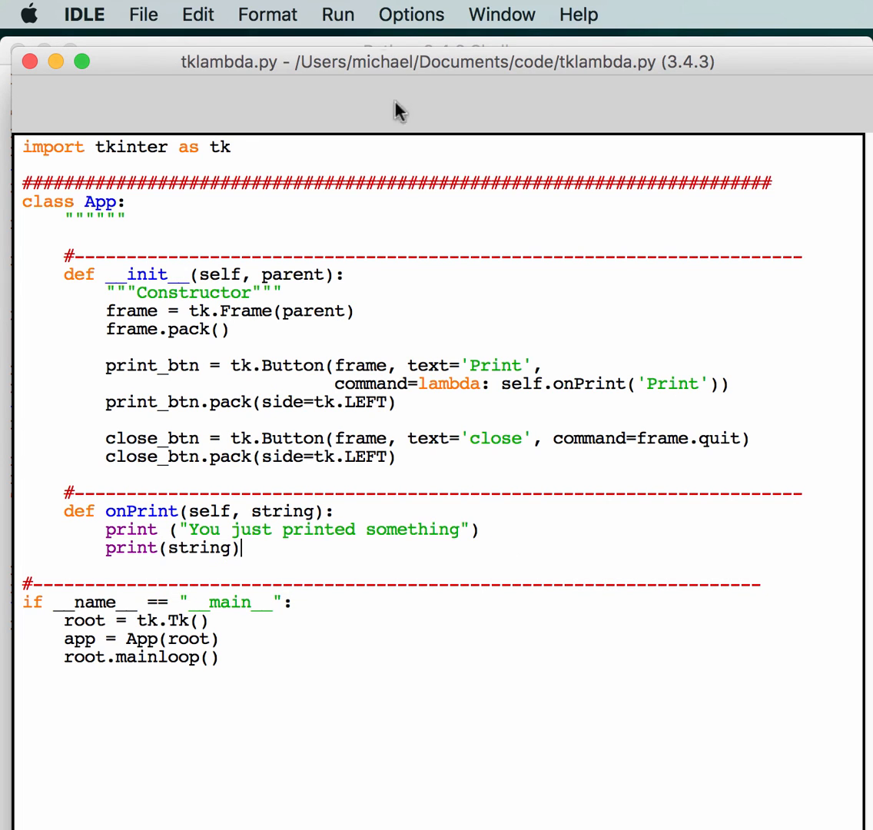
click(336, 14)
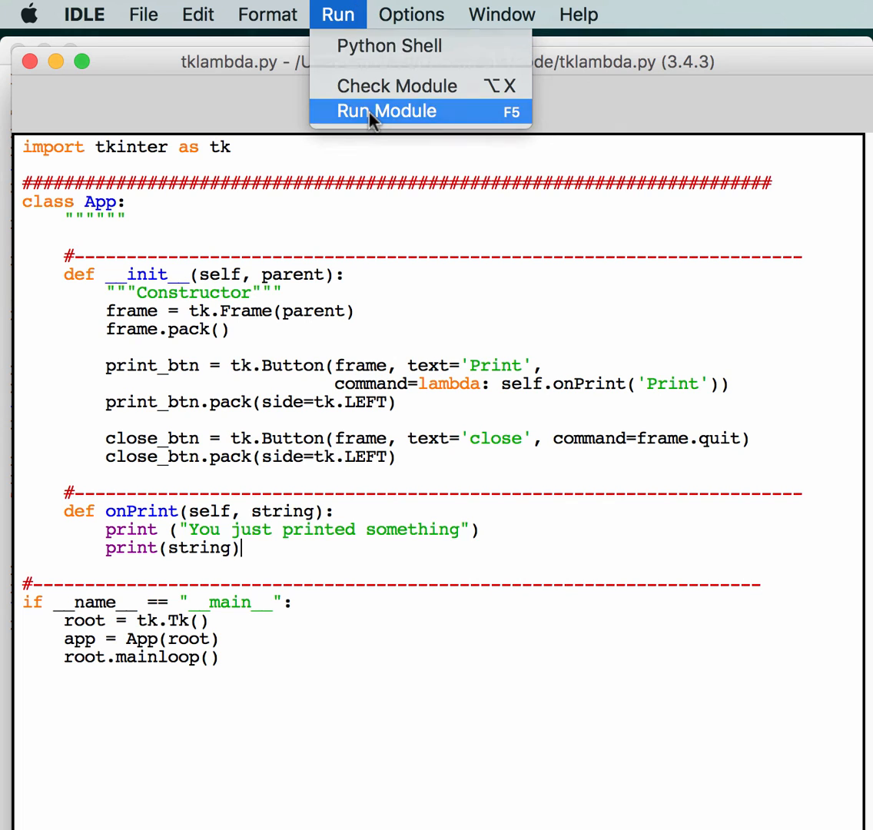
Rerun tklambda.py and click Print so the shell shows the message followed by 'Print'.
click(386, 112)
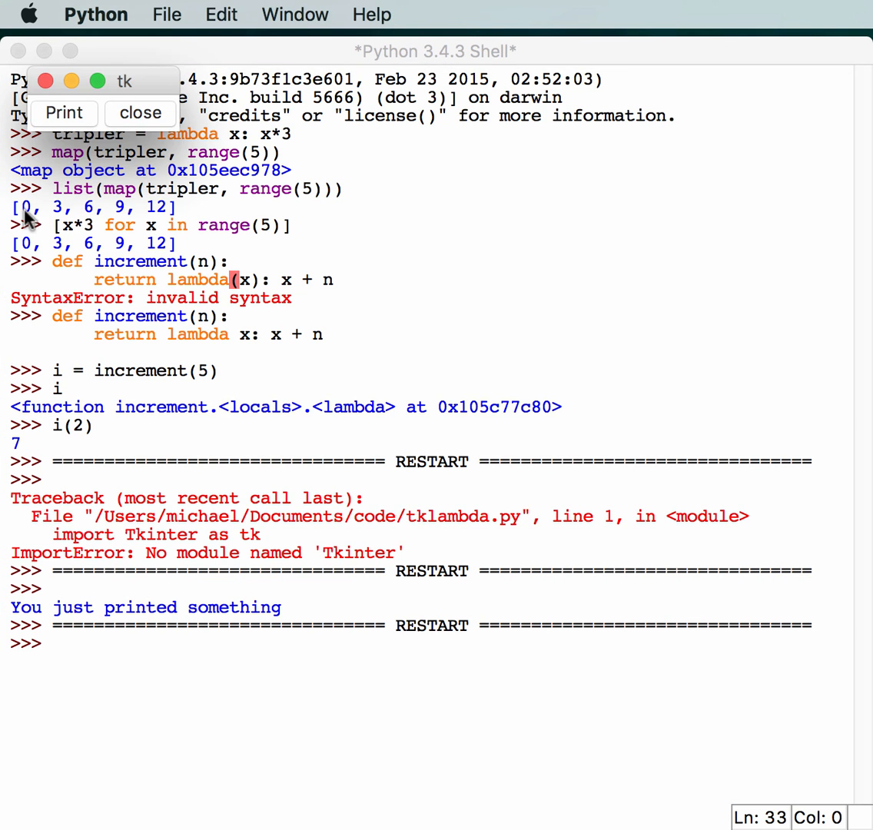
click(64, 112)
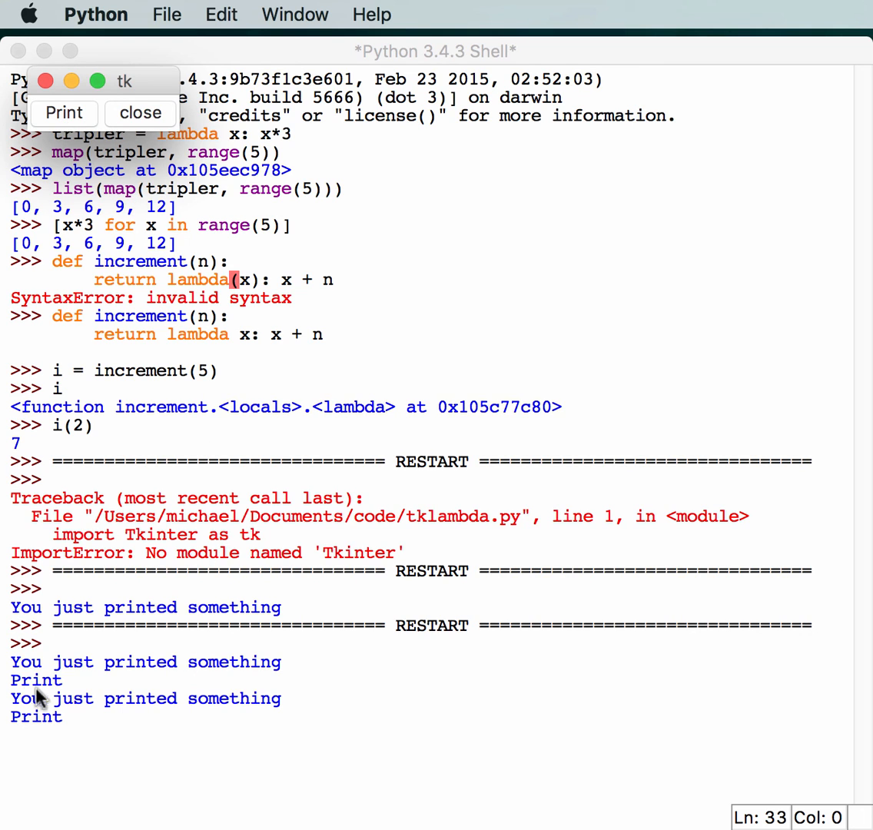
mouse_move(142, 127)
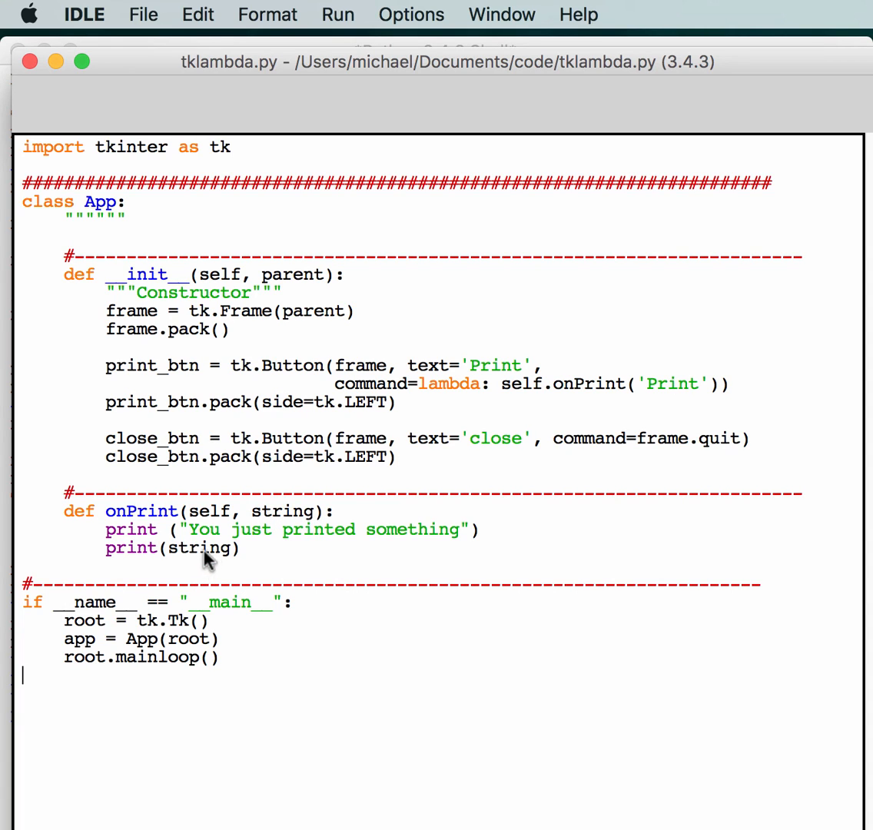
mouse_move(343, 524)
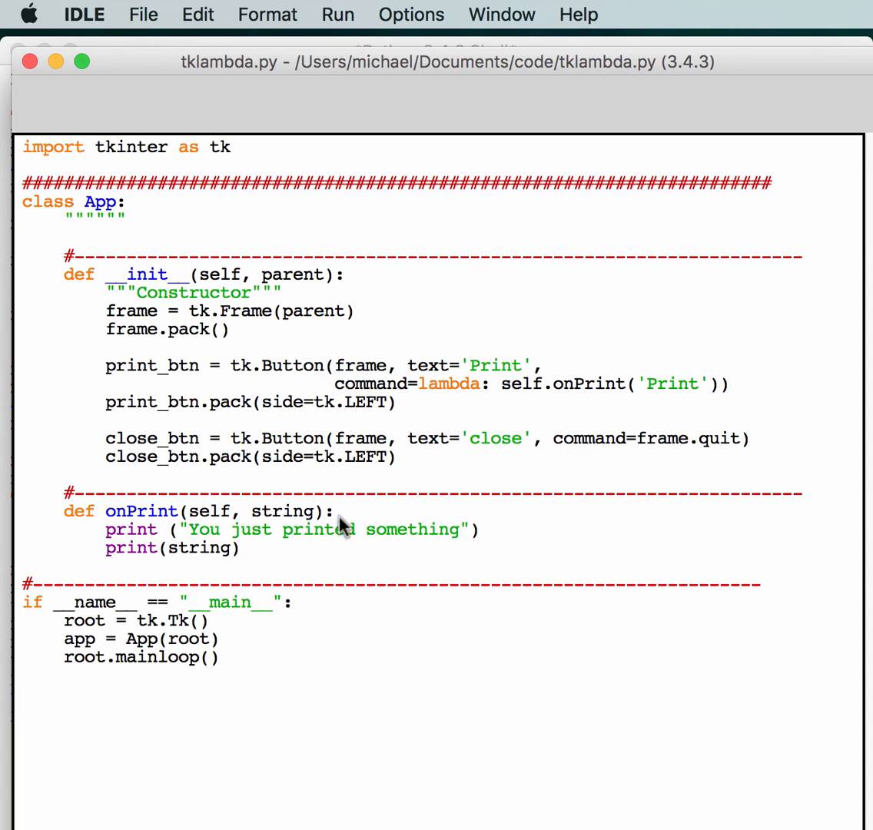
mouse_move(485, 376)
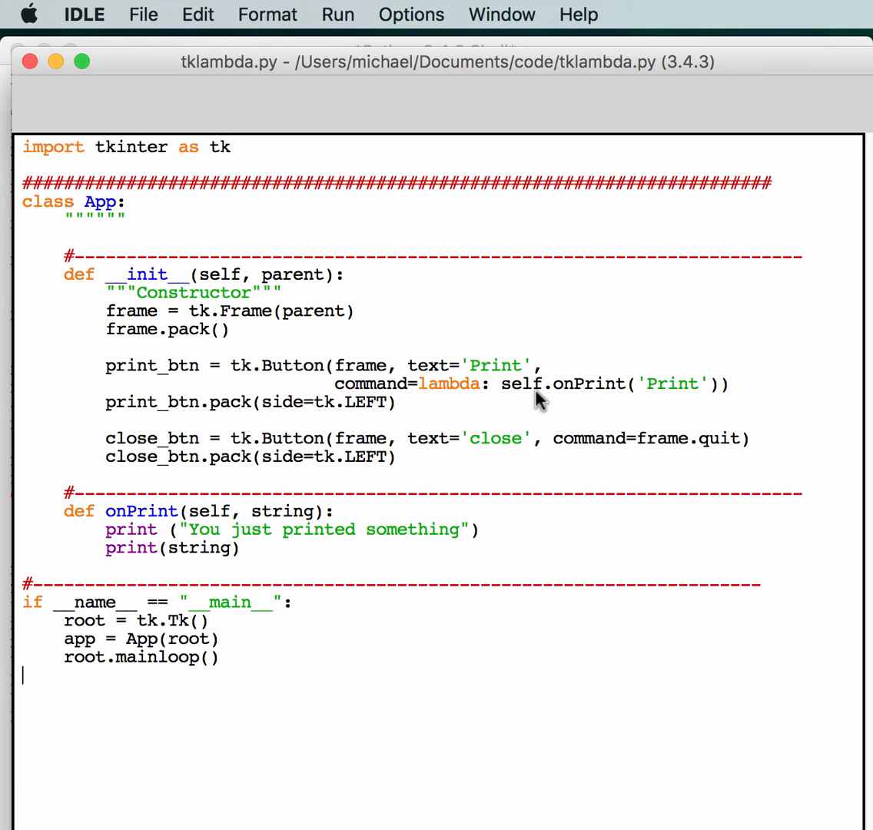
mouse_move(580, 596)
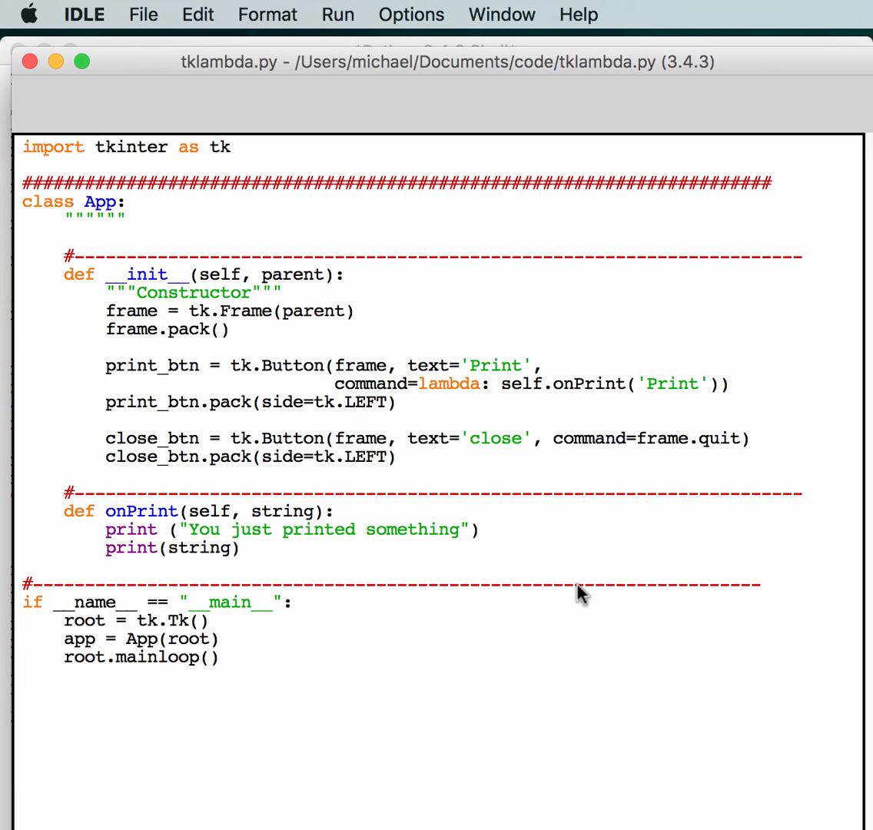
mouse_move(453, 471)
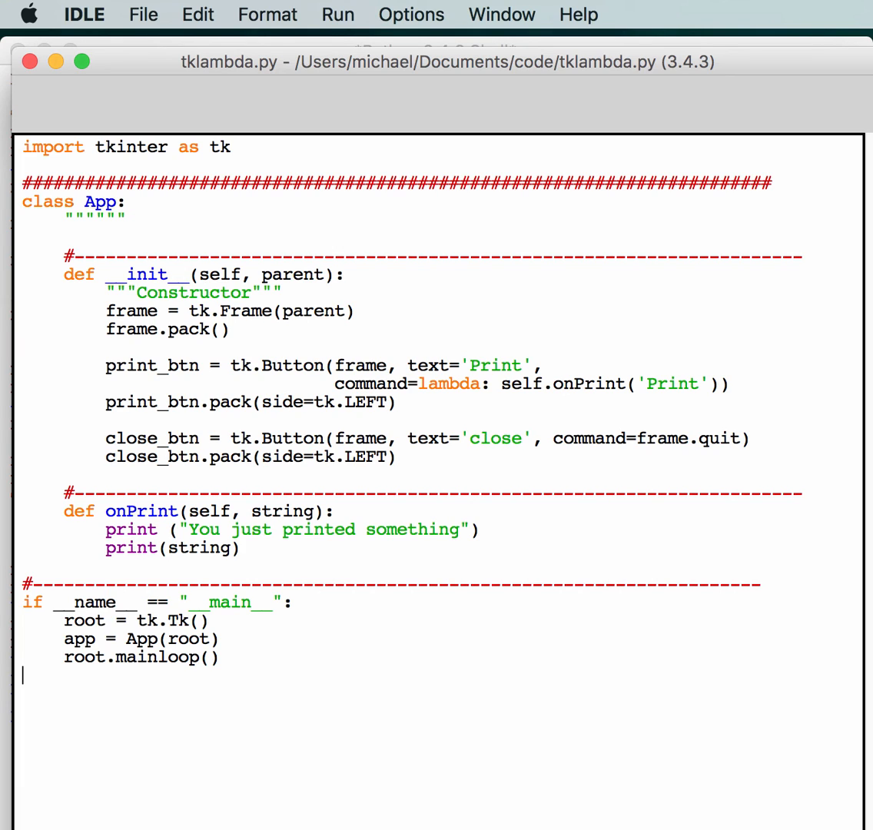
mouse_move(399, 372)
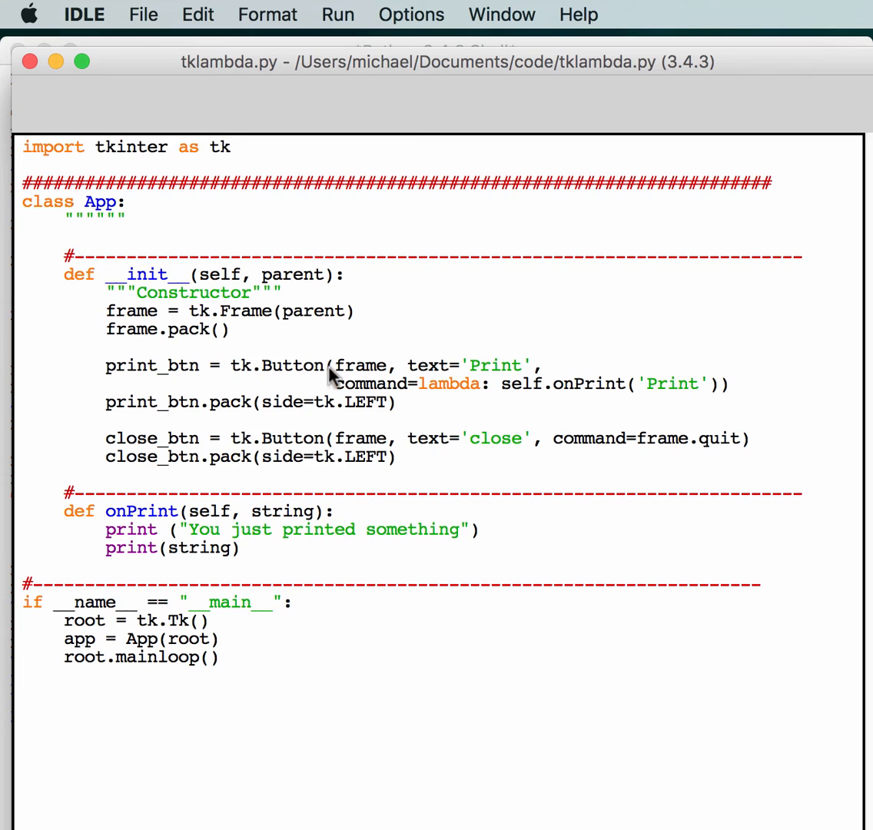
mouse_move(411, 382)
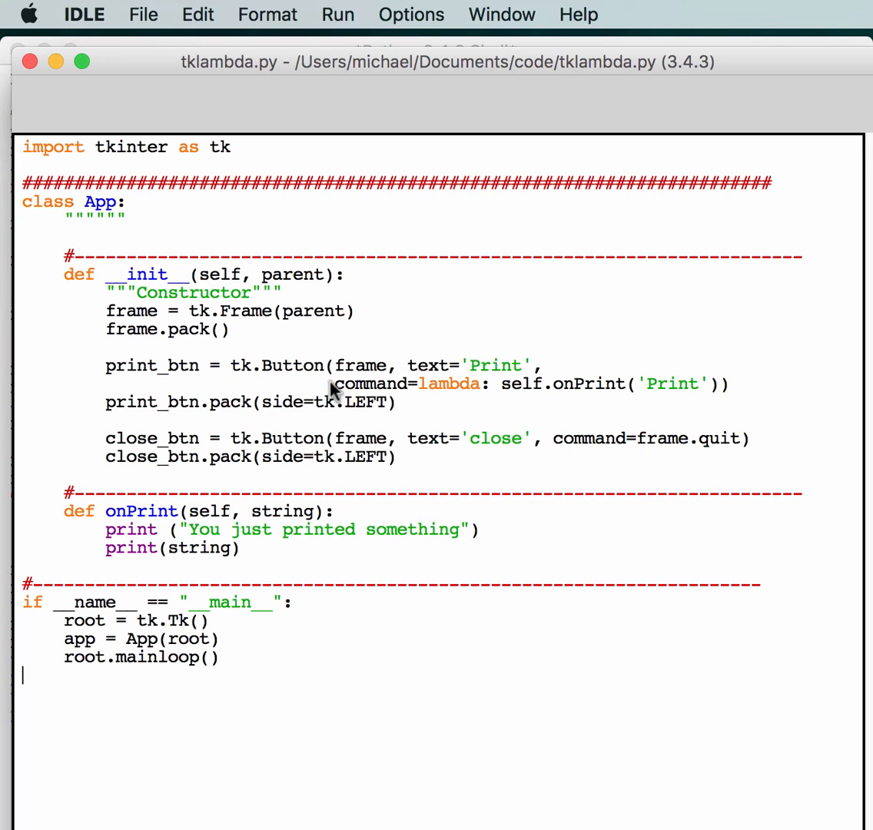
mouse_move(363, 387)
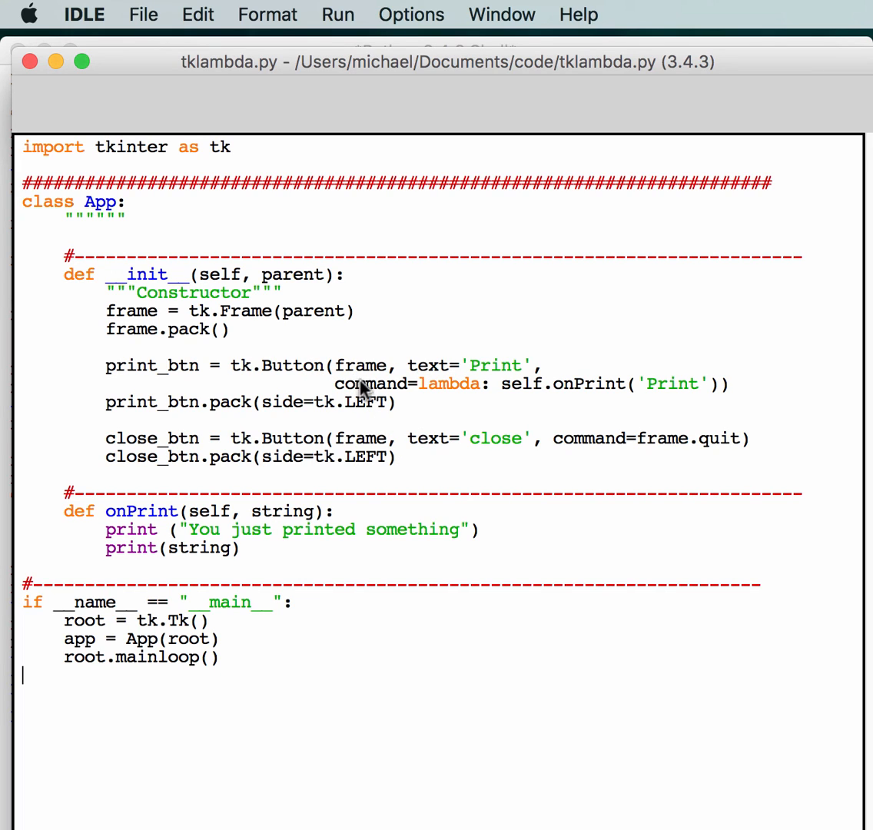
mouse_move(367, 81)
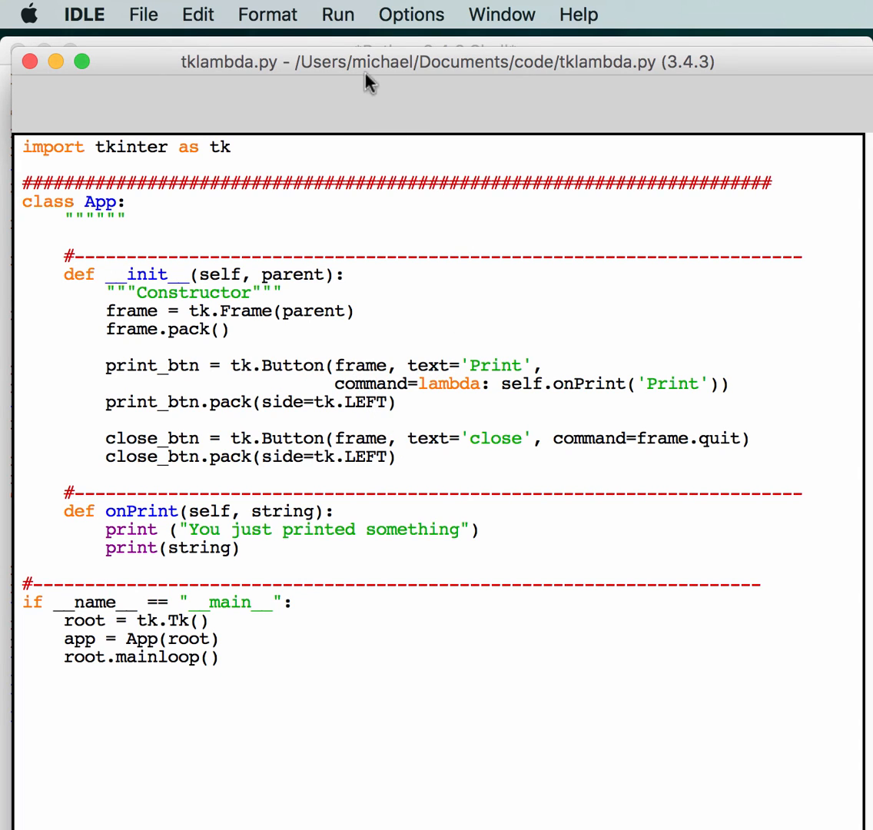